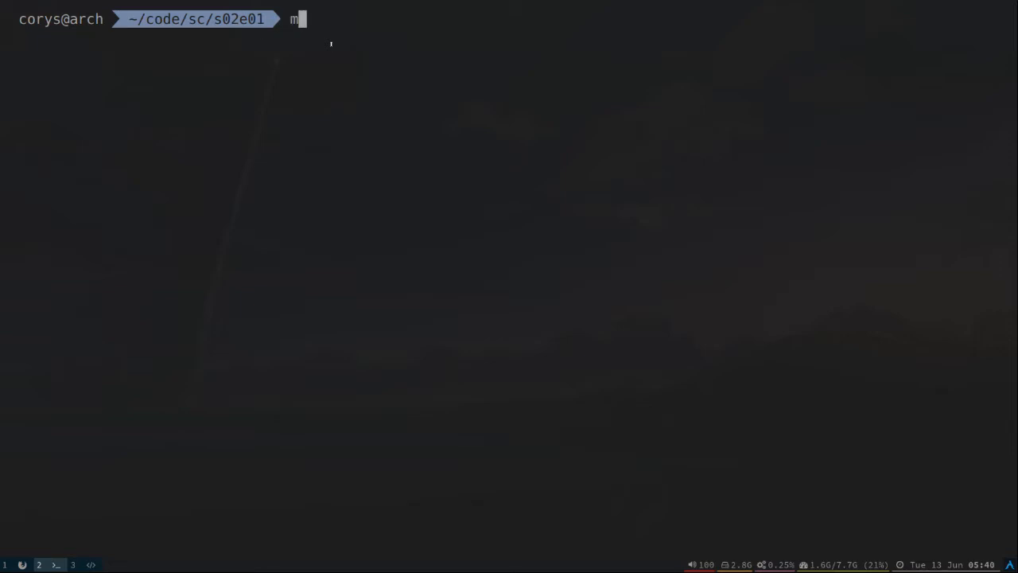
Step: Install the mix_templates archive from Hex with mix archive.install, confirming with Y
{"action": "type", "text": "ix ar"}
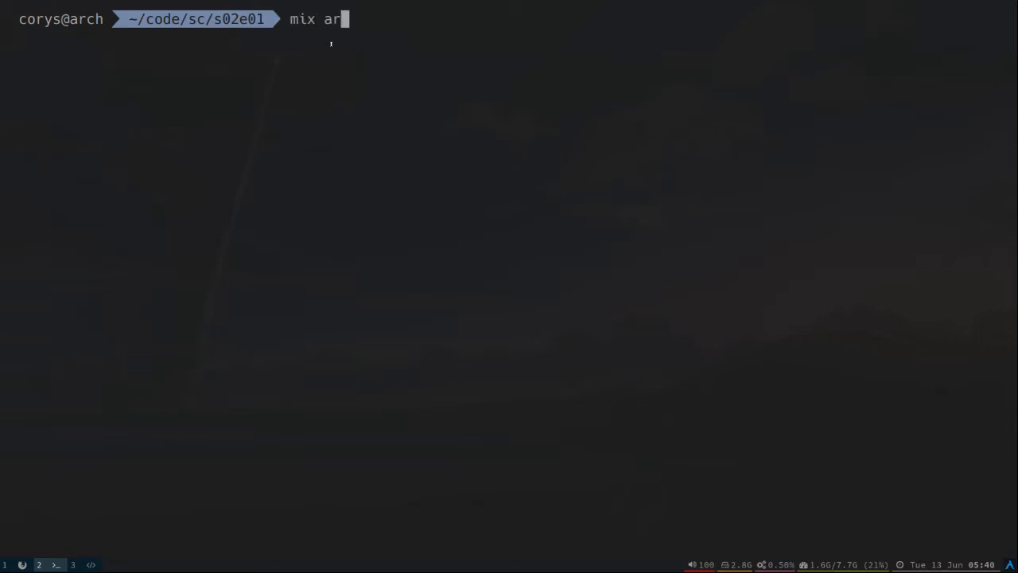
{"action": "type", "text": "chive.install"}
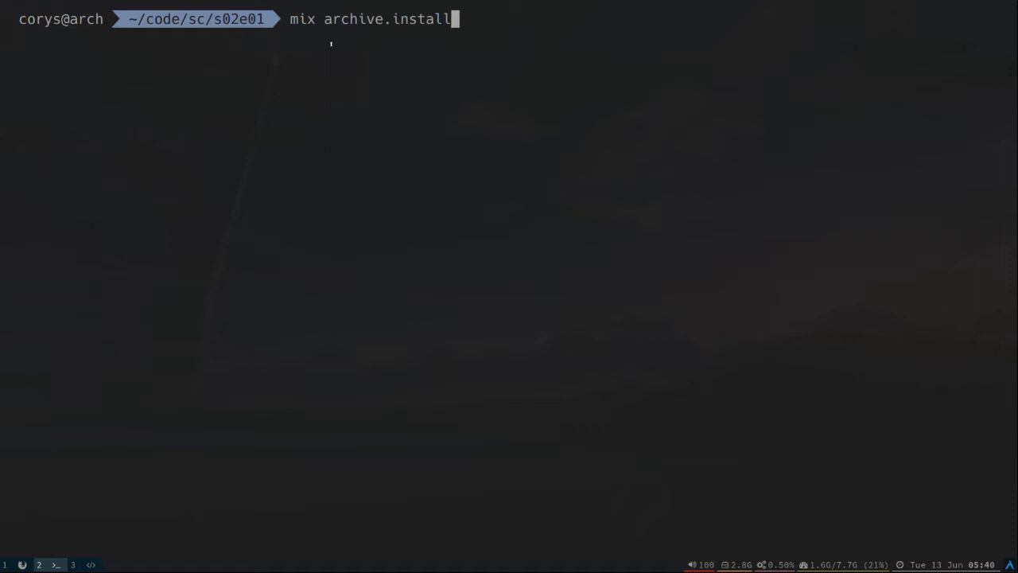
{"action": "type", "text": "hex"}
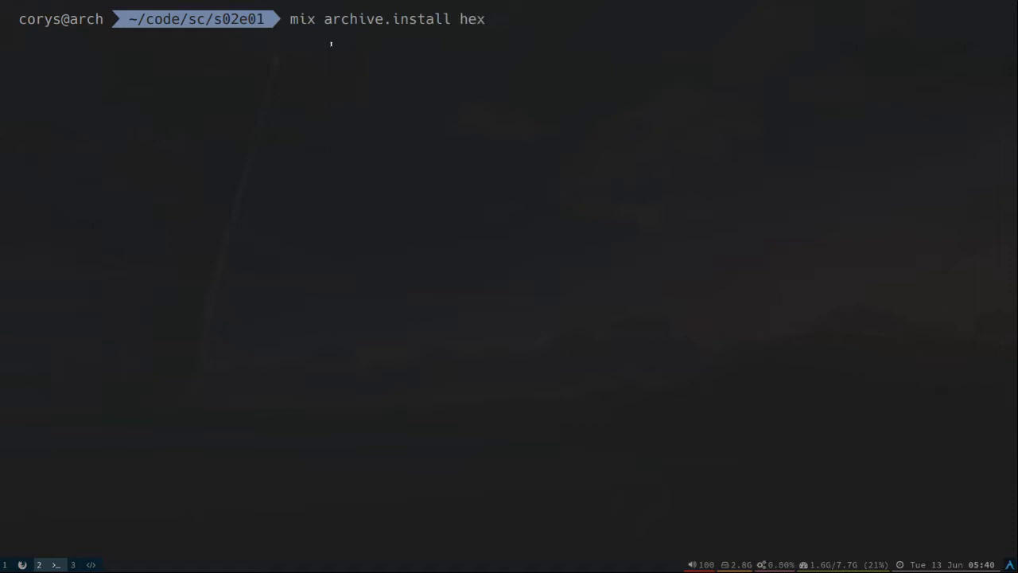
{"action": "type", "text": "mix_templates"}
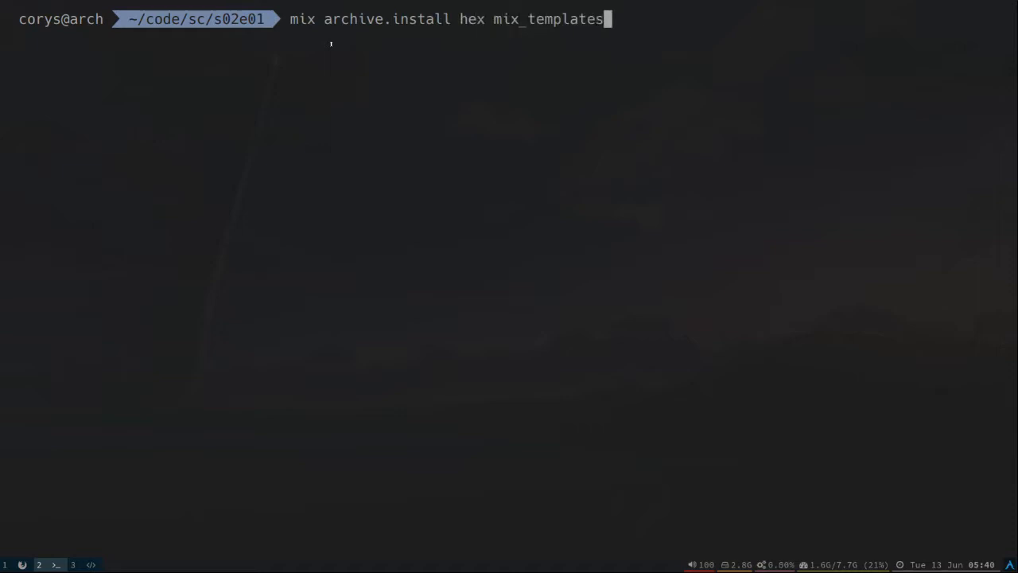
{"action": "key", "text": "Return"}
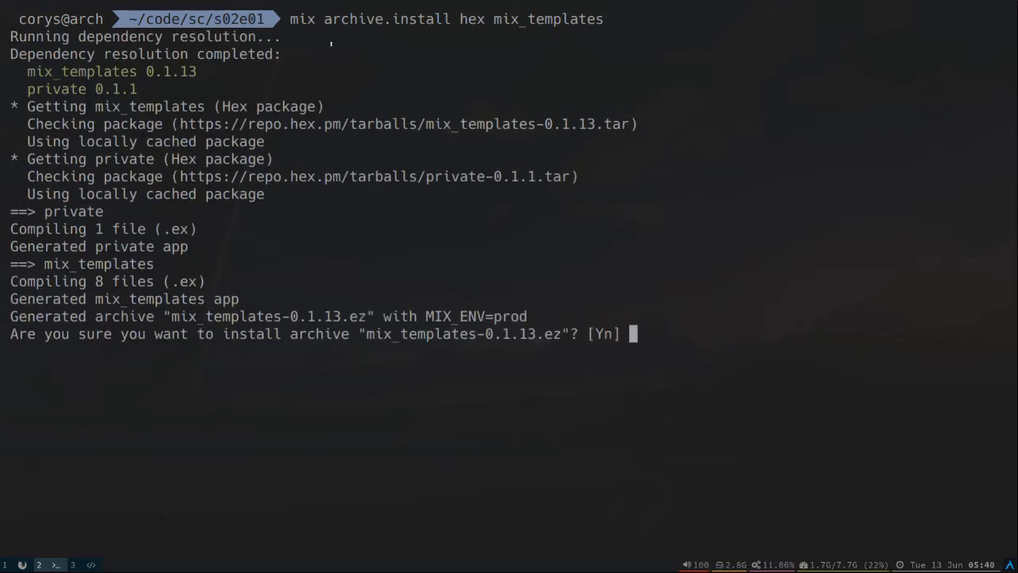
{"action": "key", "text": "Return"}
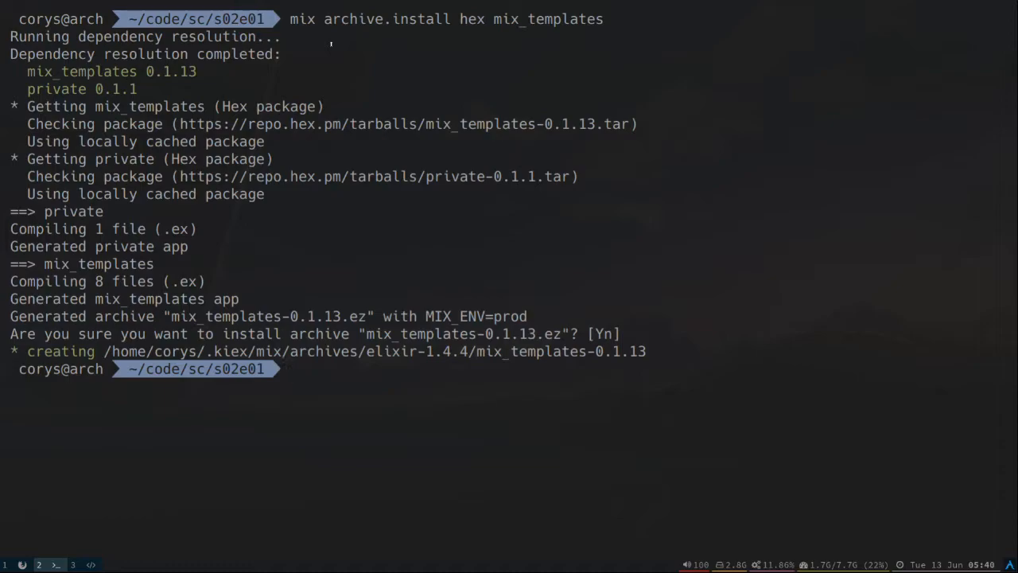
Step: Install the mix_generator archive from Hex with mix archive.install and confirm
{"action": "type", "text": "mix"}
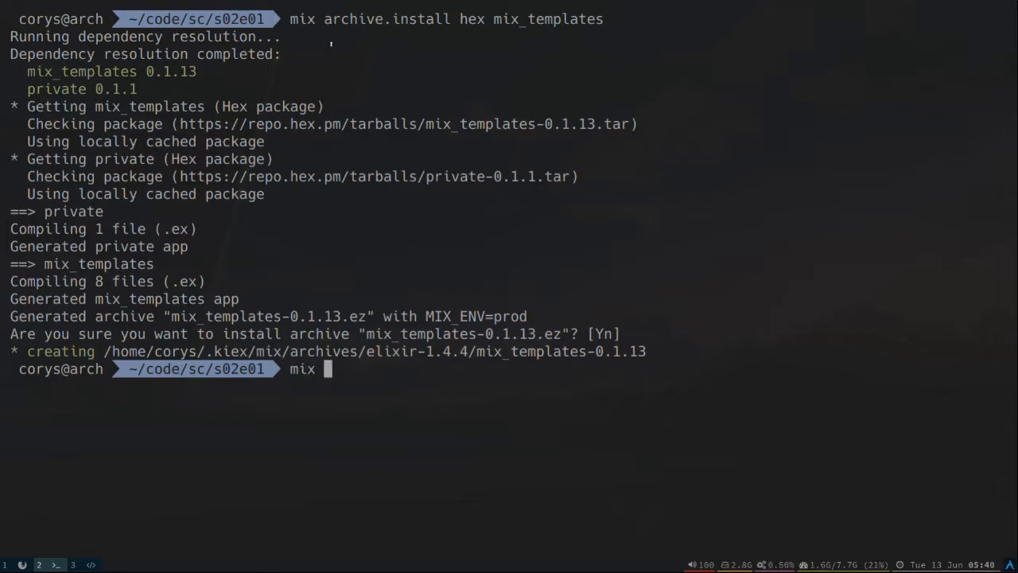
{"action": "type", "text": "archive.install hex mix_templat"}
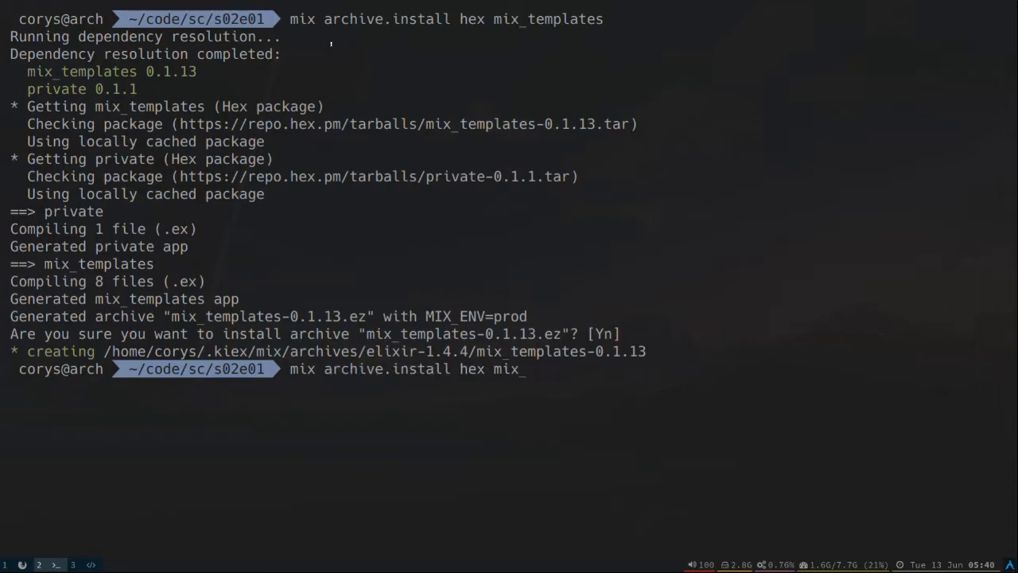
{"action": "type", "text": "generator"}
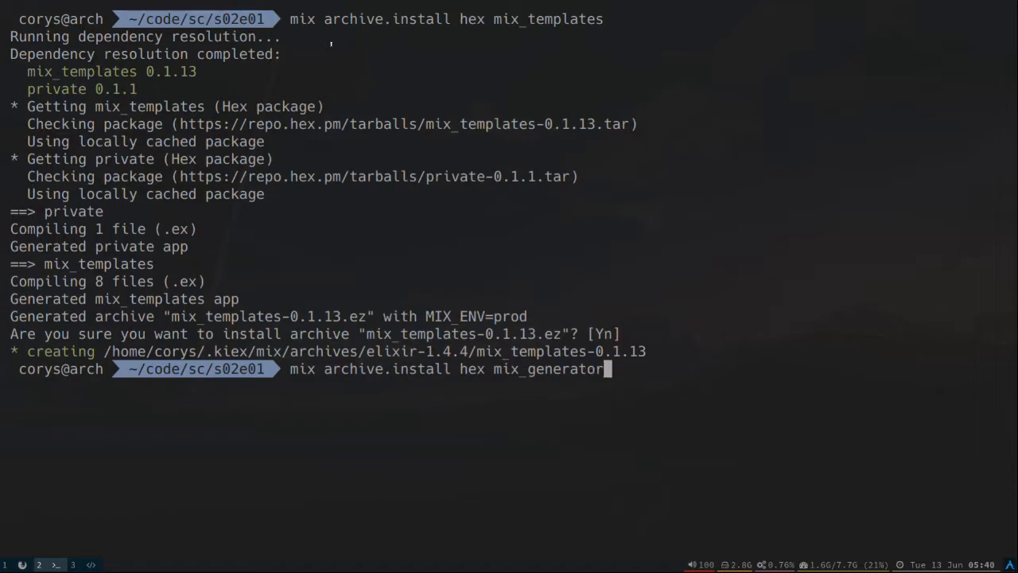
{"action": "key", "text": "Return"}
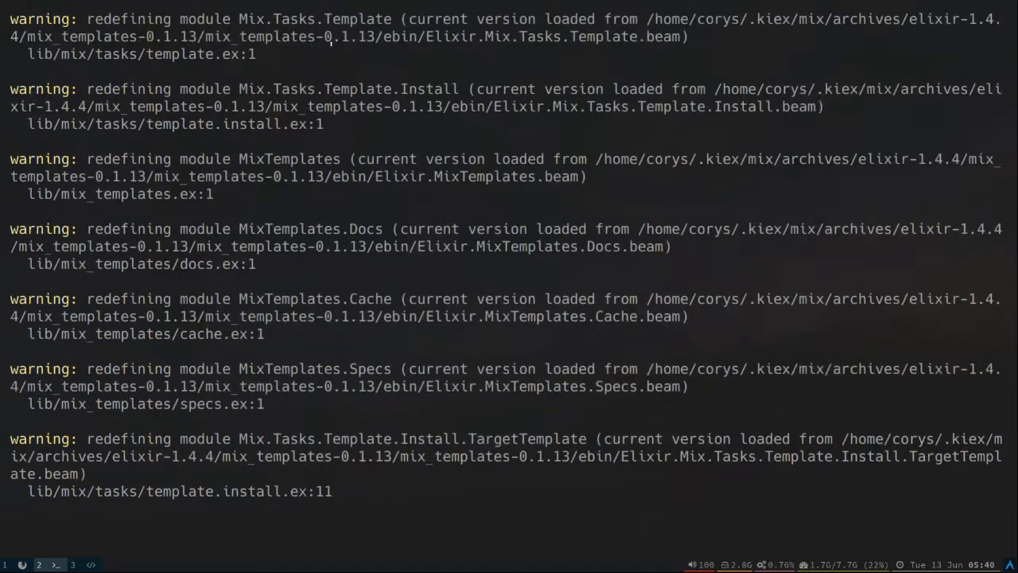
{"action": "scroll", "scroll_direction": "down", "scroll_amount": 3}
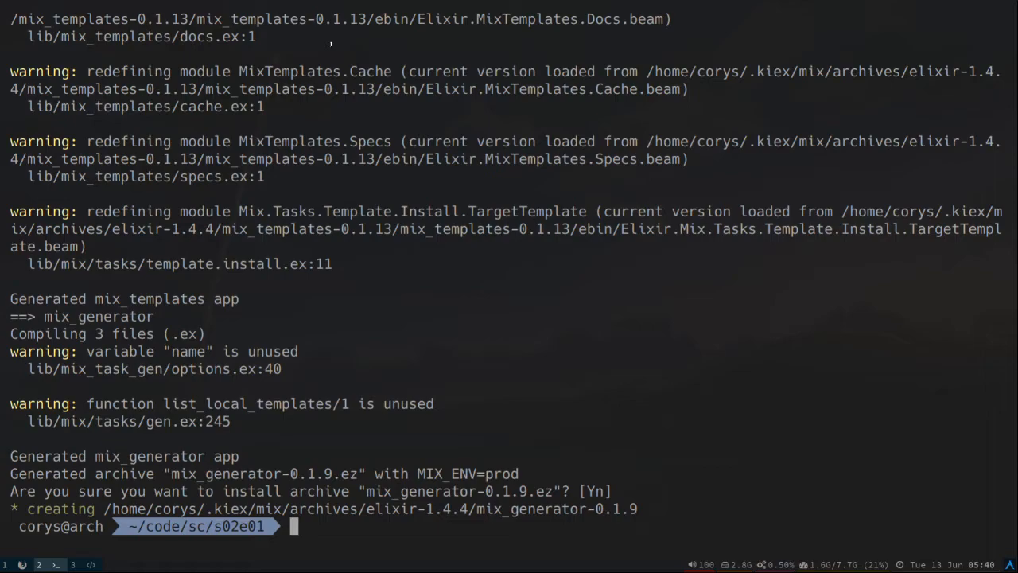
Step: Generate the Phoenix project replace_me with mix phx.new --no-brunch
{"action": "type", "text": "mix phx."}
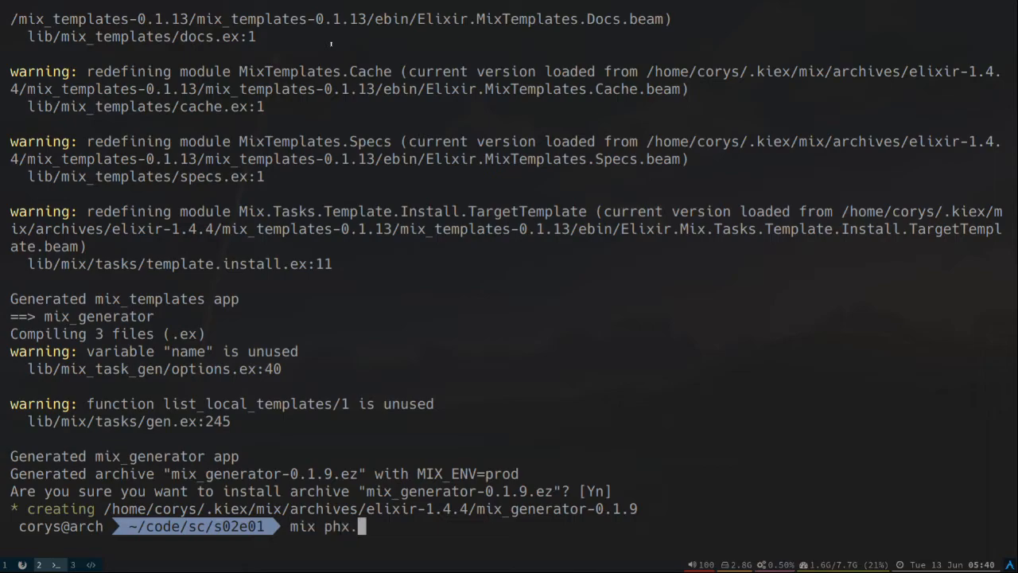
{"action": "type", "text": "new"}
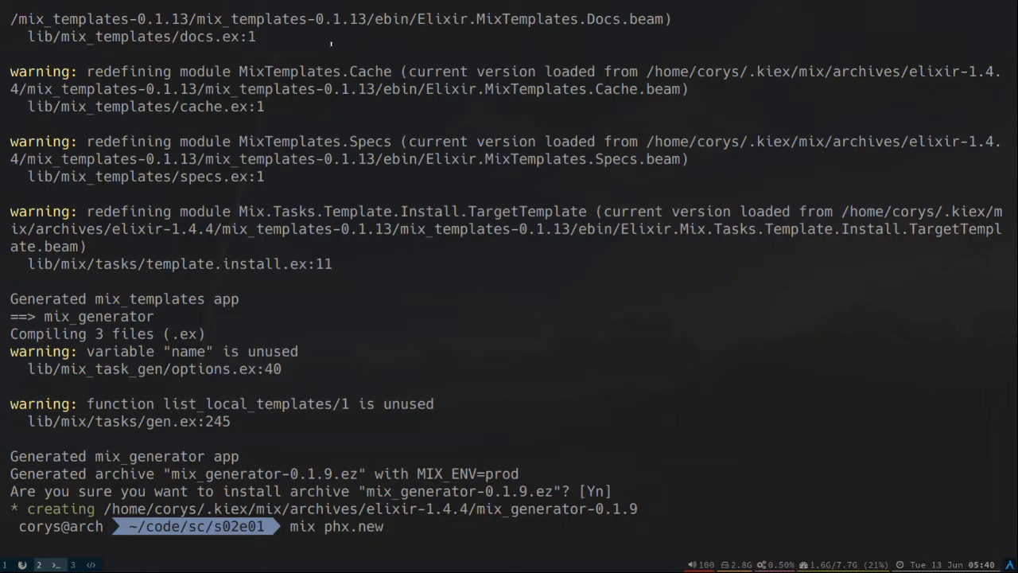
{"action": "type", "text": "repla"}
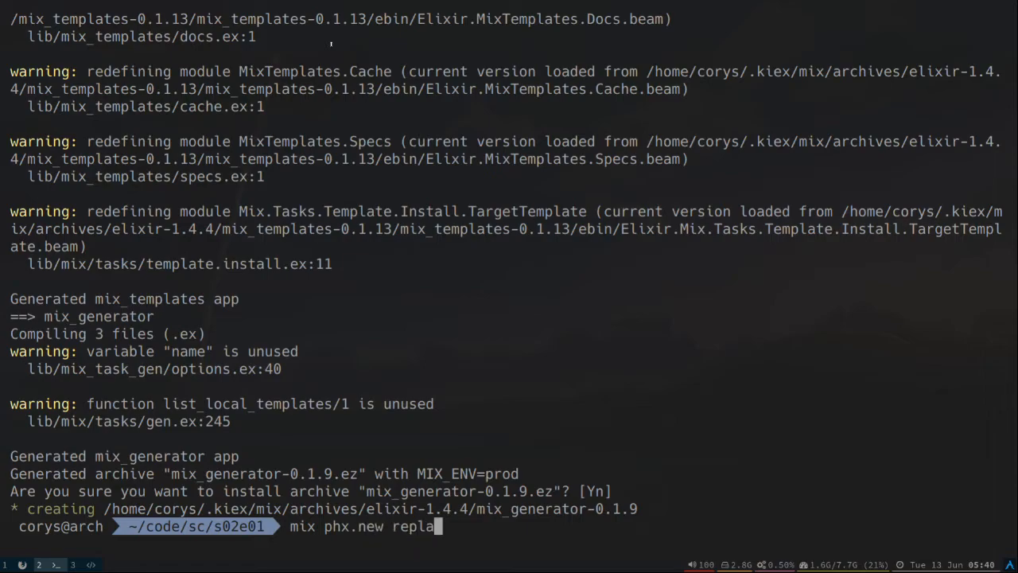
{"action": "type", "text": "ce_me"}
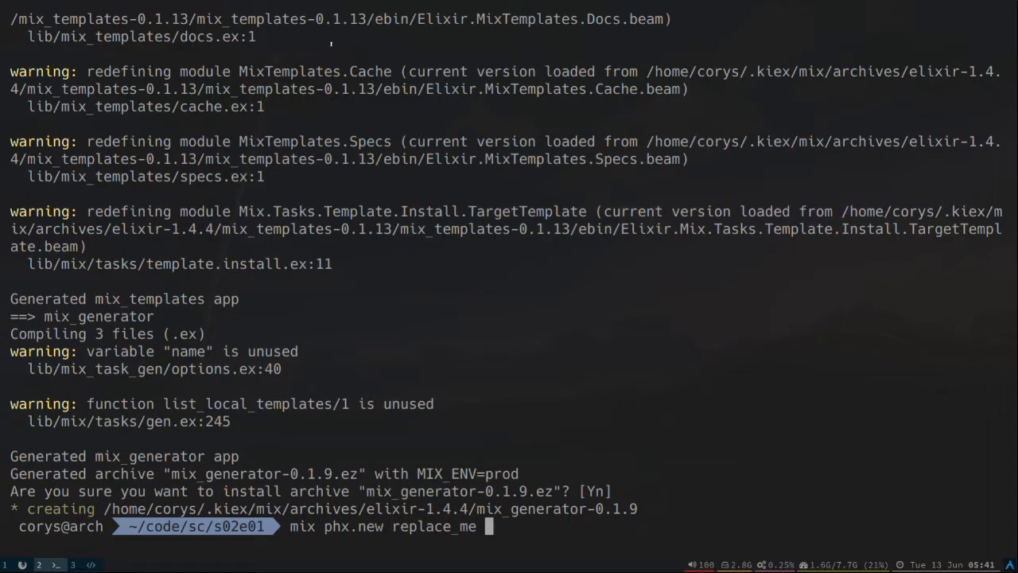
{"action": "type", "text": "--no"}
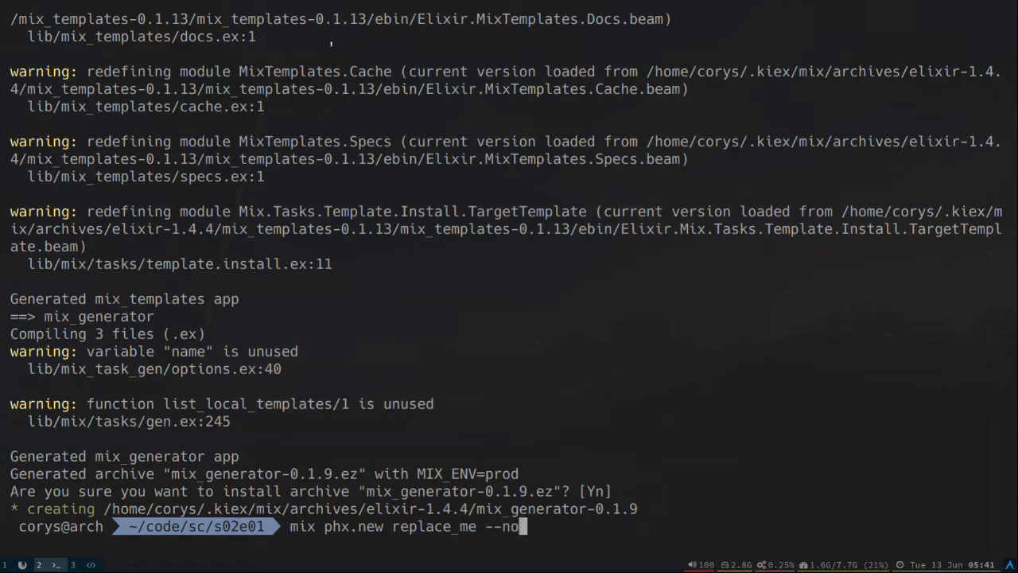
{"action": "type", "text": "b"}
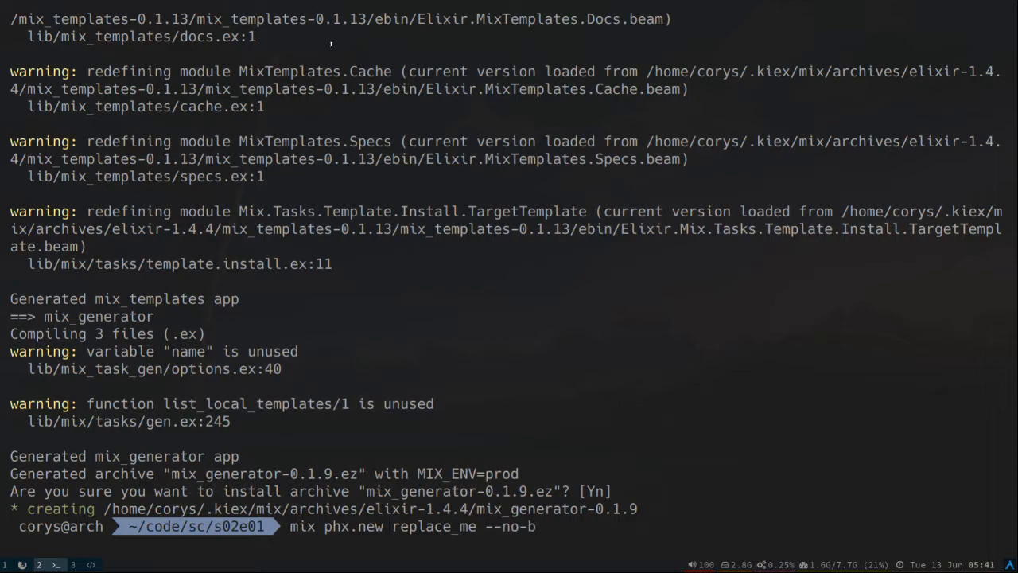
{"action": "type", "text": "r"}
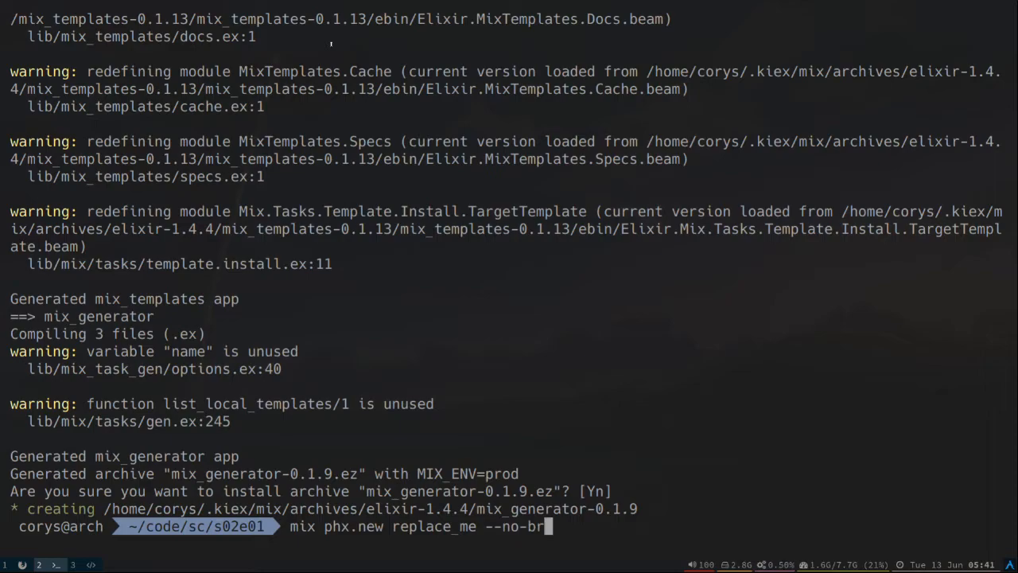
{"action": "type", "text": "unch"}
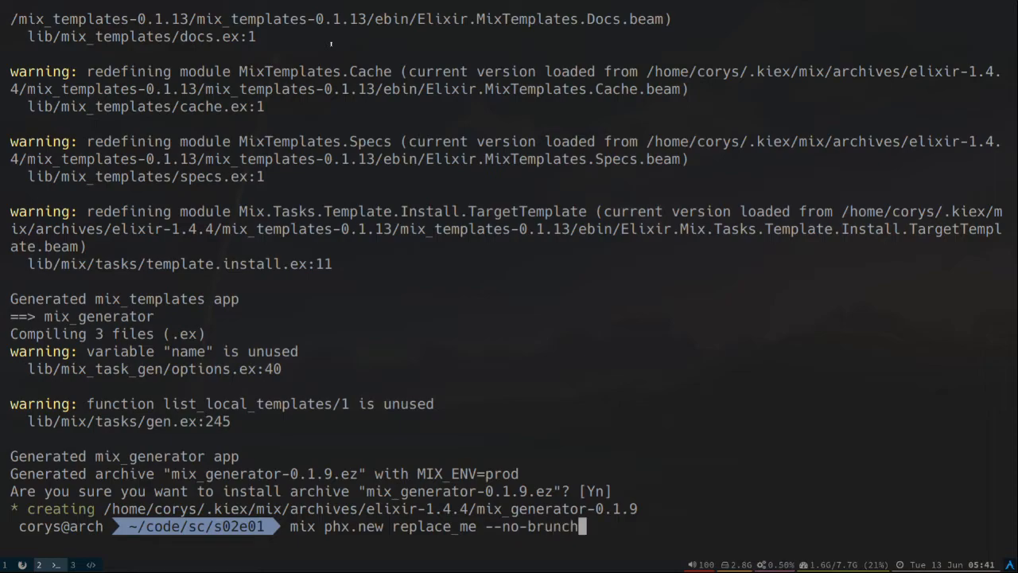
{"action": "key", "text": "Return"}
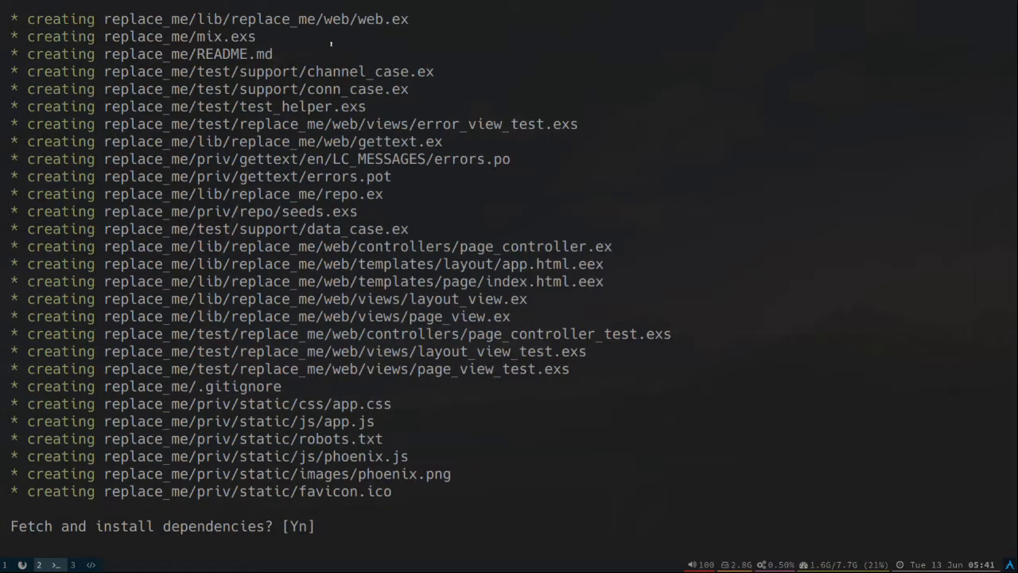
Step: Answer n to decline fetching and installing dependencies
{"action": "type", "text": "n"}
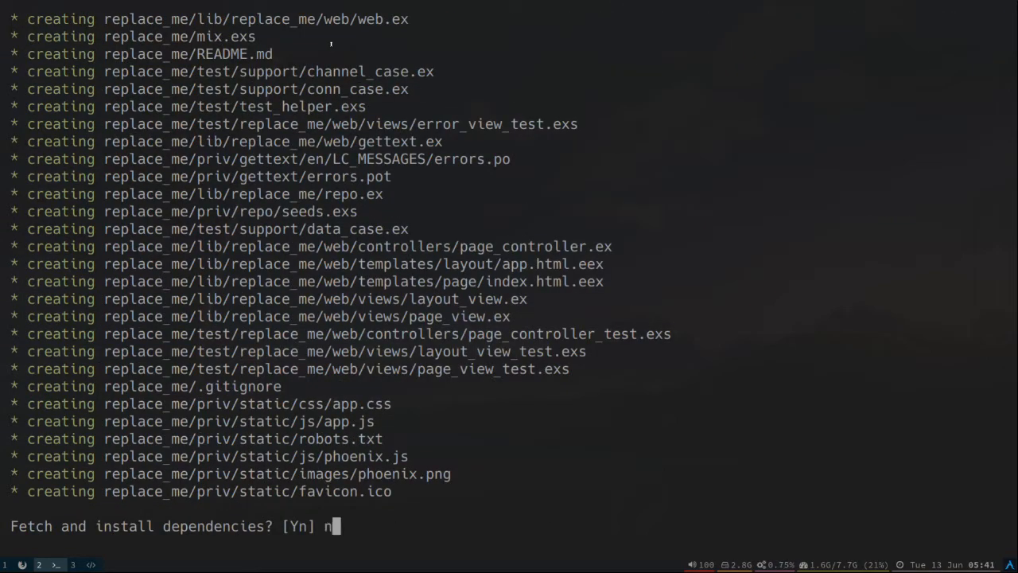
{"action": "key", "text": "Return"}
{"action": "type", "text": "cd replace_me"}
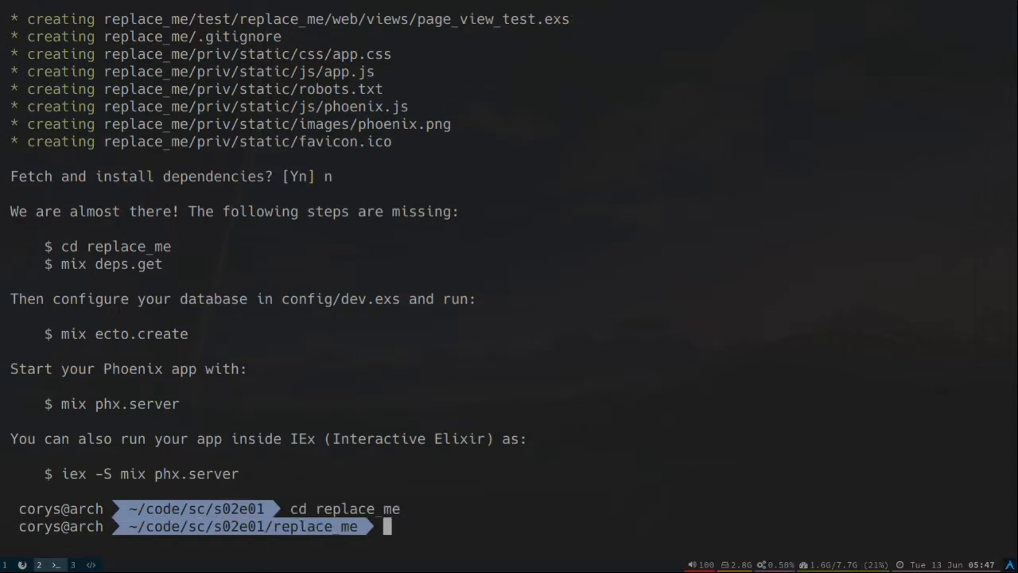
Step: Copy the parent folder's assets directory recursively into the project with cp -r ../assets/
{"action": "type", "text": "cp -r"}
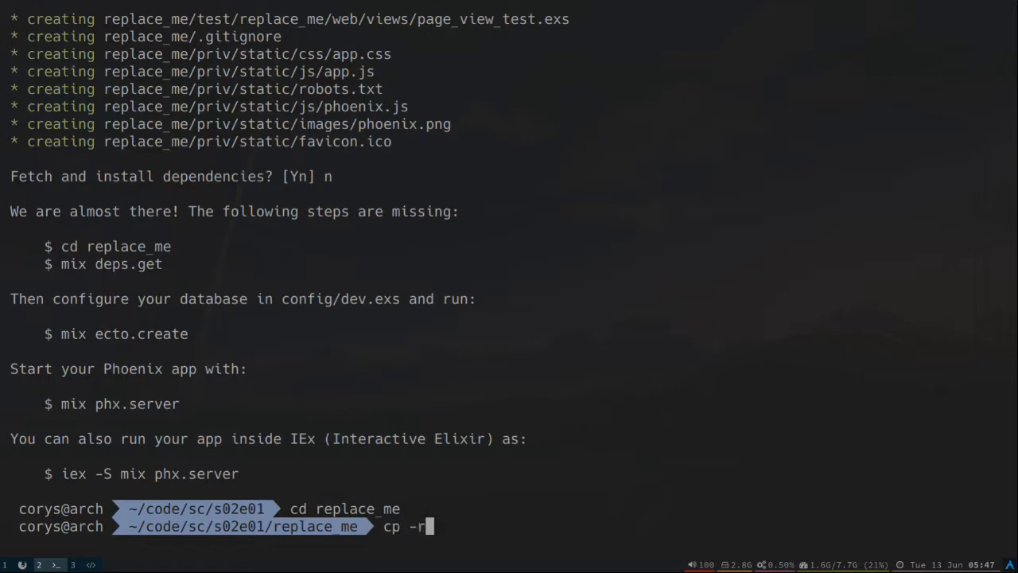
{"action": "type", "text": "../assets/"}
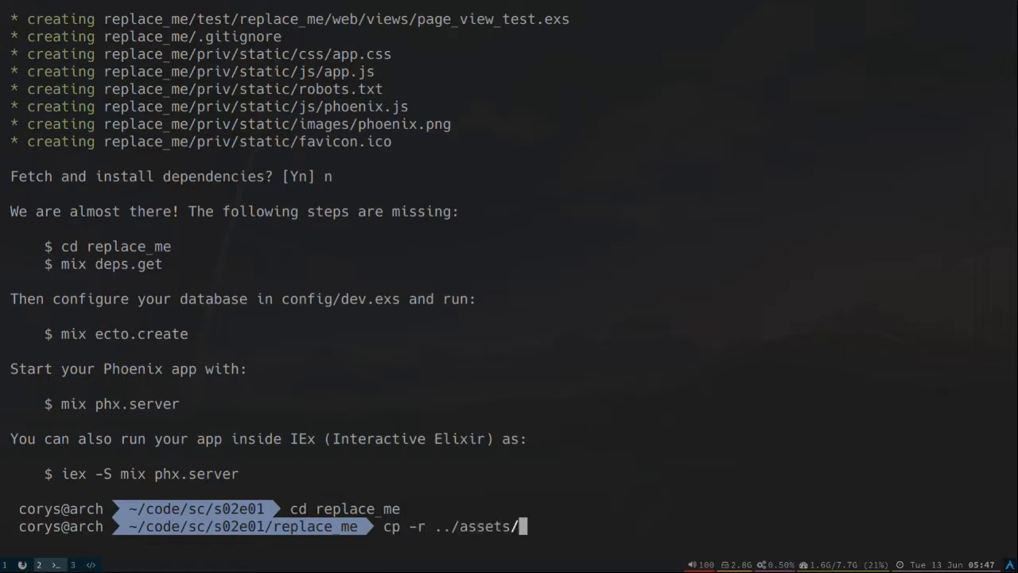
{"action": "key", "text": "Return"}
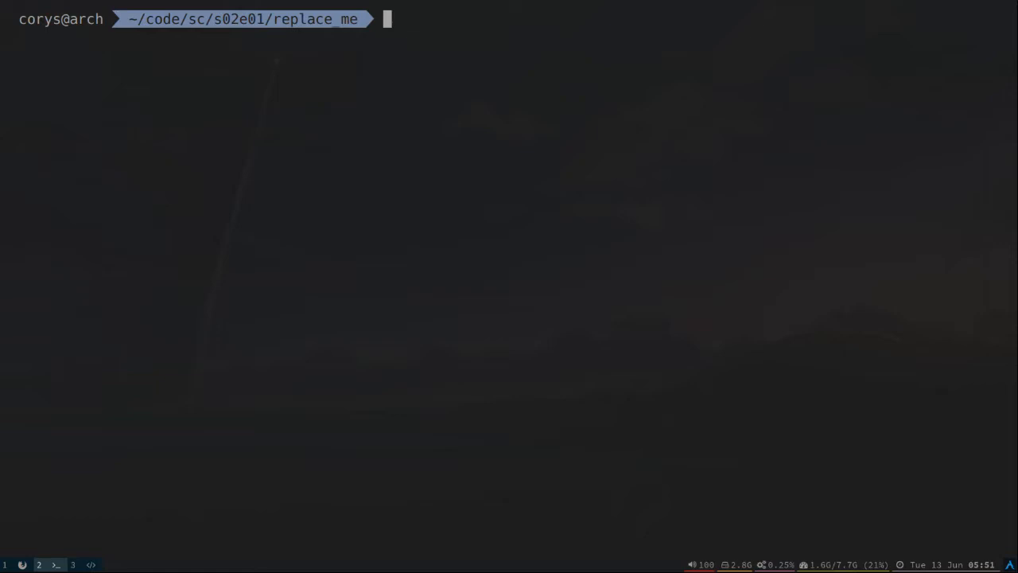
Step: Launch nvim and load the project files into the argument list via :args with a find command
{"action": "type", "text": "nvim"}
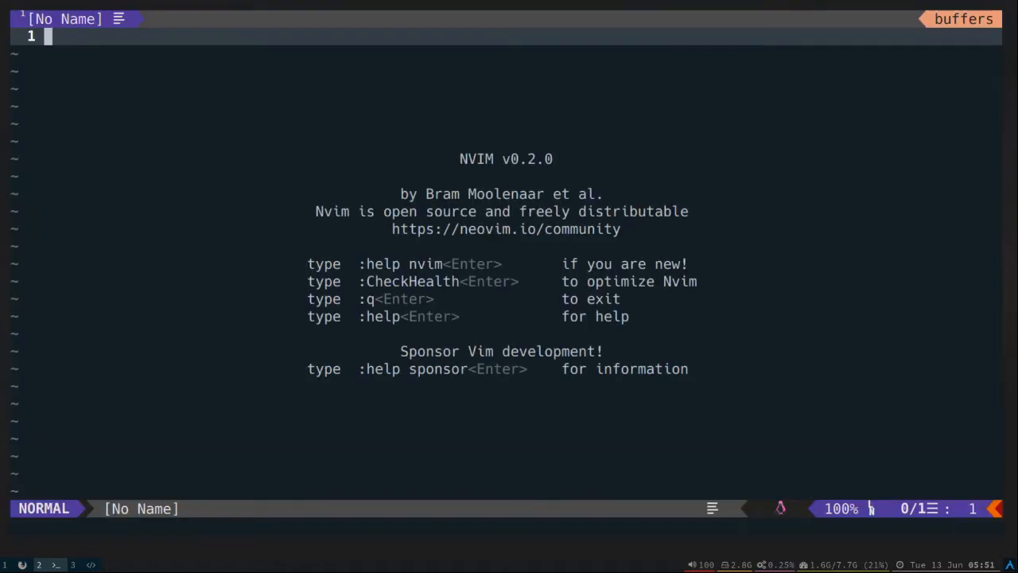
{"action": "type", "text": ":a"}
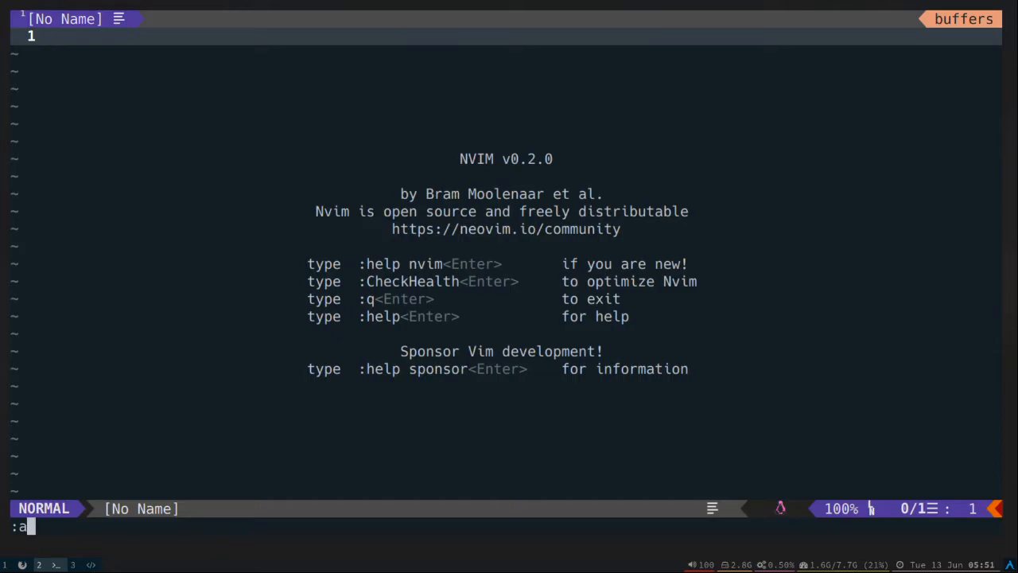
{"action": "type", "text": "rgs 1`"}
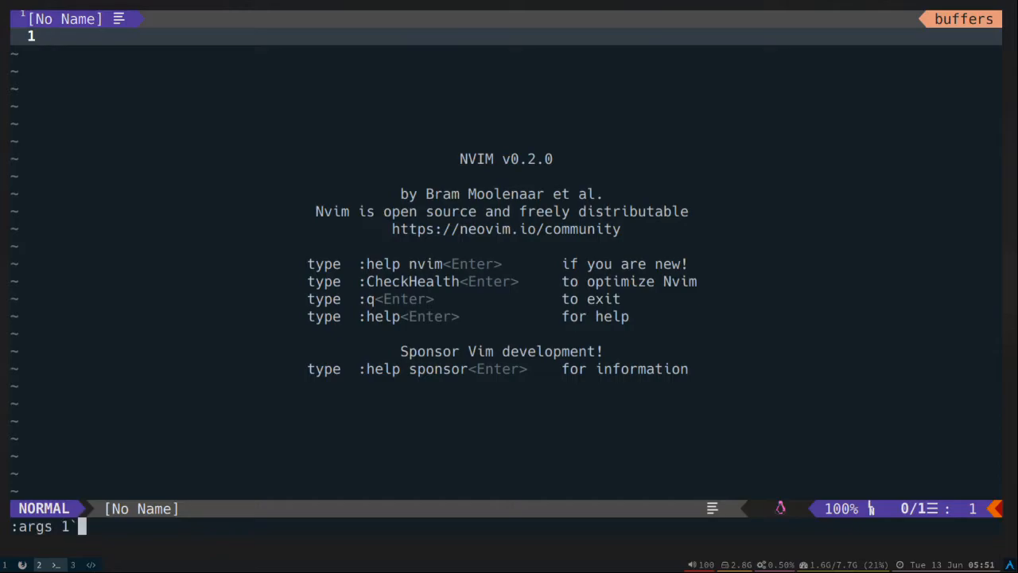
{"action": "type", "text": "find"}
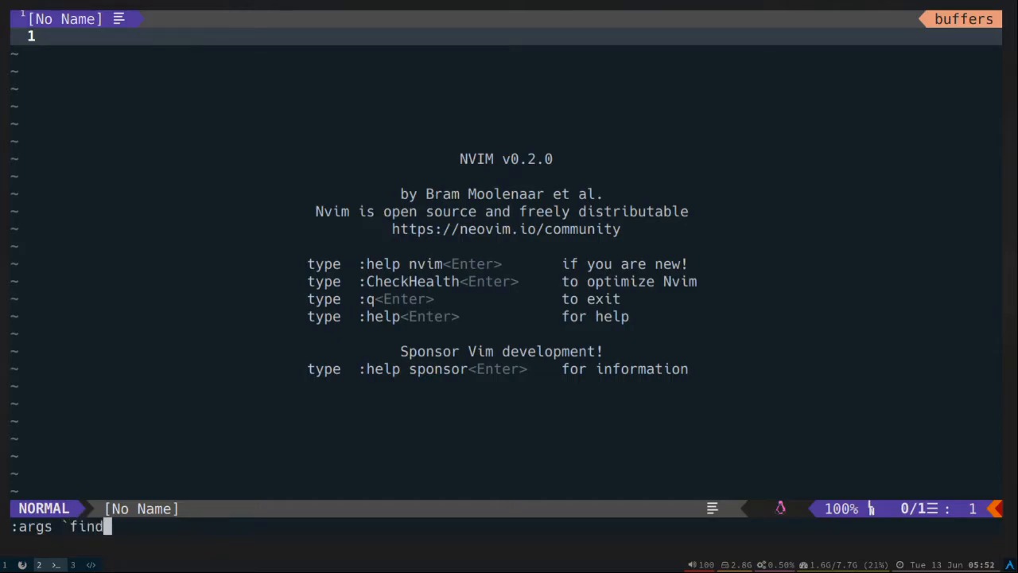
{"action": "type", "text": ". -t"}
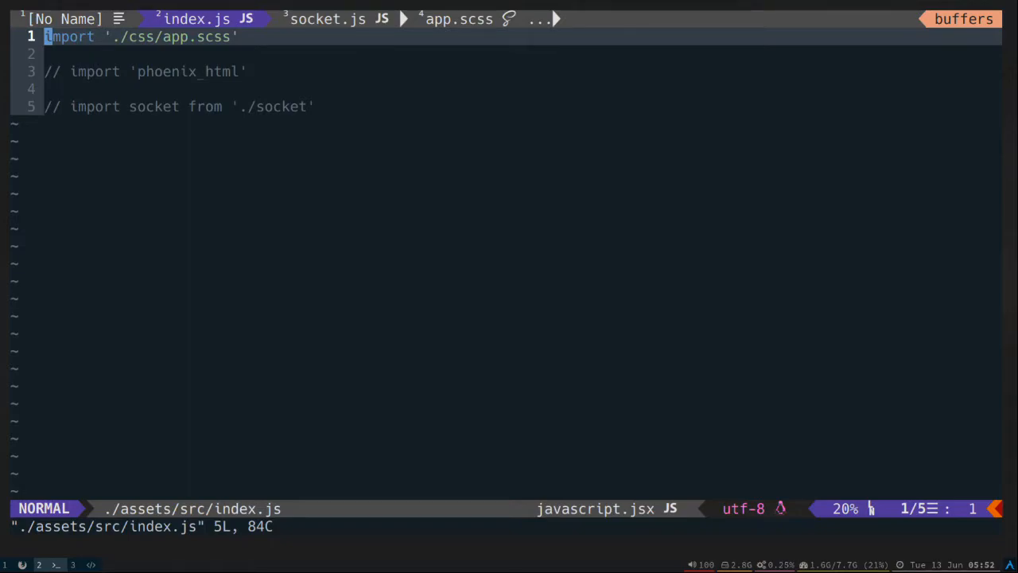
{"action": "type", "text": ":ar"}
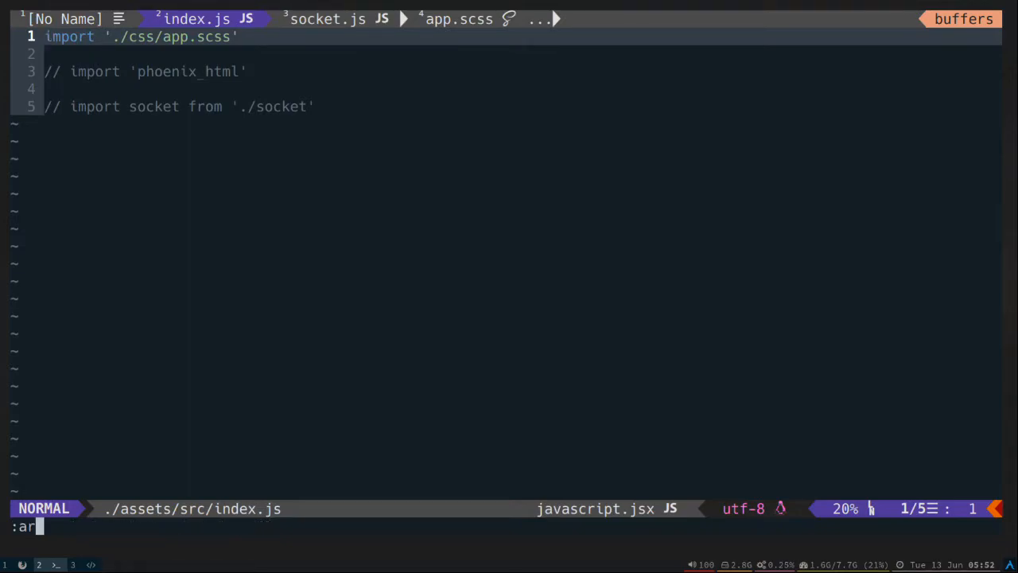
{"action": "type", "text": "gdo %s"}
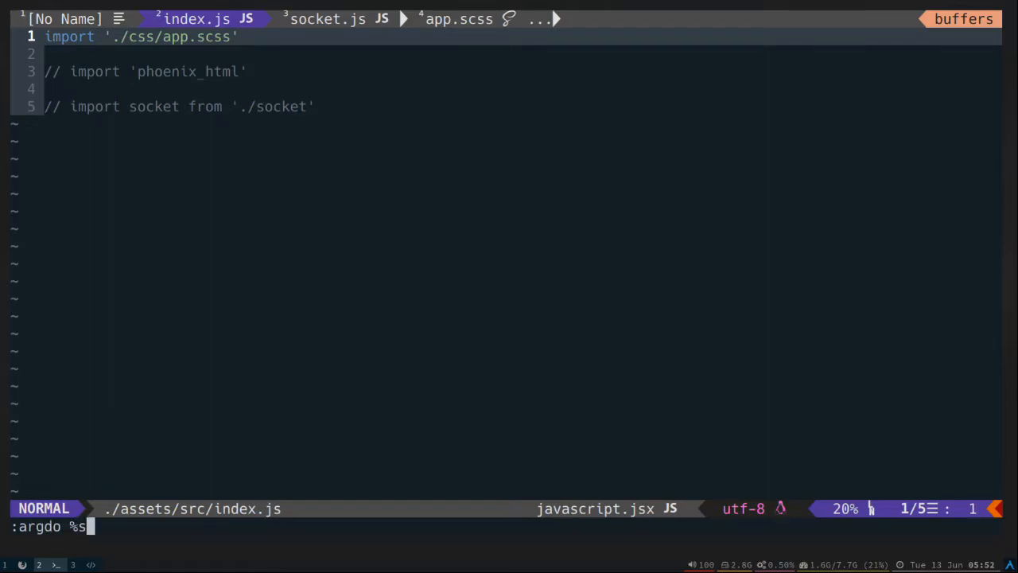
{"action": "type", "text": "/Repl"}
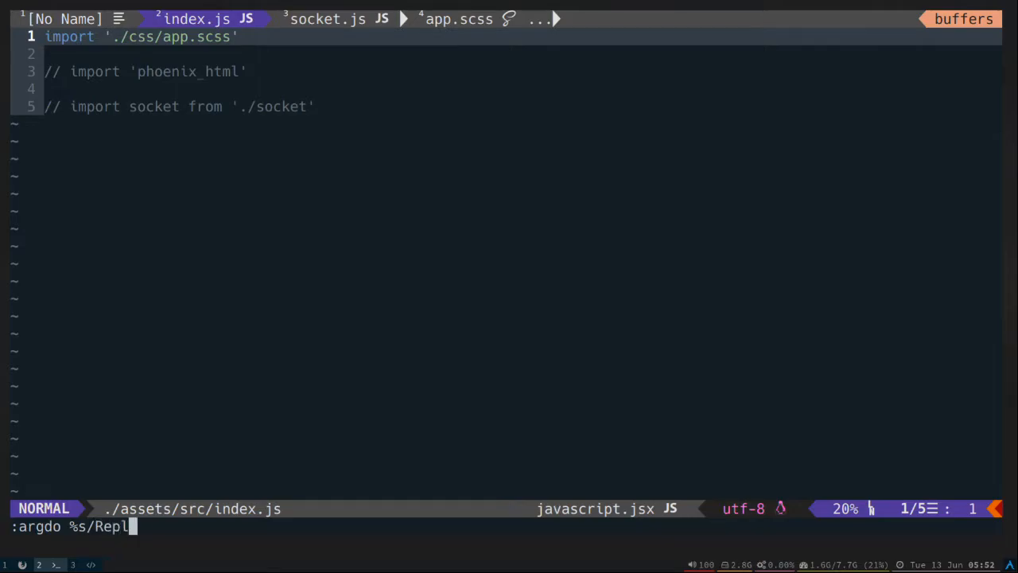
{"action": "type", "text": "aceMe/"}
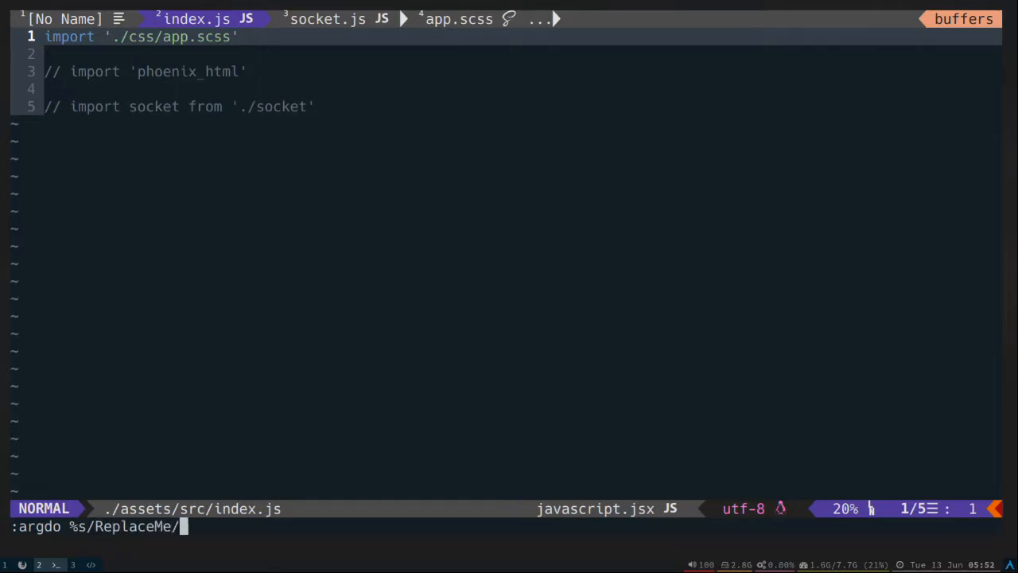
{"action": "type", "text": "<"}
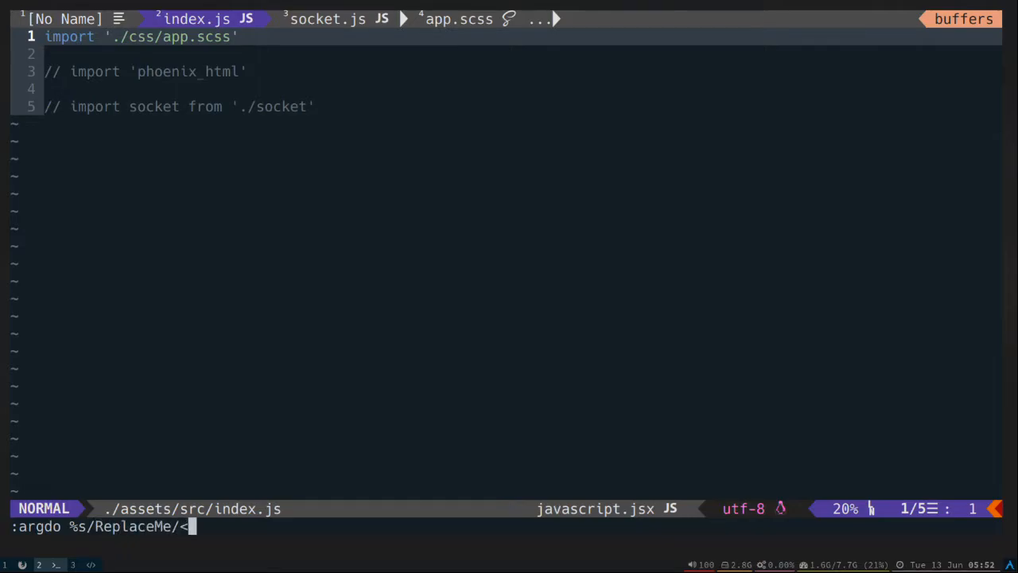
{"action": "type", "text": "%="}
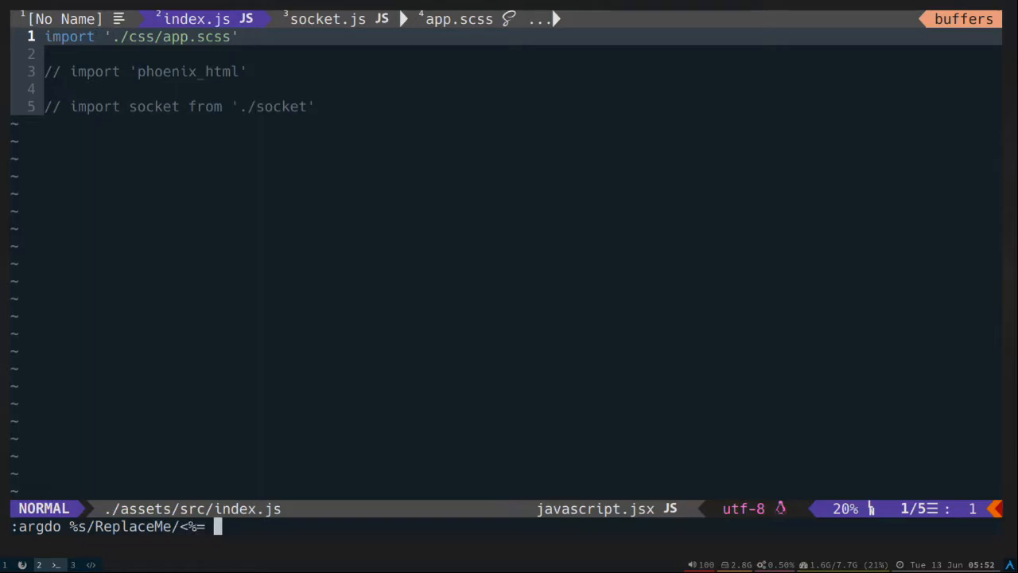
{"action": "type", "text": "@pa"}
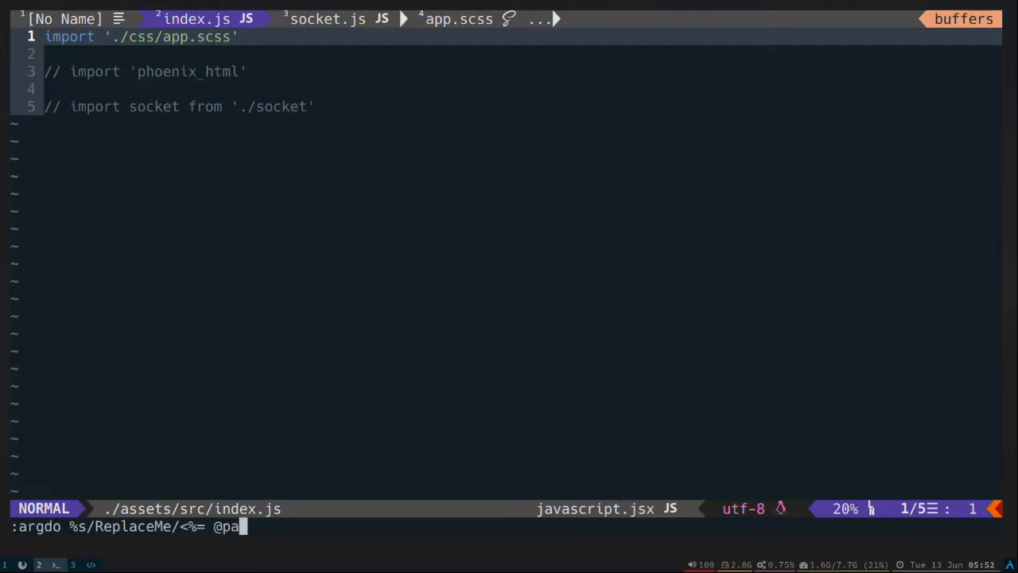
{"action": "type", "text": "roject"}
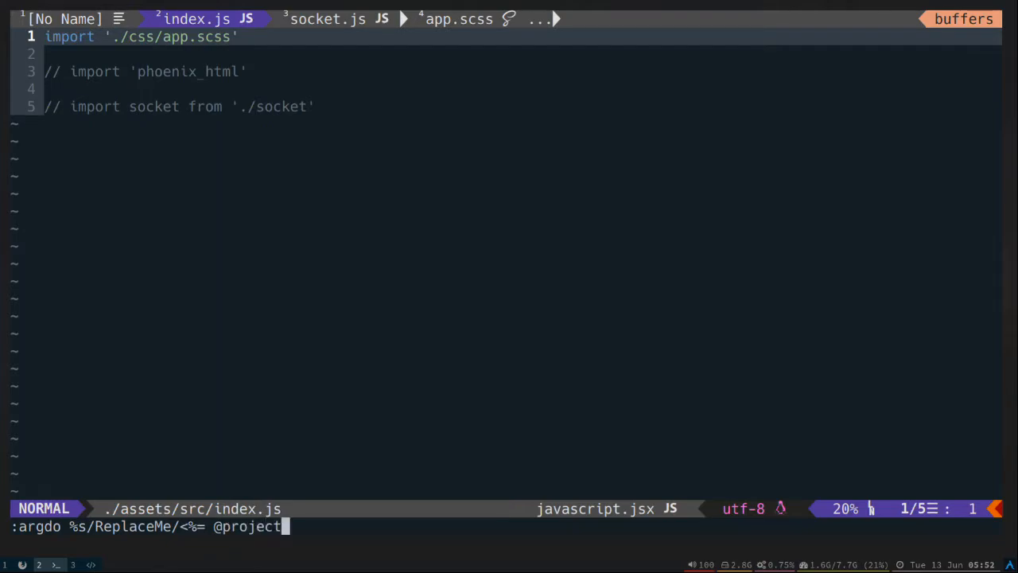
{"action": "type", "text": "_name_camel_case %>/g"}
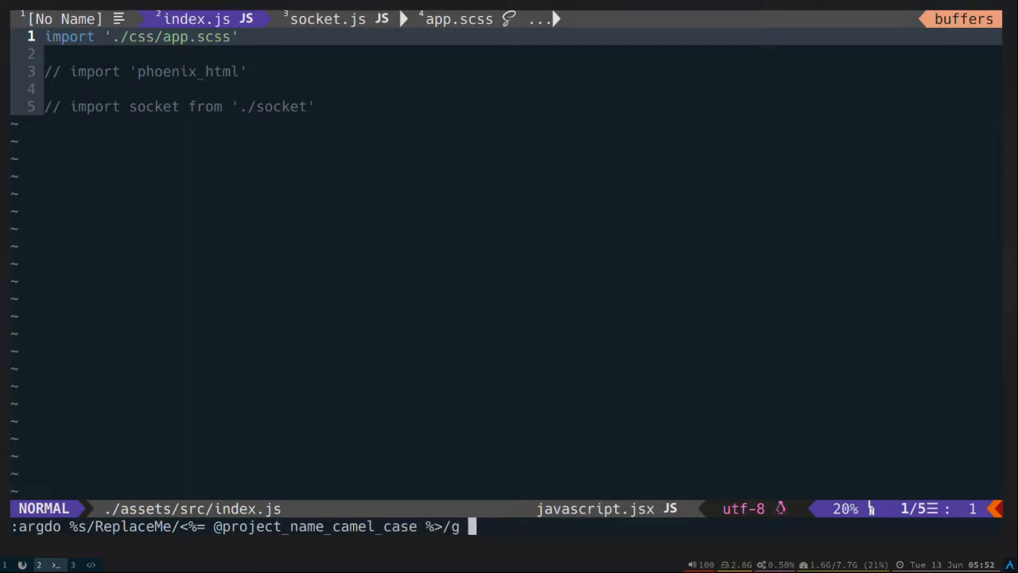
{"action": "type", "text": "| upda"}
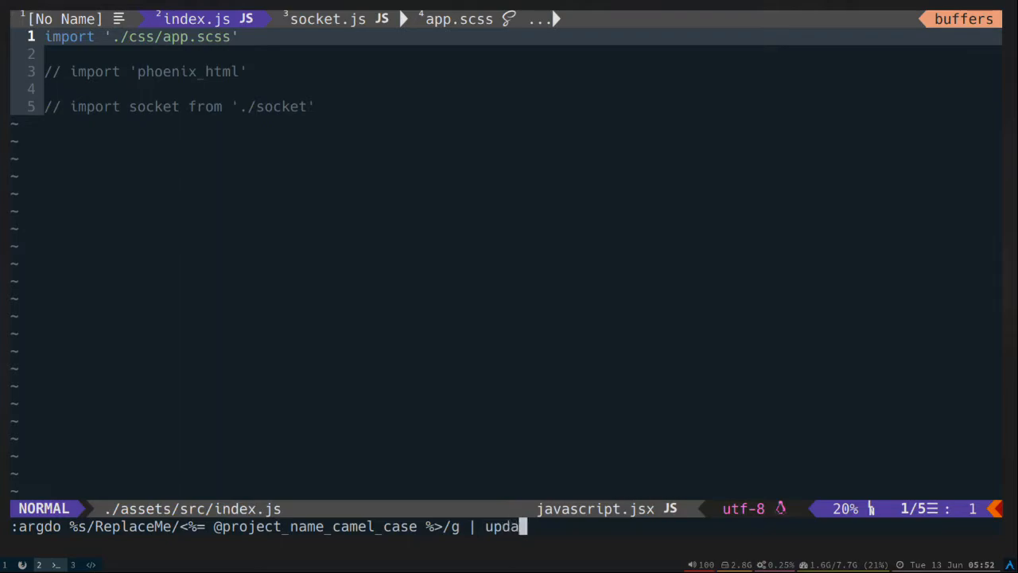
{"action": "type", "text": "e"}
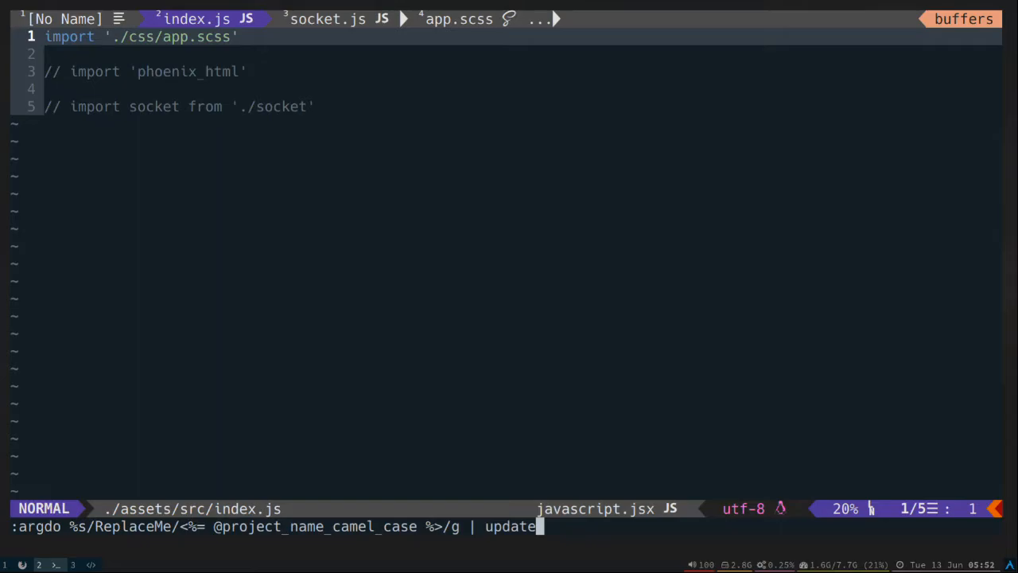
Step: Run the ReplaceMe substitution across all argument files and page through its output to .gitignore
{"action": "key", "text": "Return"}
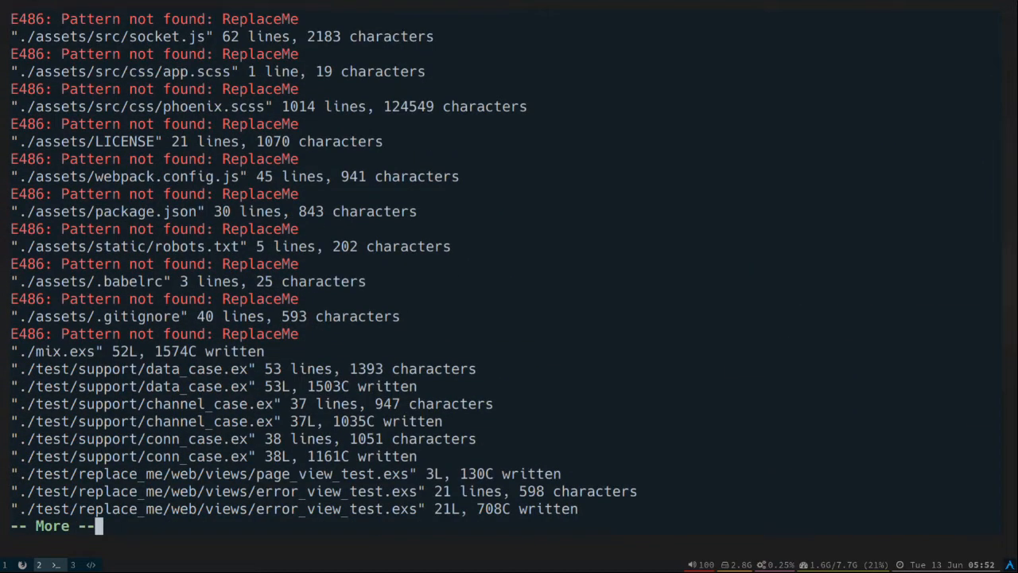
{"action": "key", "text": "space"}
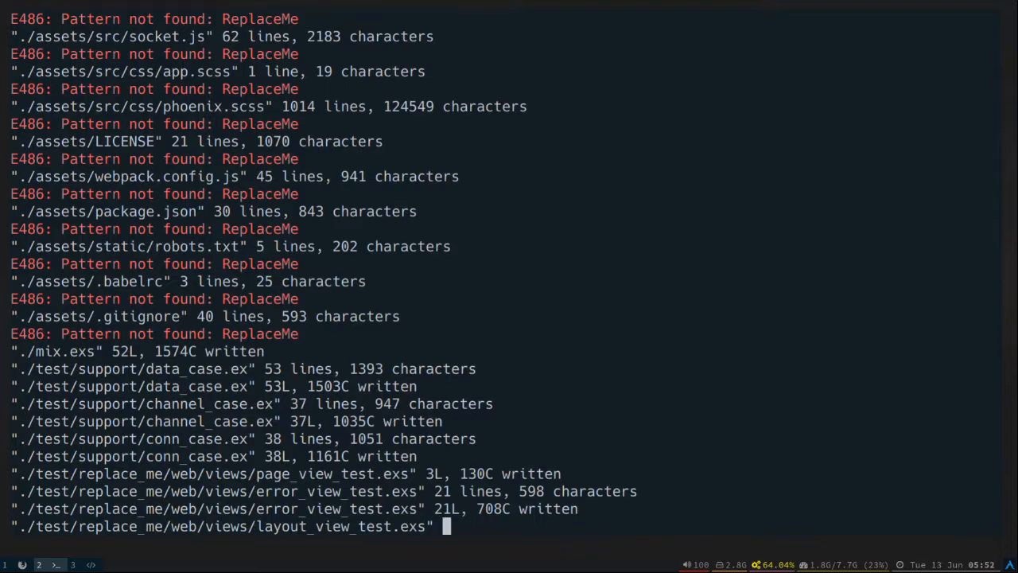
{"action": "scroll", "scroll_direction": "down", "scroll_amount": 3}
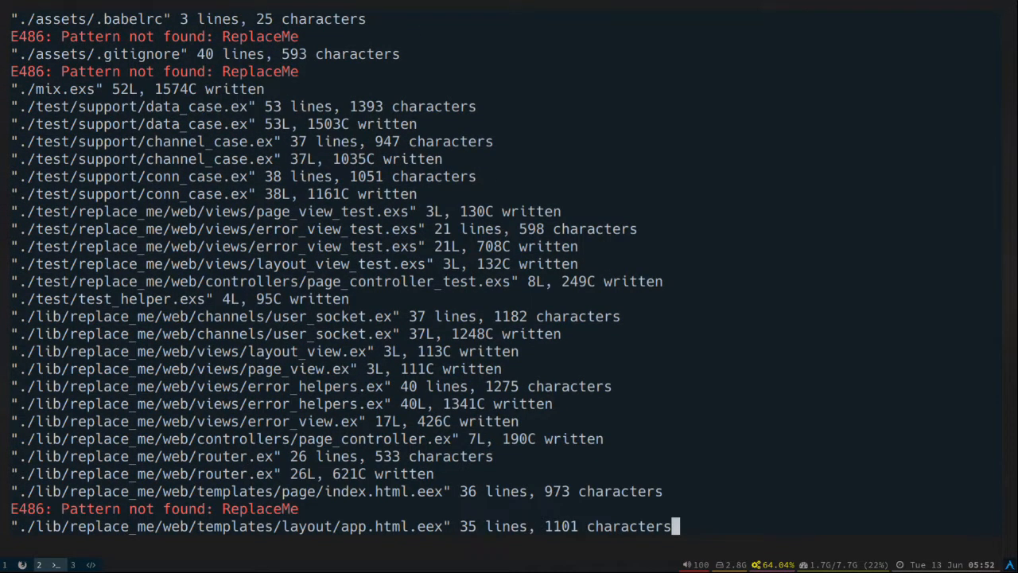
{"action": "scroll", "scroll_direction": "down", "scroll_amount": 3}
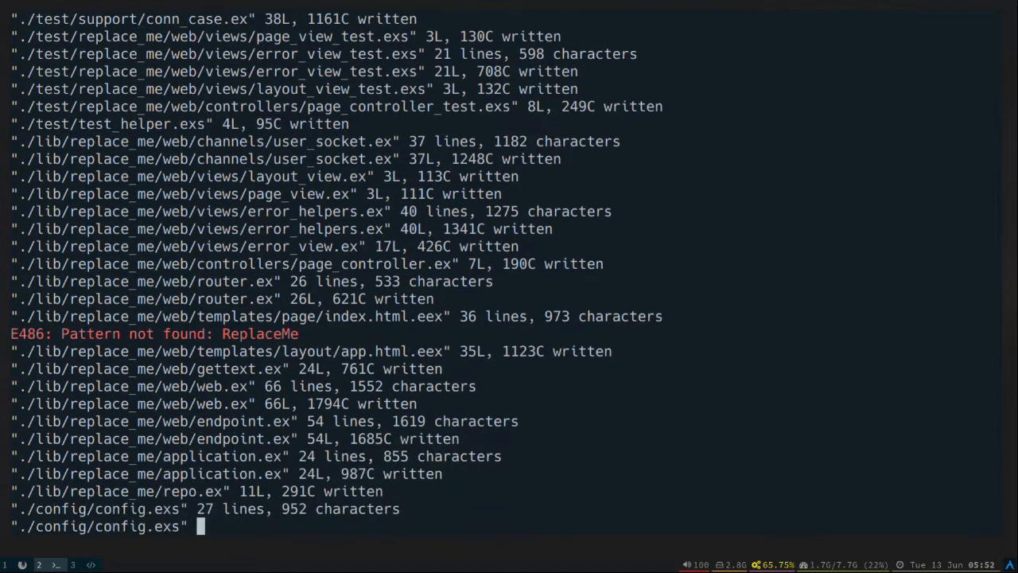
{"action": "scroll", "scroll_direction": "down", "scroll_amount": 3}
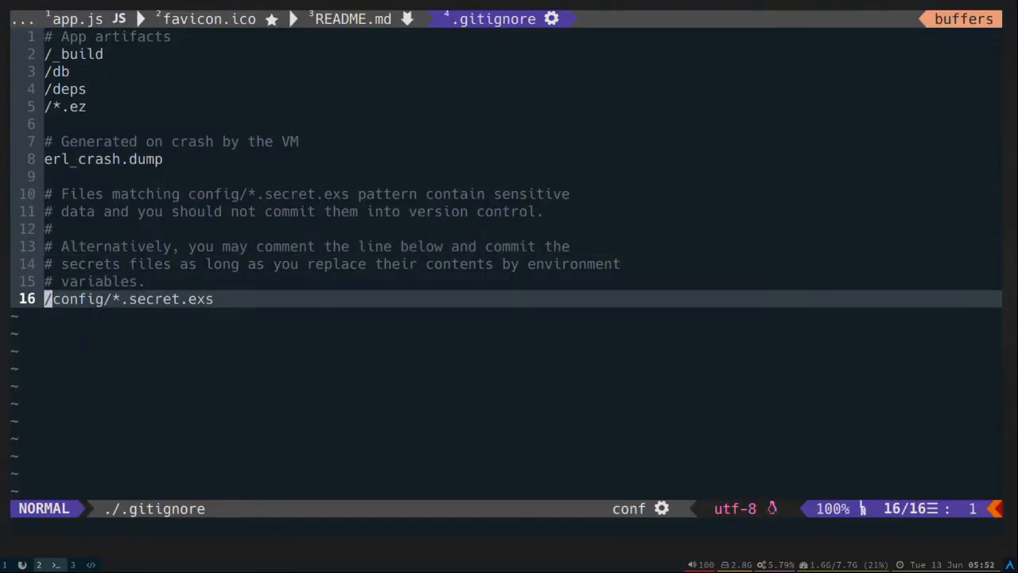
{"action": "key", "text": "k"}
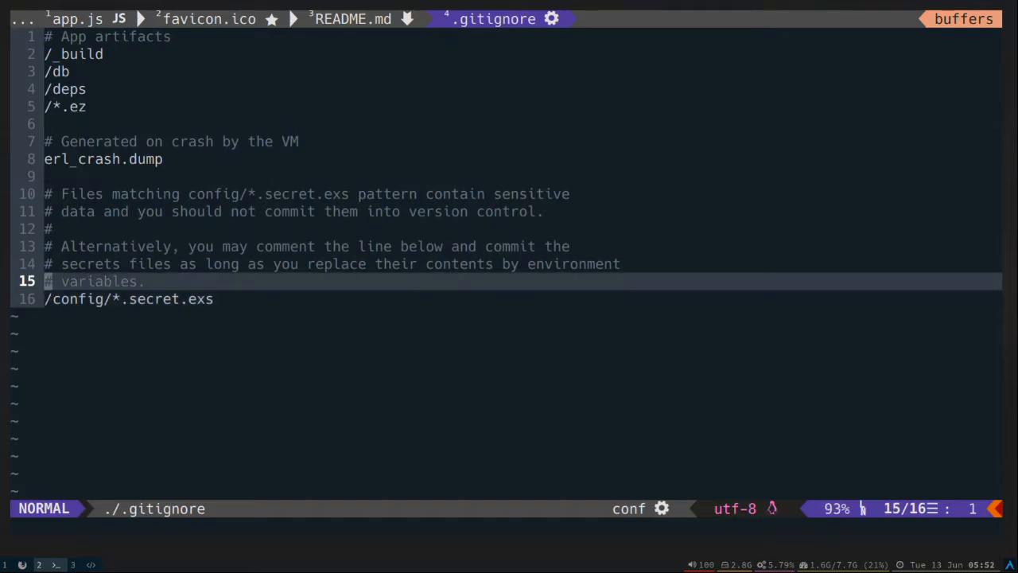
{"action": "key", "text": ":"}
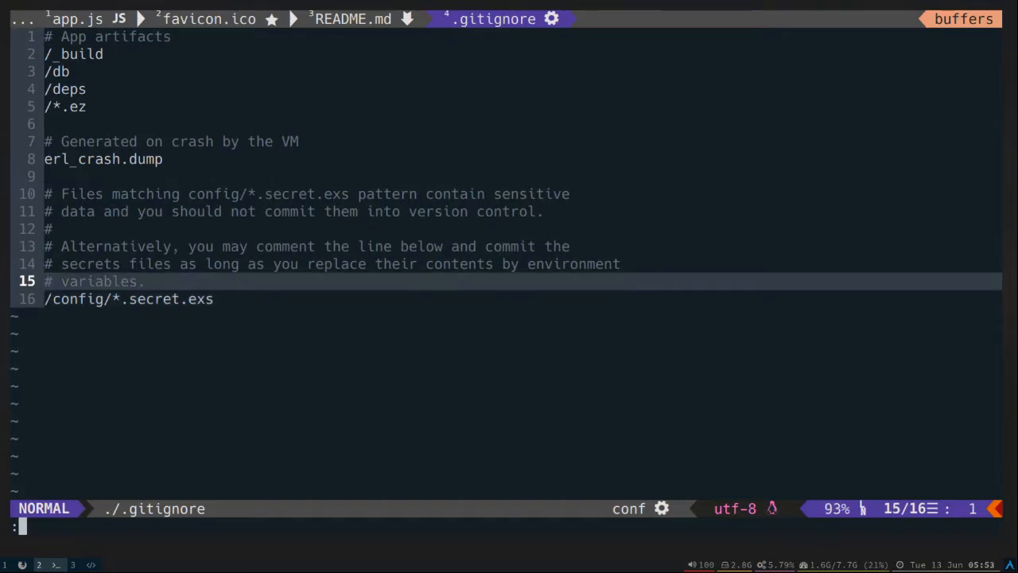
{"action": "type", "text": "argdo %s/ReplaceMe/<%= @project_name_camel_case %>/g | update"}
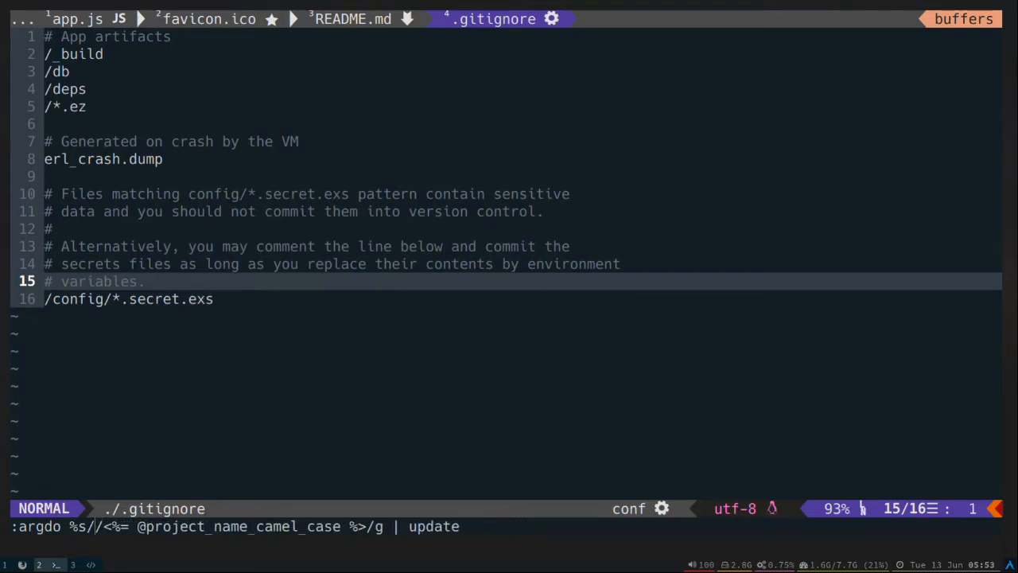
{"action": "type", "text": "replace_me"}
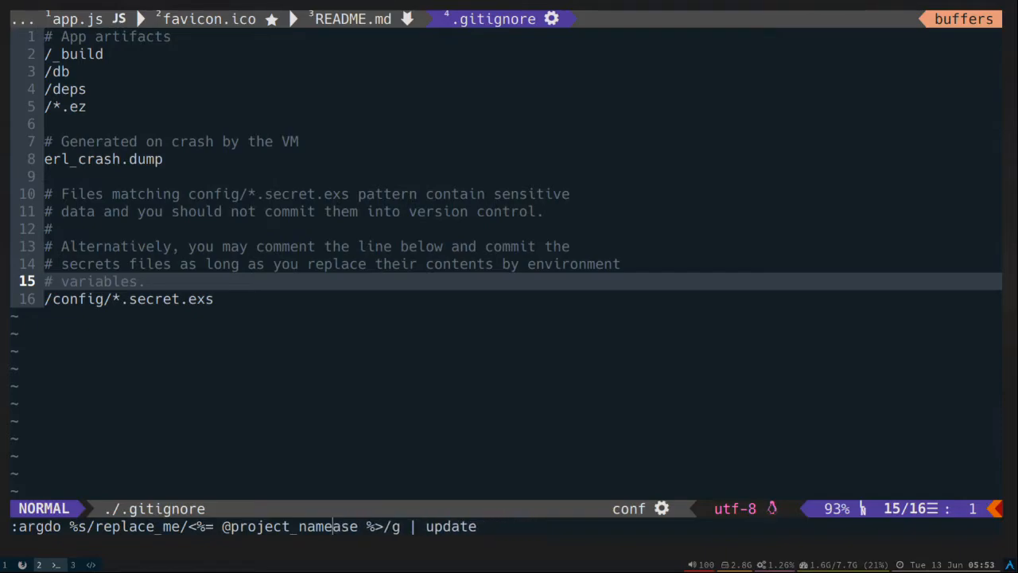
{"action": "key", "text": "Return"}
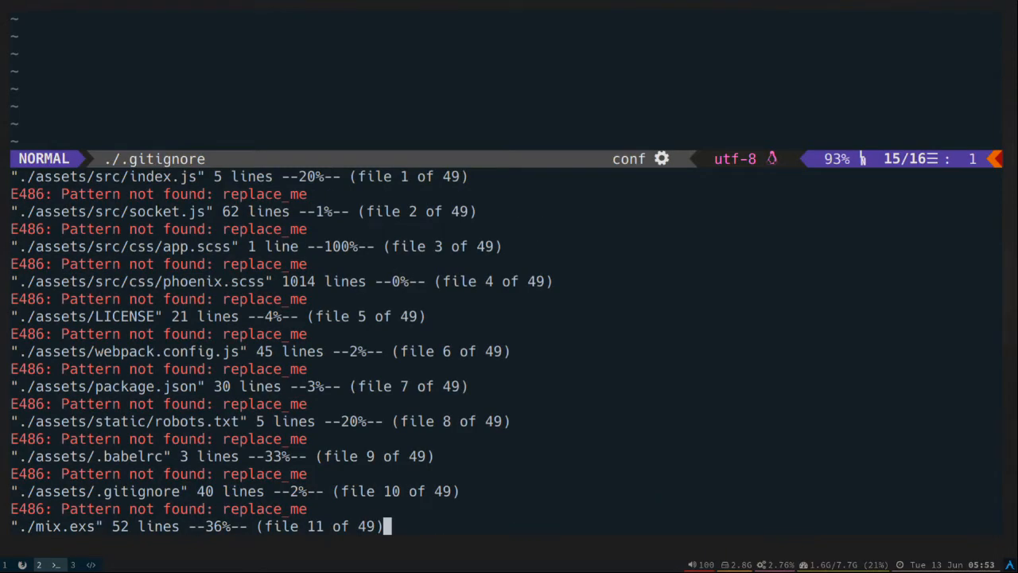
Step: Page through the replace_me substitution output until mix.exs shows the project-name tags
{"action": "scroll", "scroll_direction": "down", "scroll_amount": 3}
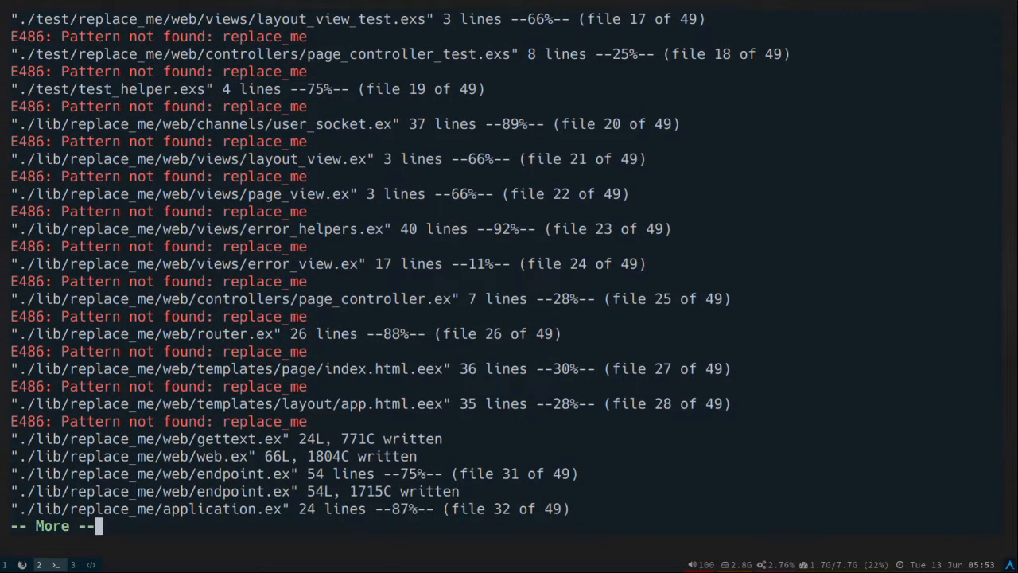
{"action": "scroll", "scroll_direction": "down", "scroll_amount": 3}
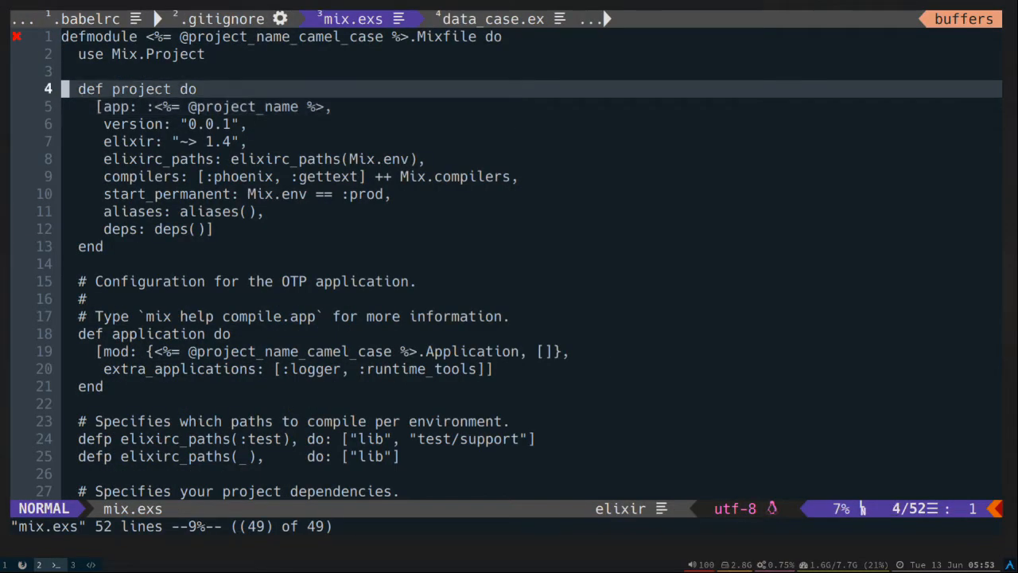
Step: Move to the :app line in mix.exs and bring up the CtrlP fuzzy file finder
{"action": "key", "text": "gg"}
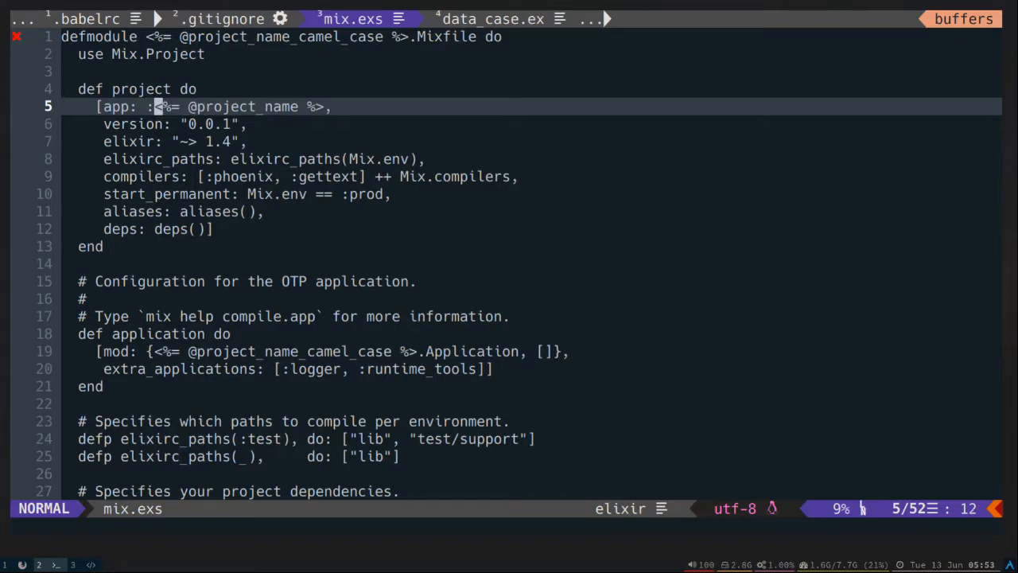
{"action": "key", "text": "h"}
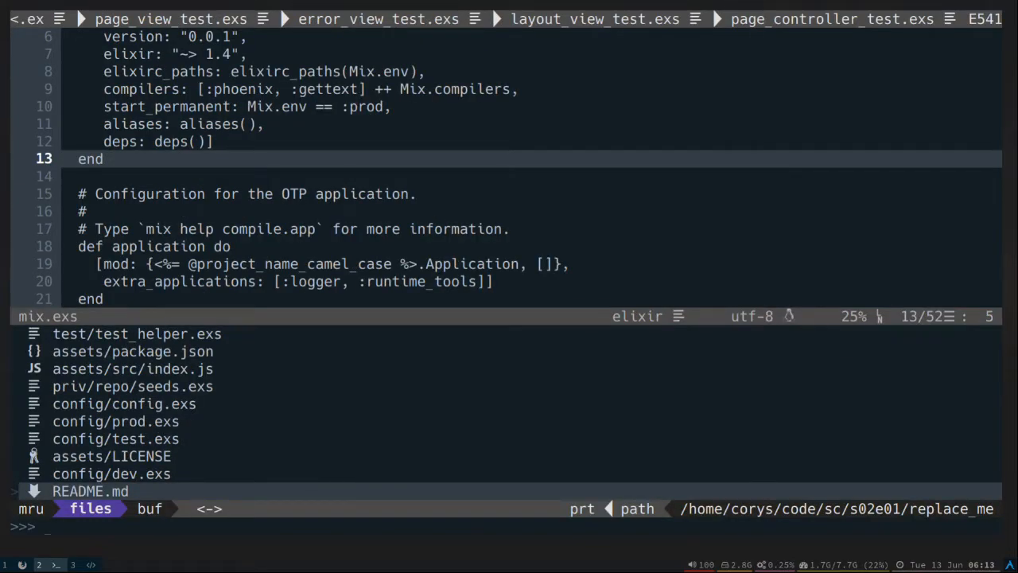
Step: In app.html.eex, escape the static_path, get_flash and render tags as <%%= and save
{"action": "type", "text": "lay"}
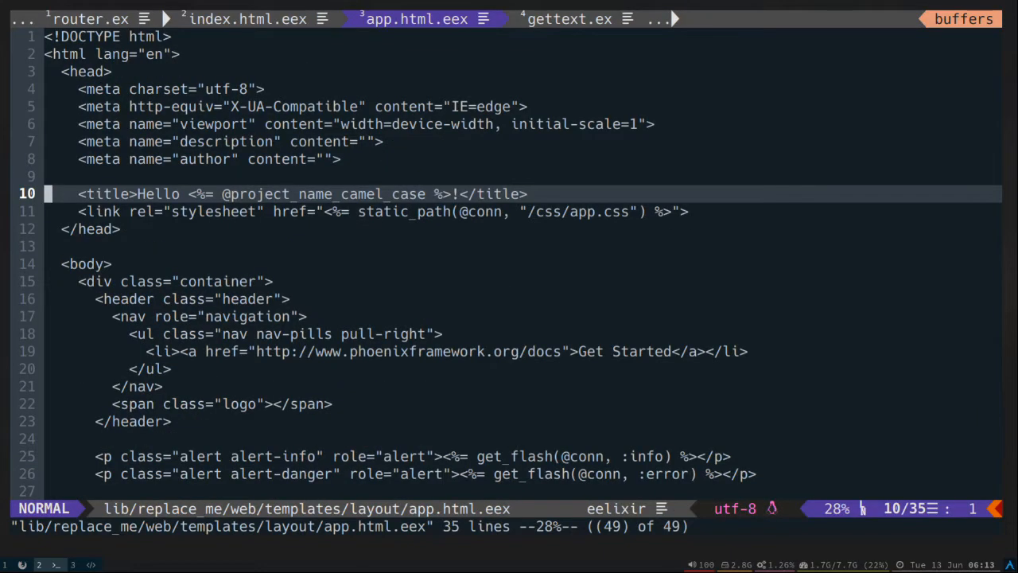
{"action": "key", "text": "j"}
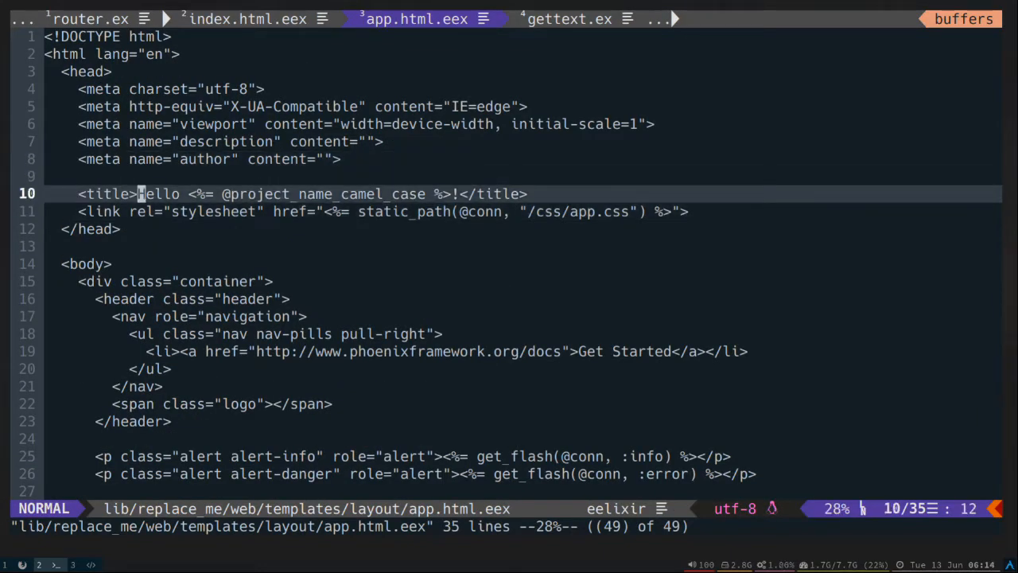
{"action": "key", "text": "j"}
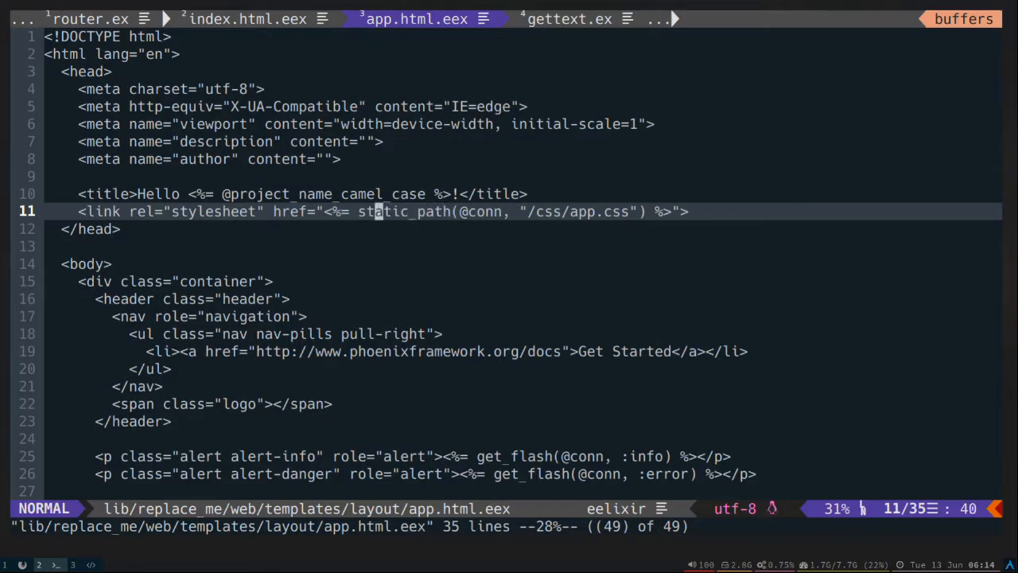
{"action": "key", "text": "i"}
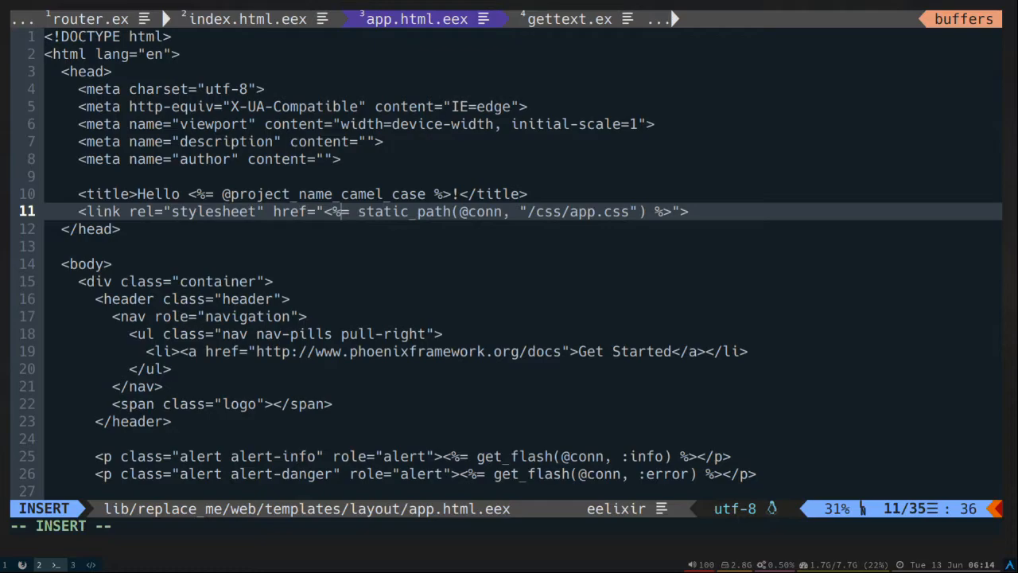
{"action": "key", "text": "Escape"}
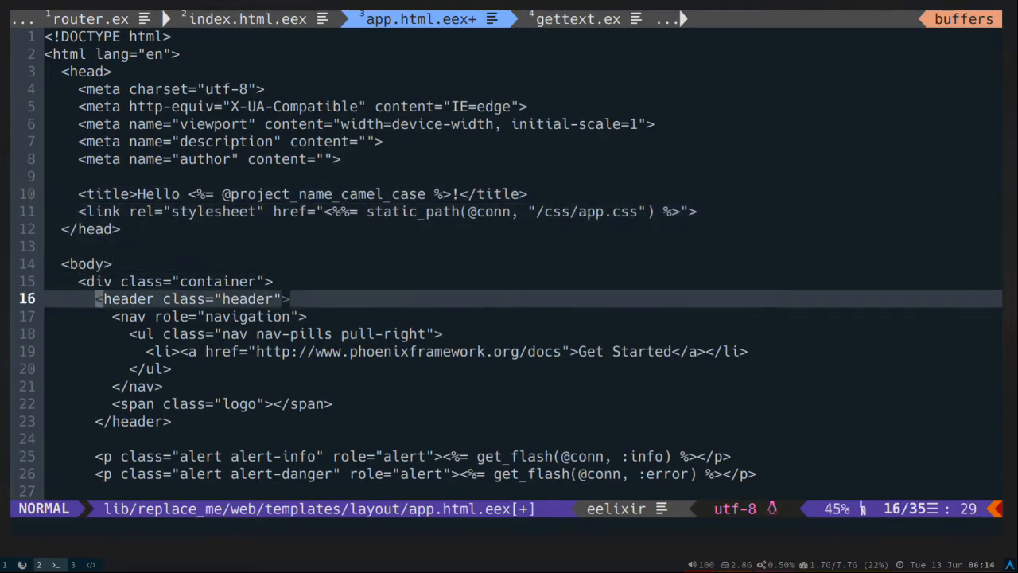
{"action": "scroll", "scroll_direction": "down", "scroll_amount": 3}
{"action": "type", "text": "%"}
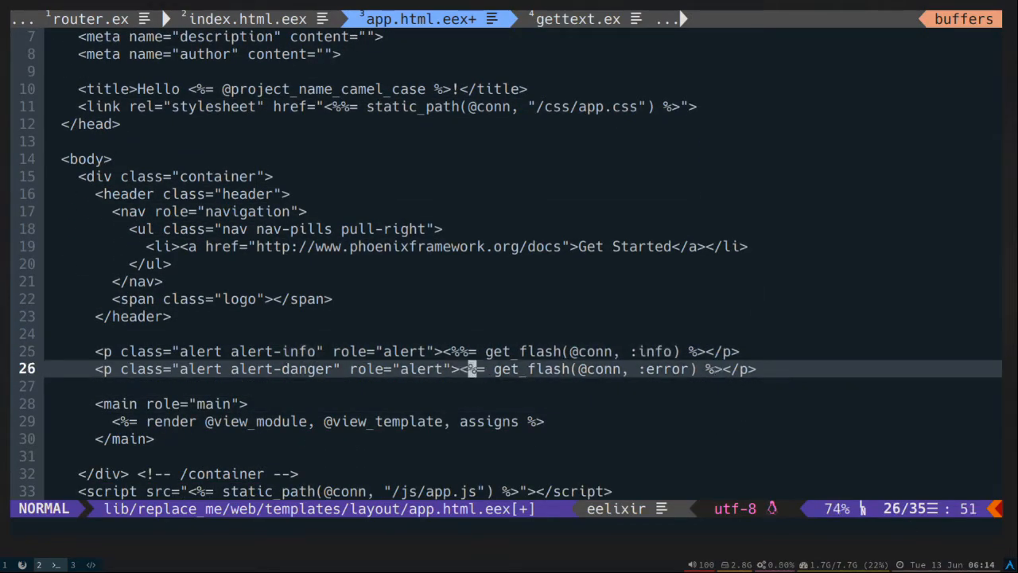
{"action": "scroll", "scroll_direction": "down", "scroll_amount": 3}
{"action": "type", "text": "painde"}
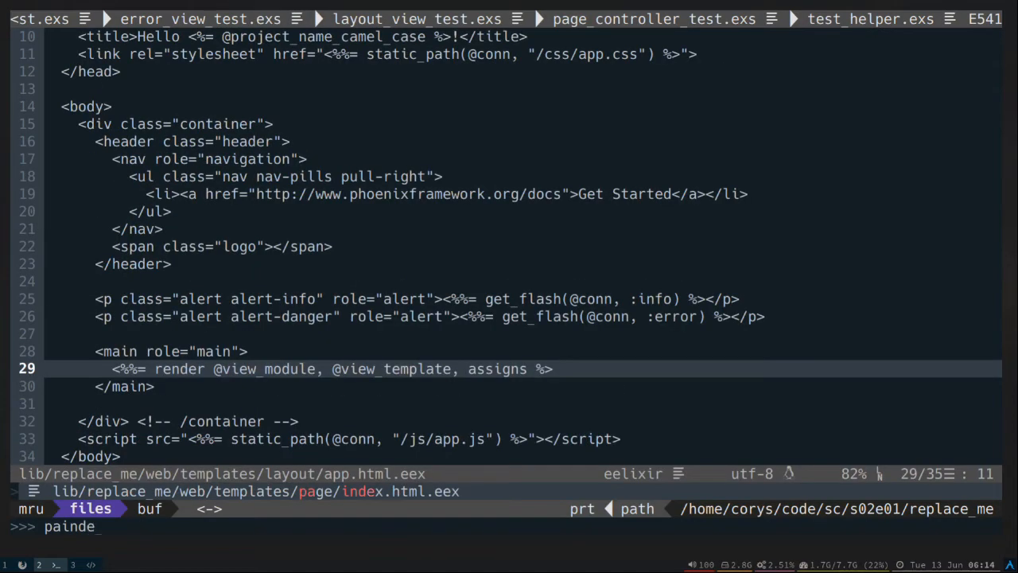
Step: Escape the gettext tag on line 2 of page/index.html.eex as <%%=, save, and switch to config/dev.exs
{"action": "left_click", "coordinate": [458, 19]}
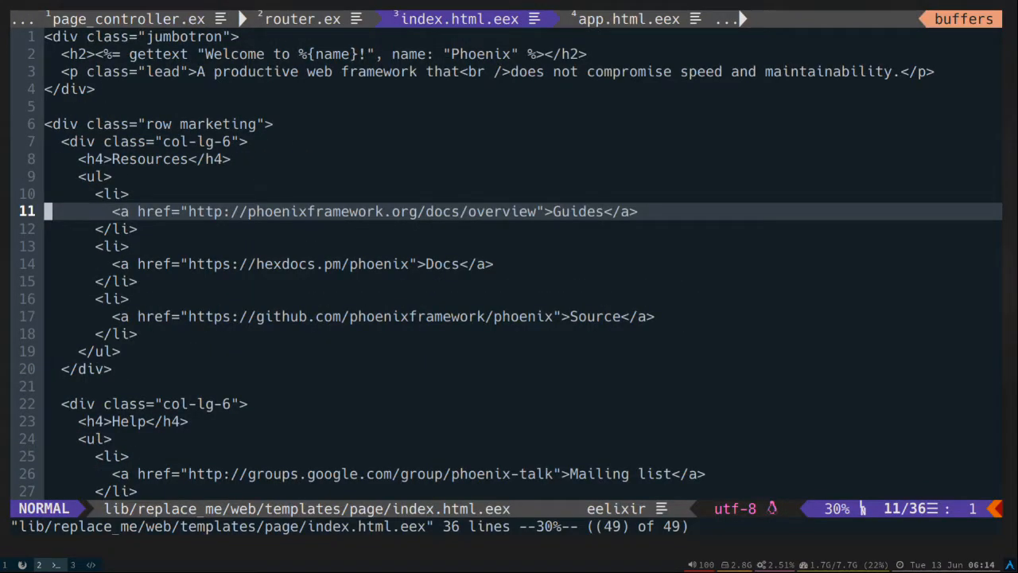
{"action": "key", "text": "gg"}
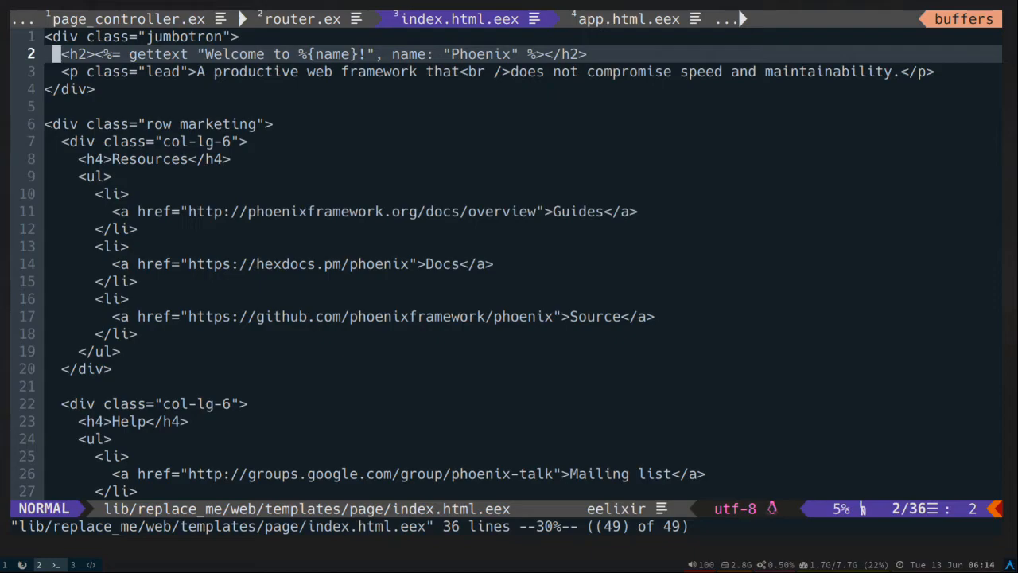
{"action": "key", "text": "i"}
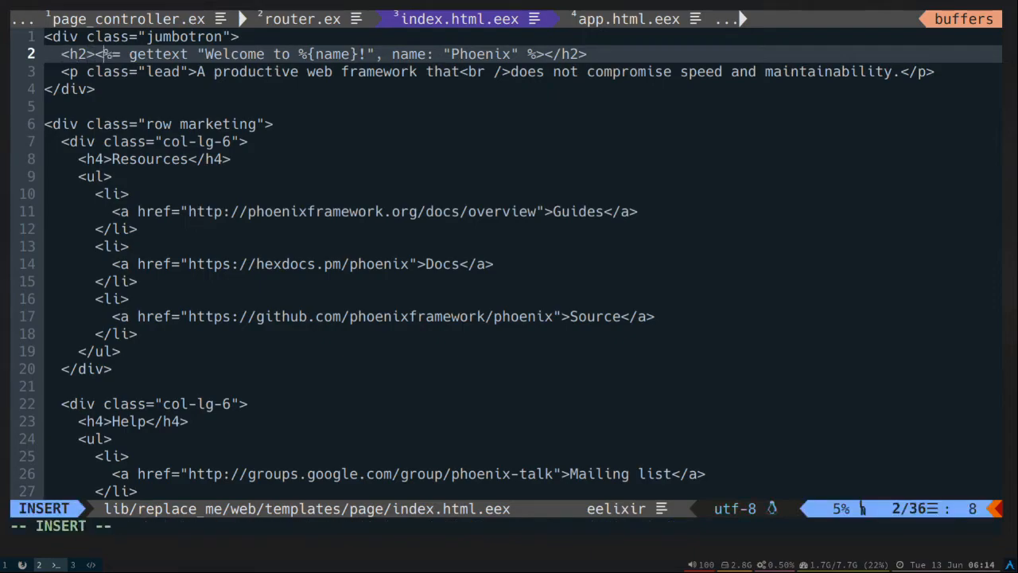
{"action": "key", "text": "Escape"}
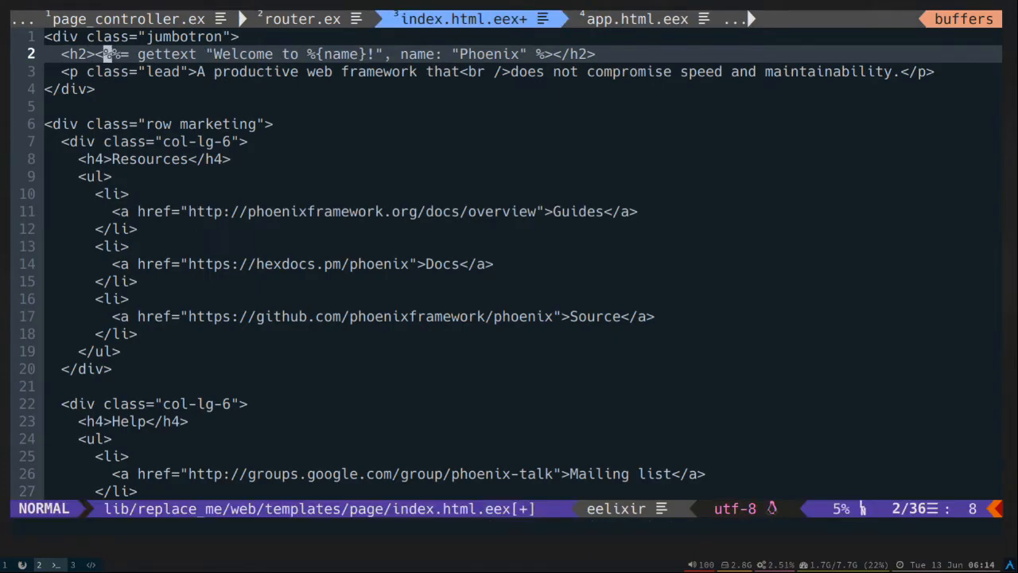
{"action": "scroll", "scroll_direction": "down", "scroll_amount": 3}
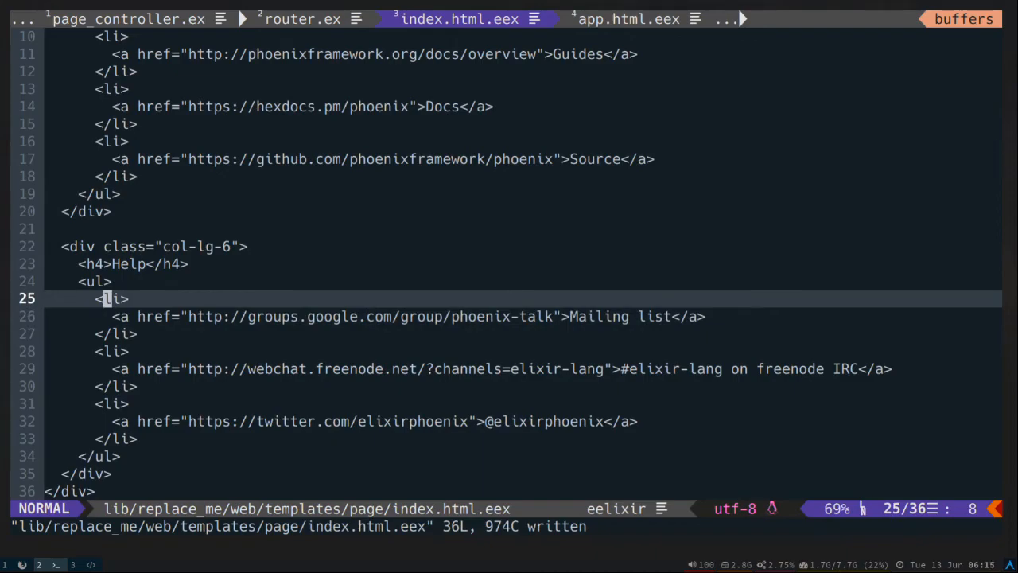
{"action": "key", "text": "k"}
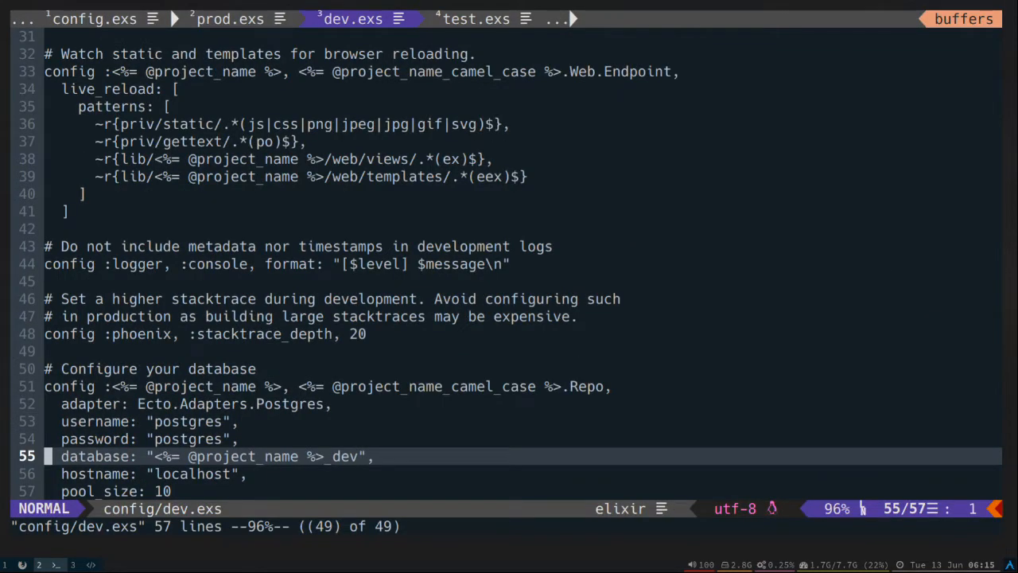
Step: Set dev.exs watchers to npm: ["run", "dev", cd: ...] for the npm dev script
{"action": "key", "text": "k"}
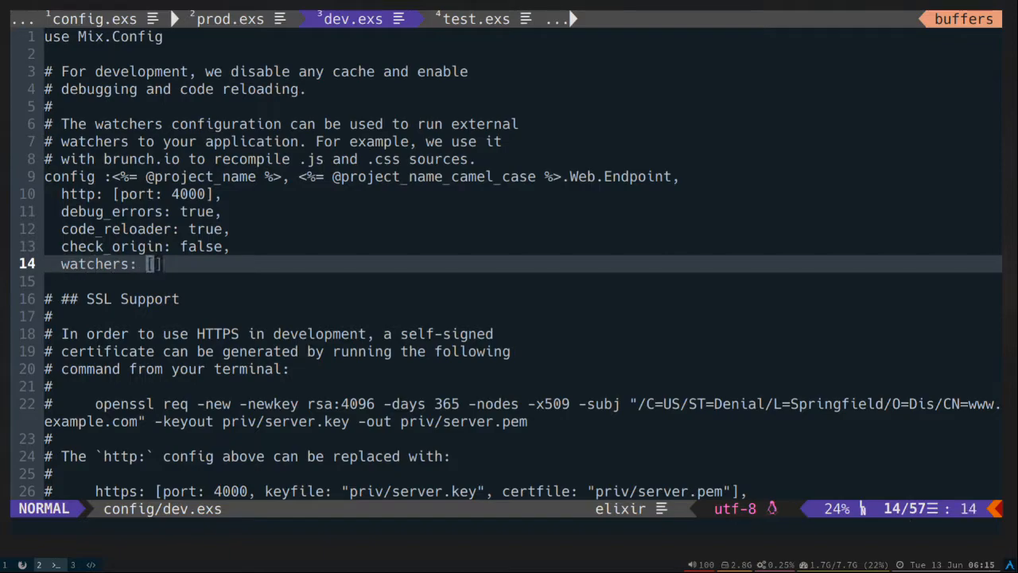
{"action": "key", "text": "i"}
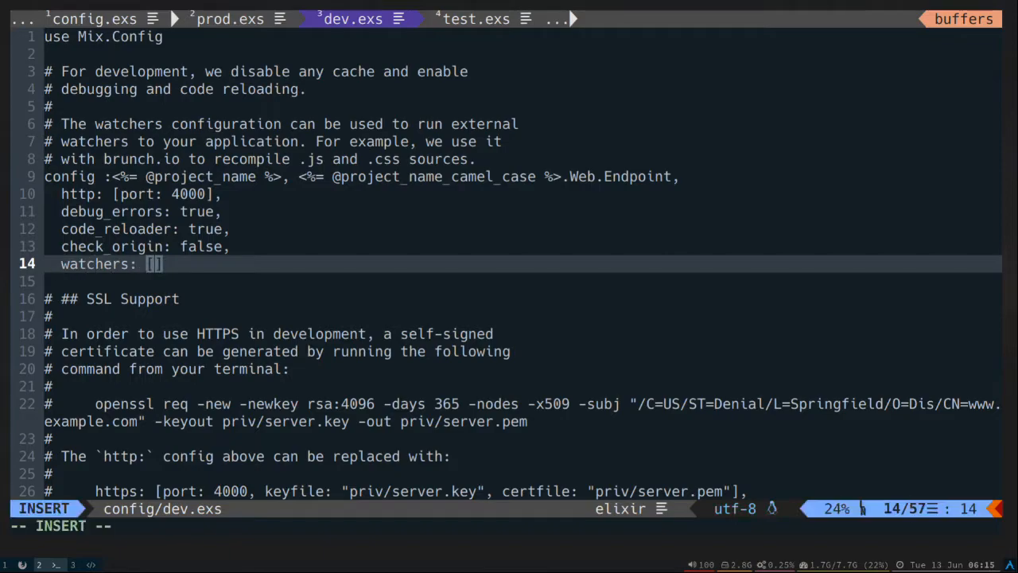
{"action": "type", "text": "npm:"}
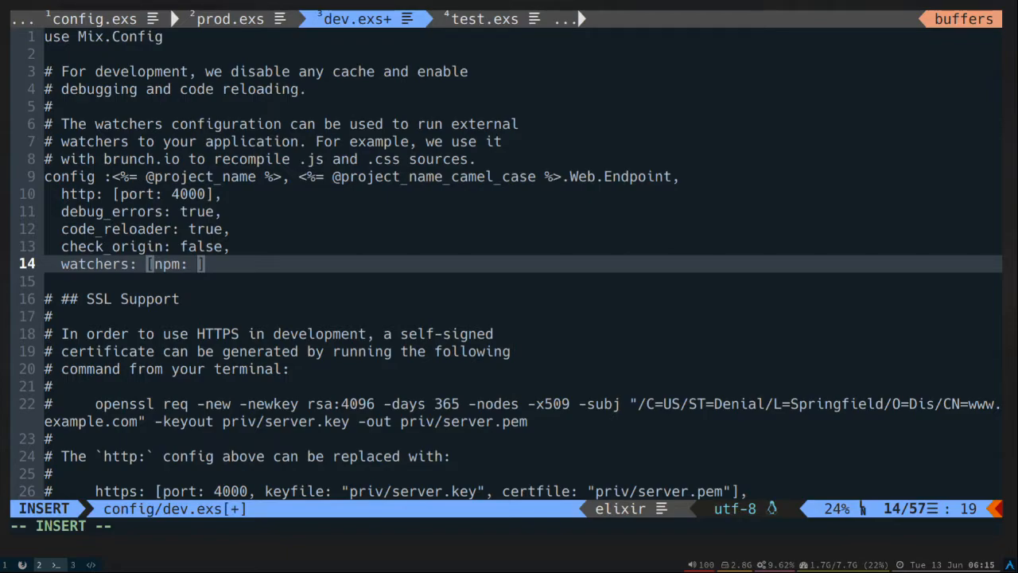
{"action": "type", "text": "["}
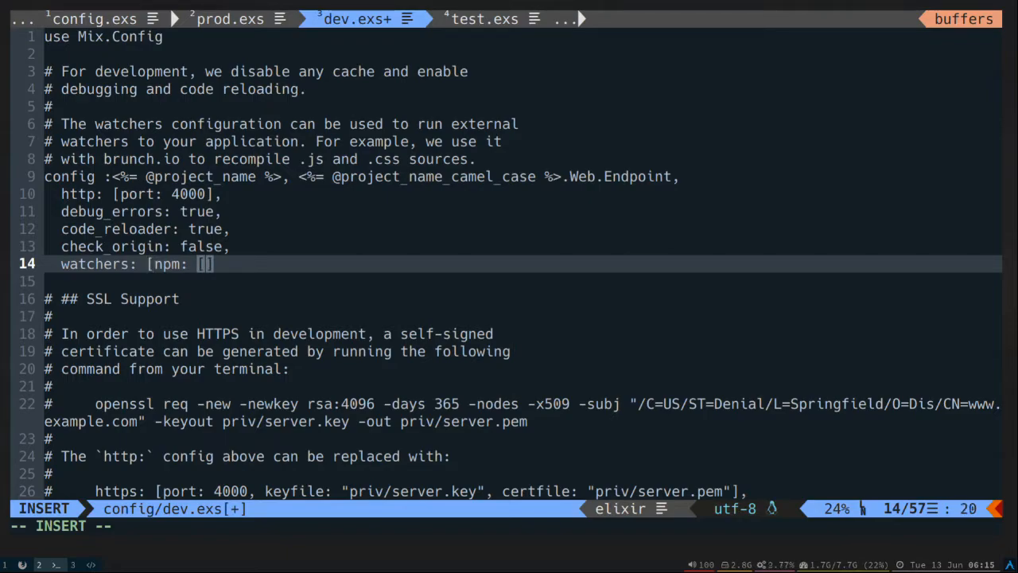
{"action": "type", "text": "\"ru"}
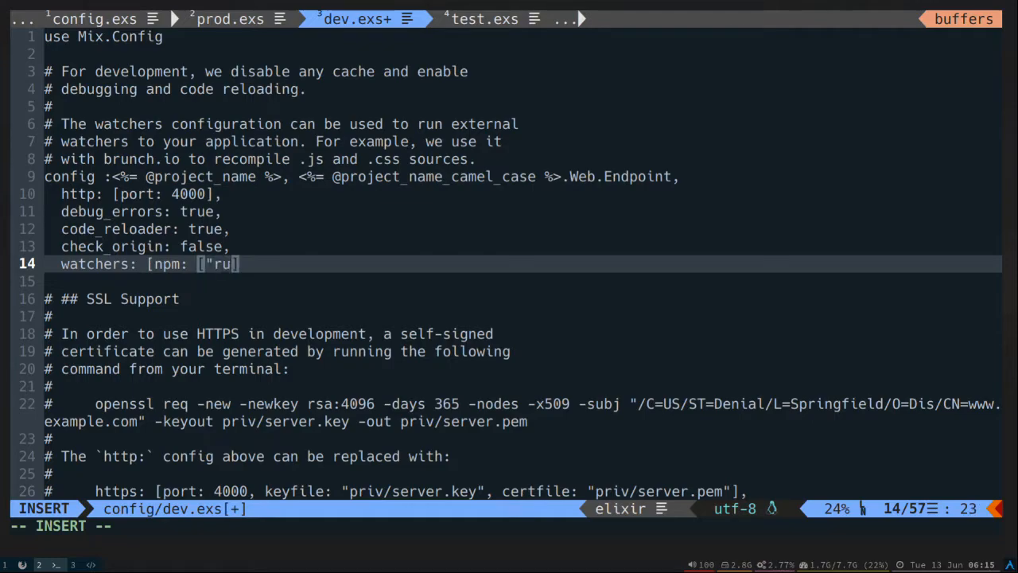
{"action": "type", "text": "n\", \""}
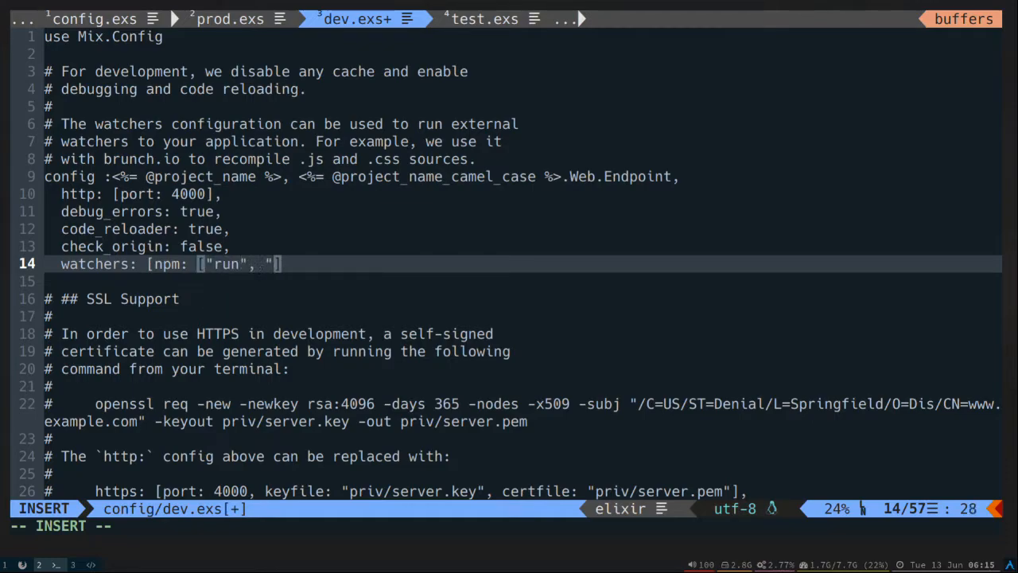
{"action": "type", "text": "dev"}
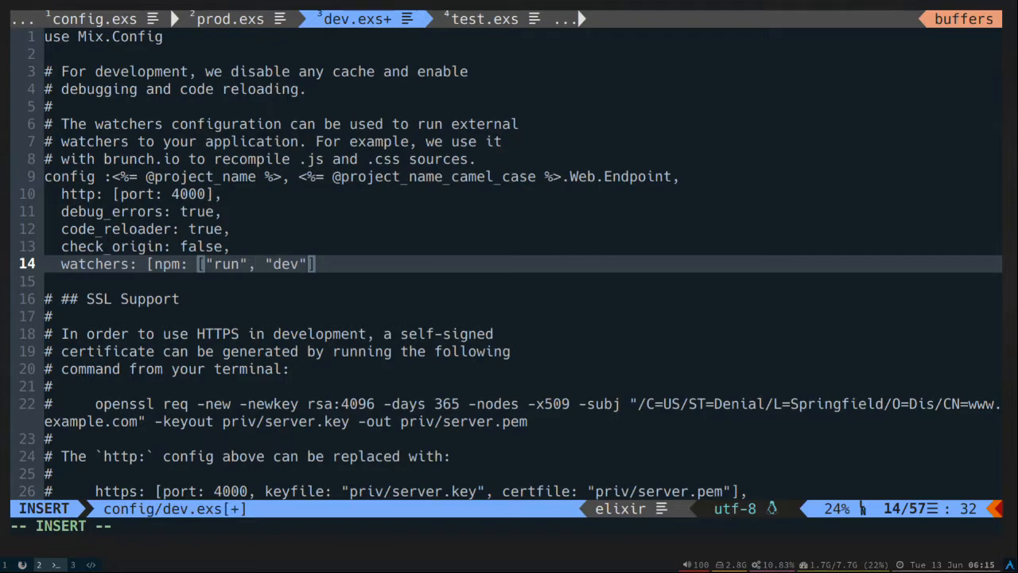
{"action": "type", "text": ", cd"}
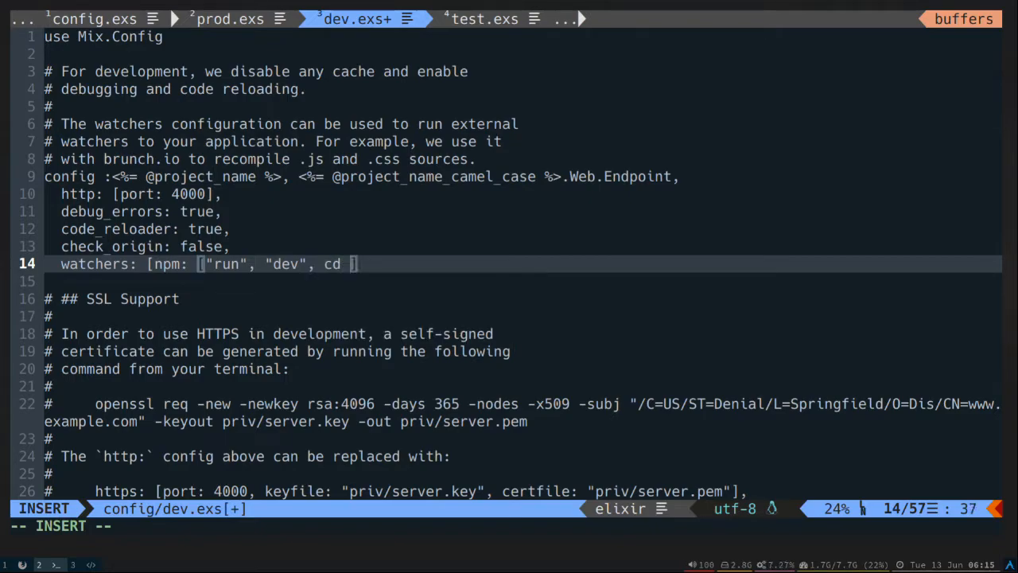
{"action": "key", "text": "BackSpace"}
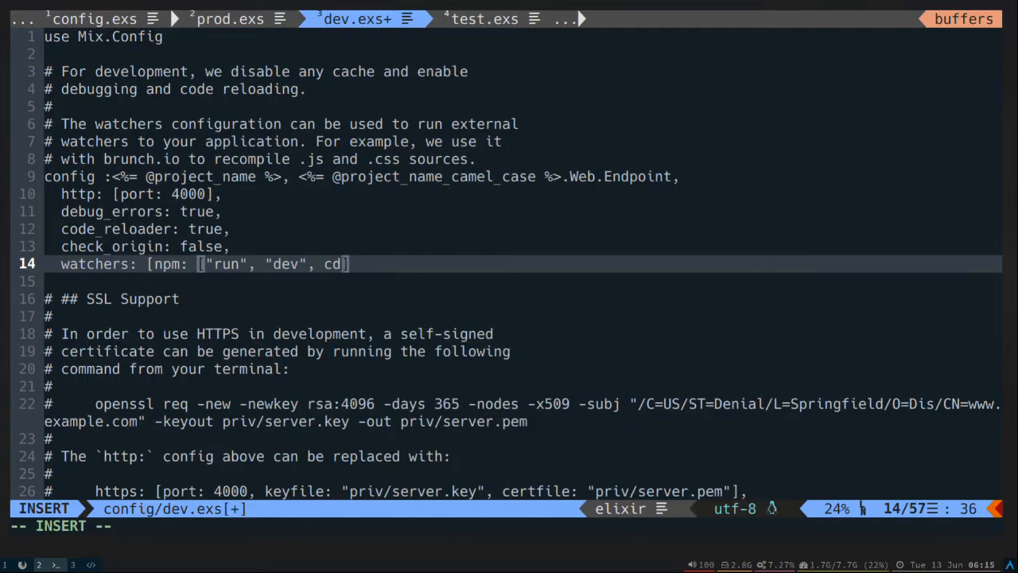
Step: Complete the cd option as Path.expand("../assets", __DIR__) and finish the watchers line
{"action": "type", "text": "Path."}
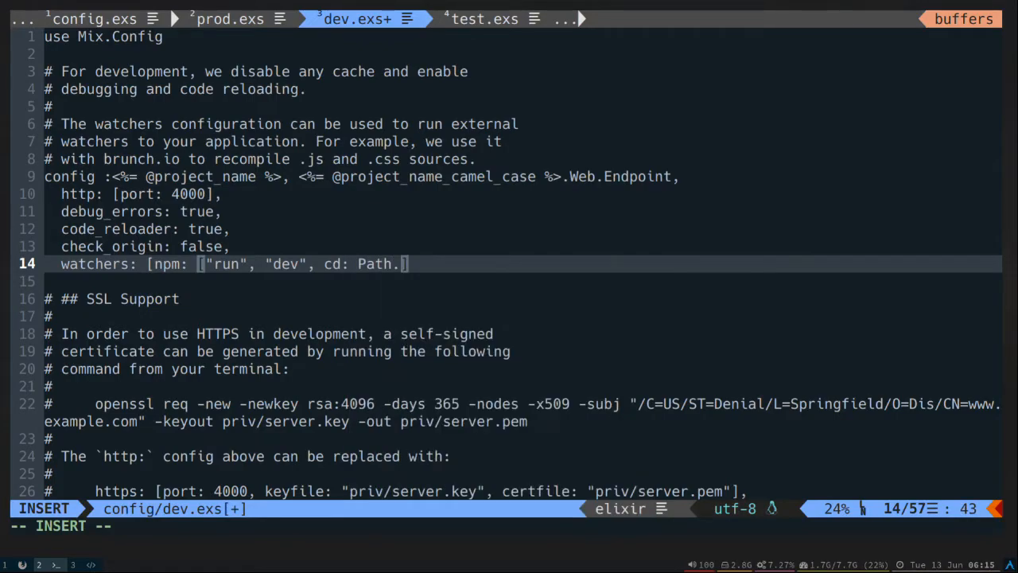
{"action": "type", "text": "expand"}
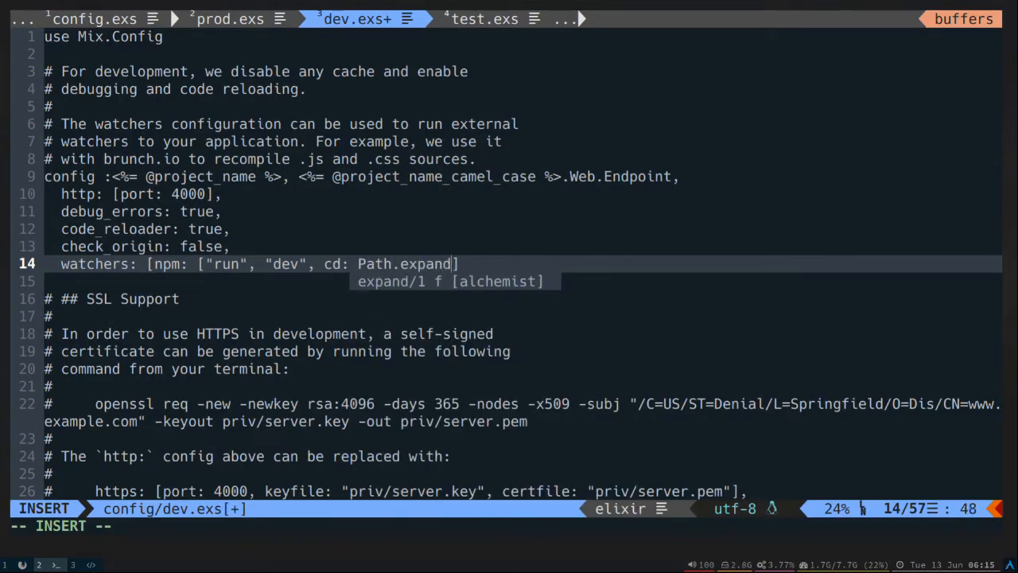
{"action": "type", "text": "(\".\""}
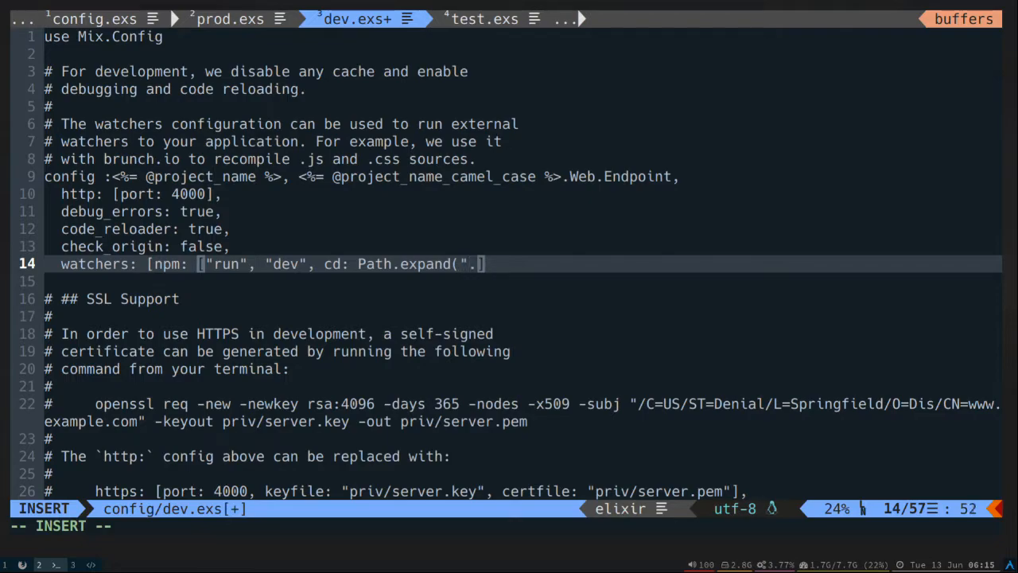
{"action": "type", "text": "./assets\""}
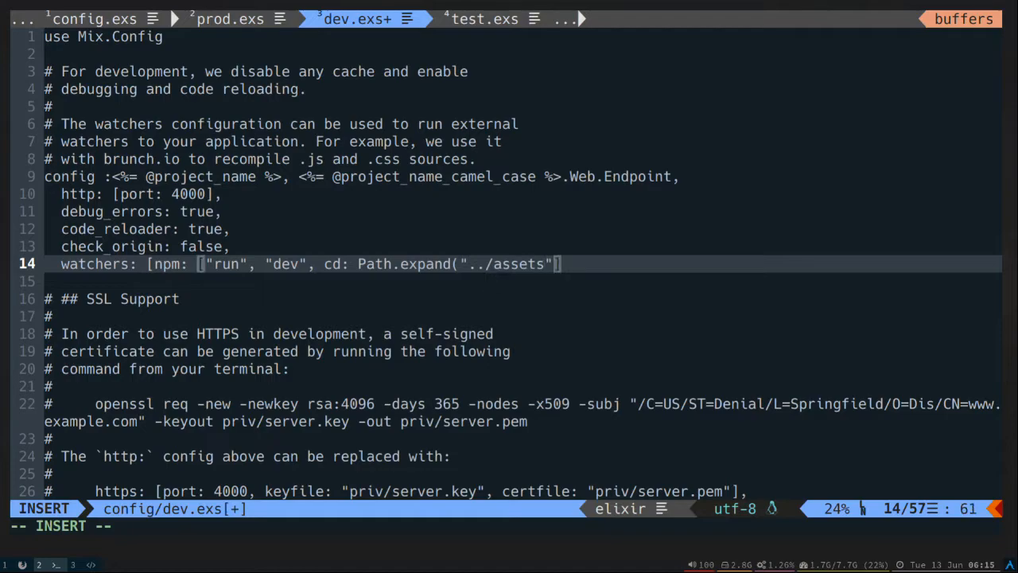
{"action": "type", "text": ", __DE"}
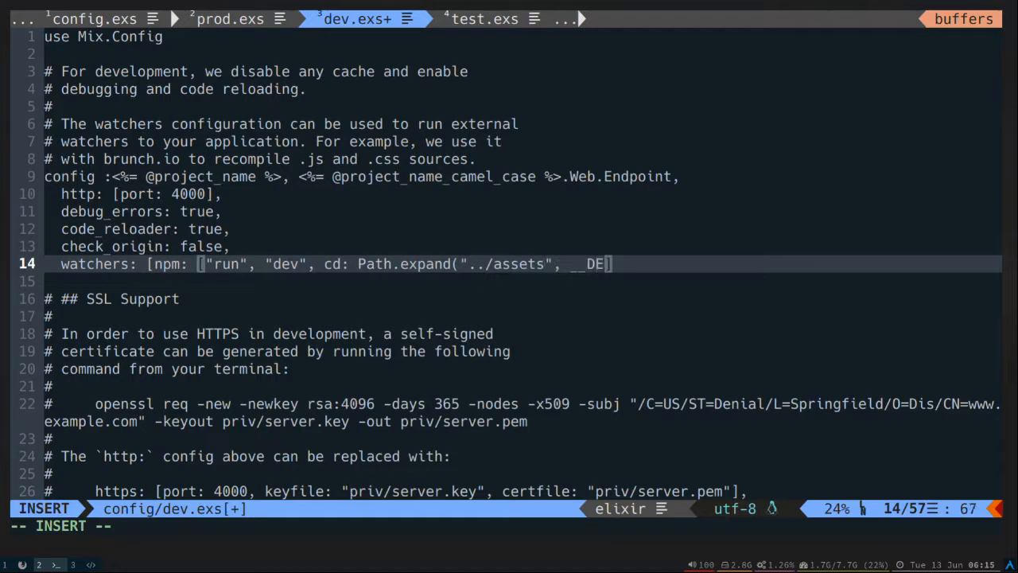
{"action": "type", "text": "IR__"}
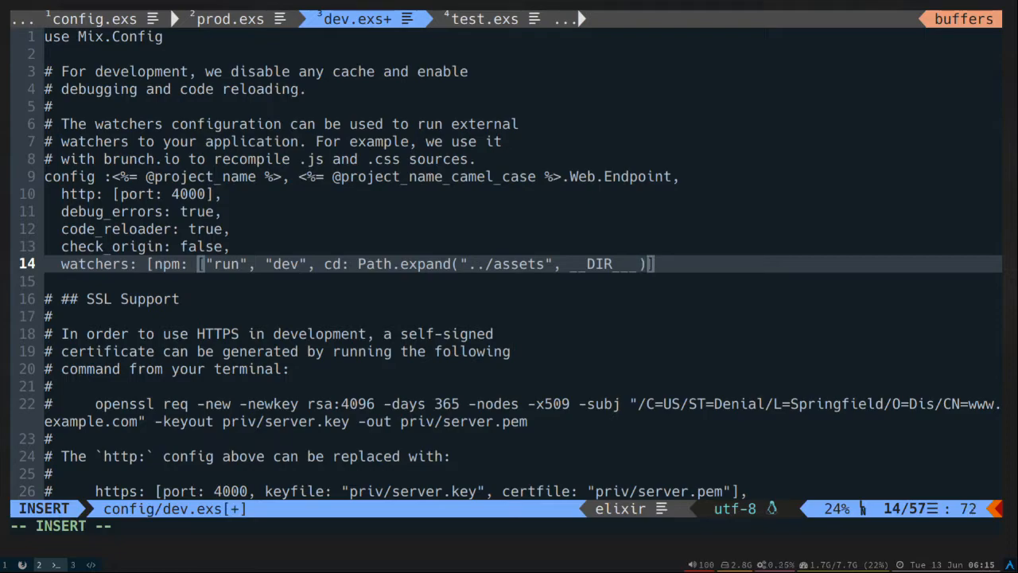
{"action": "key", "text": "Escape"}
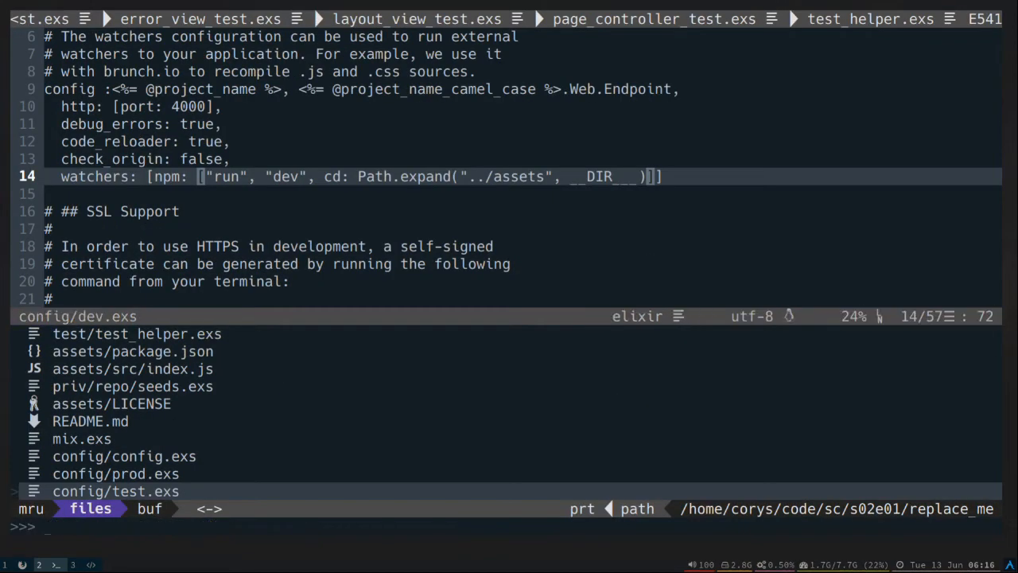
Step: Switch to config/prod.secret.exs and clear the existing secret_key_base value
{"action": "type", "text": "pro"}
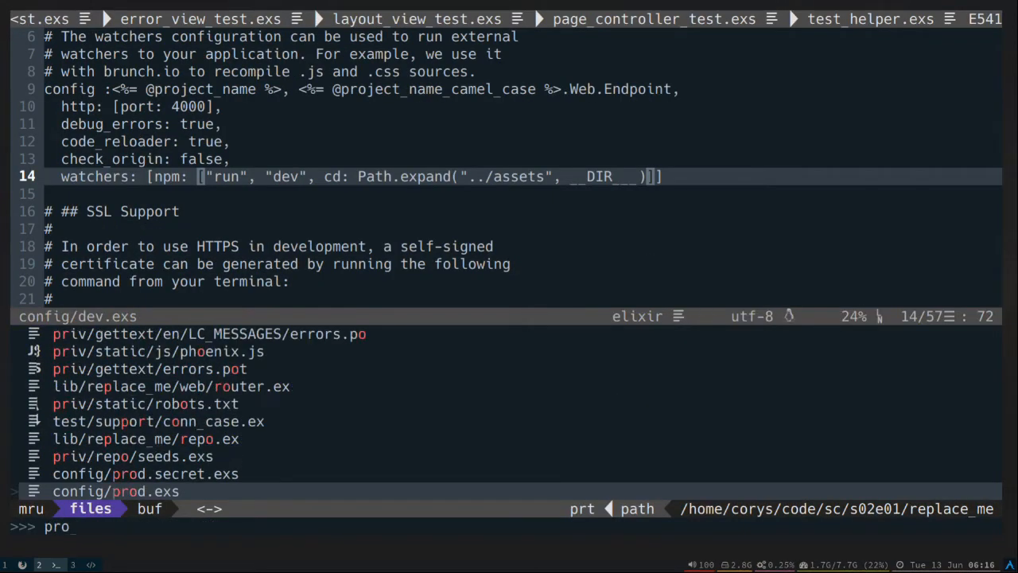
{"action": "left_click", "coordinate": [146, 474]}
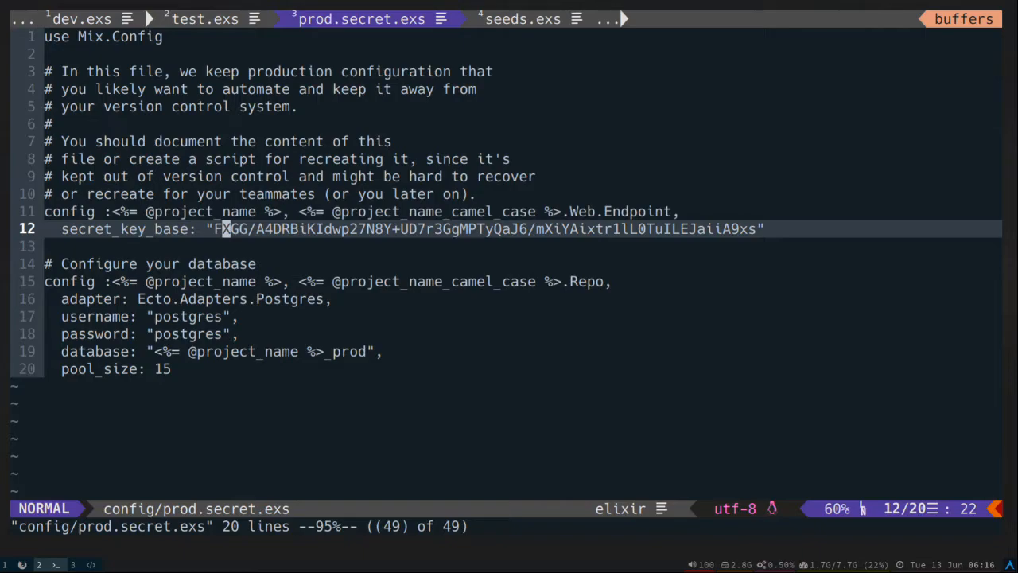
{"action": "key", "text": "x"}
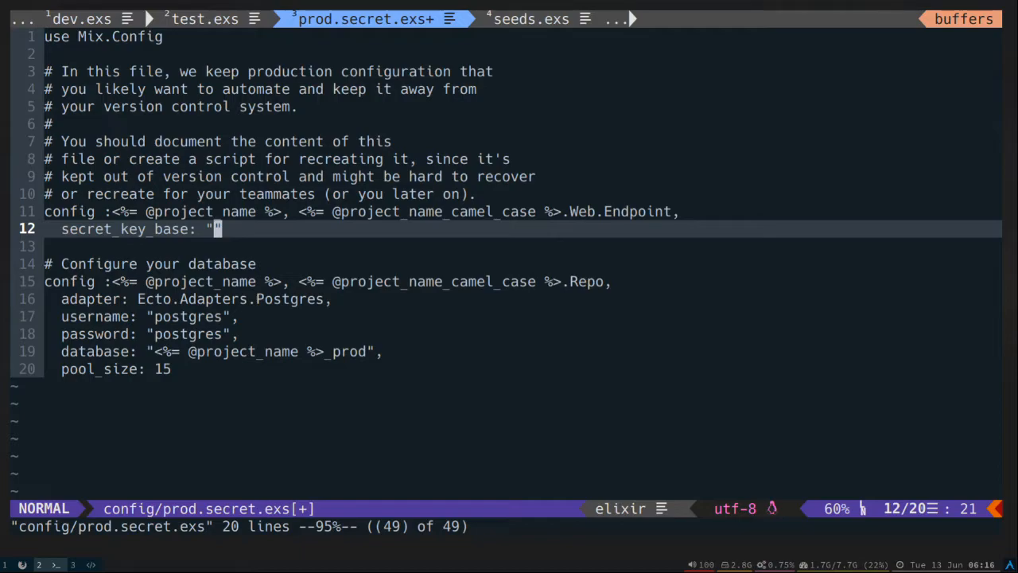
{"action": "key", "text": "i"}
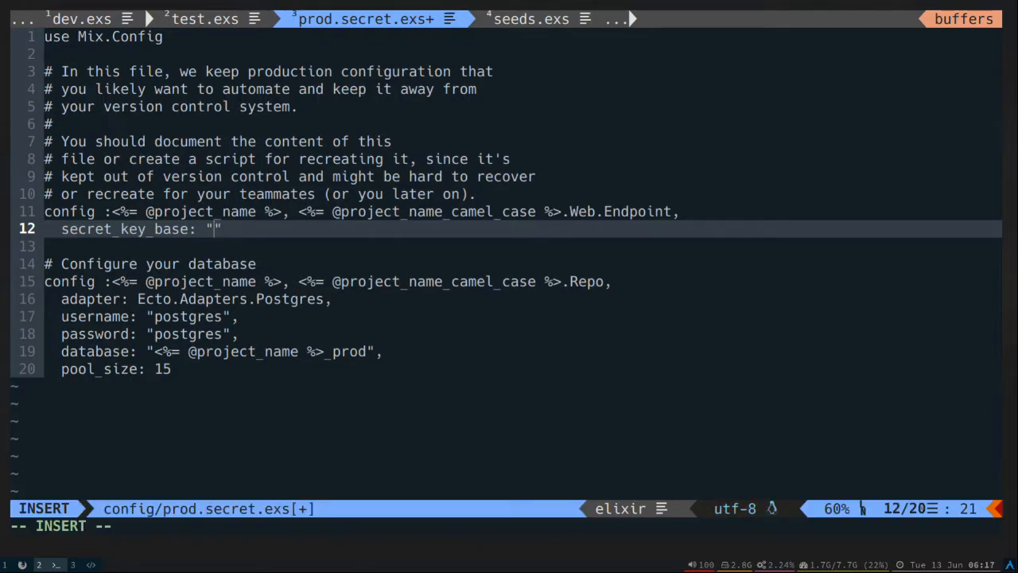
Step: Start the EEx tag with :crypto.strong_rand_bytes(64) as the new secret_key_base
{"action": "type", "text": "<"}
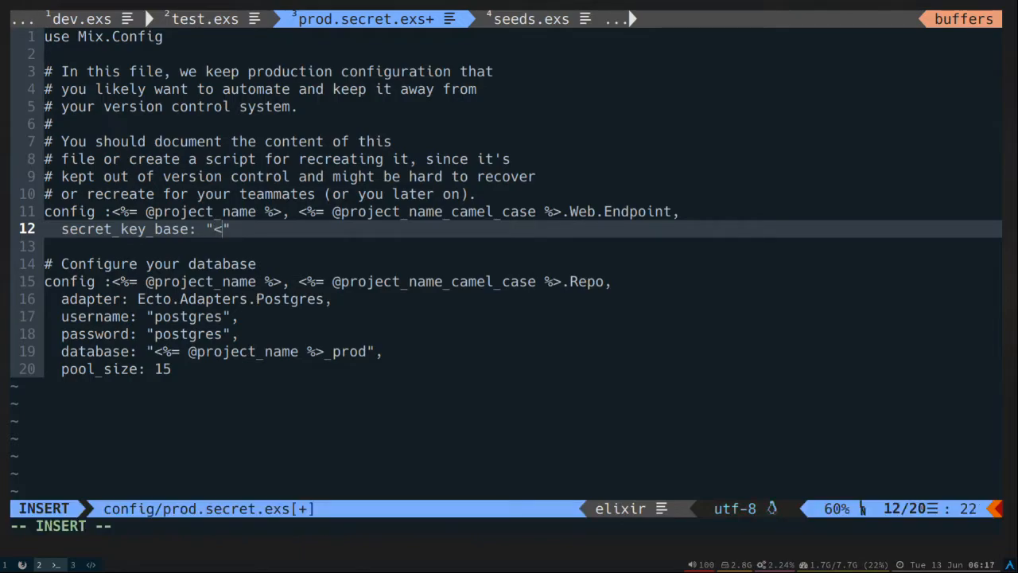
{"action": "type", "text": "%="}
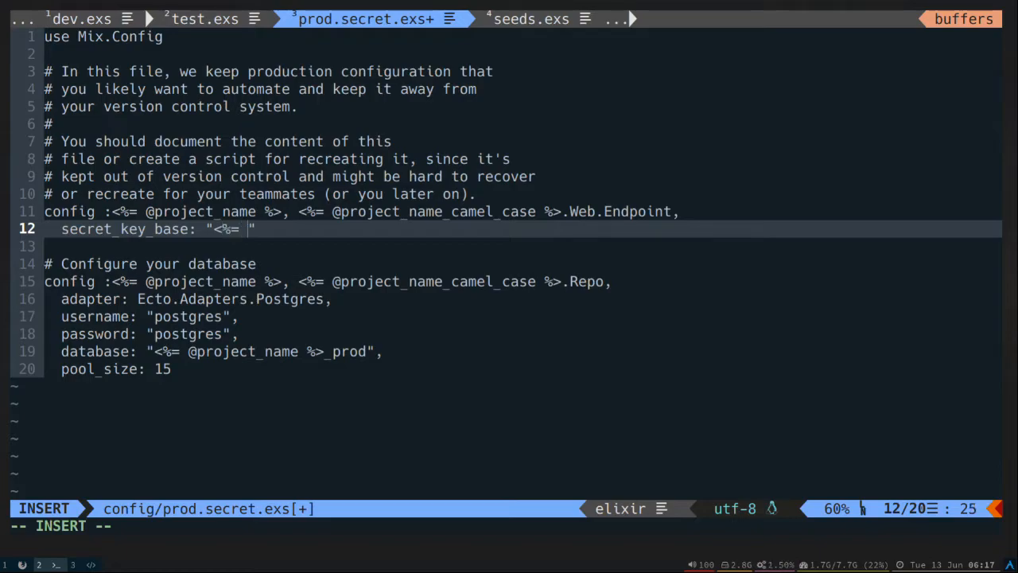
{"action": "type", "text": ":"}
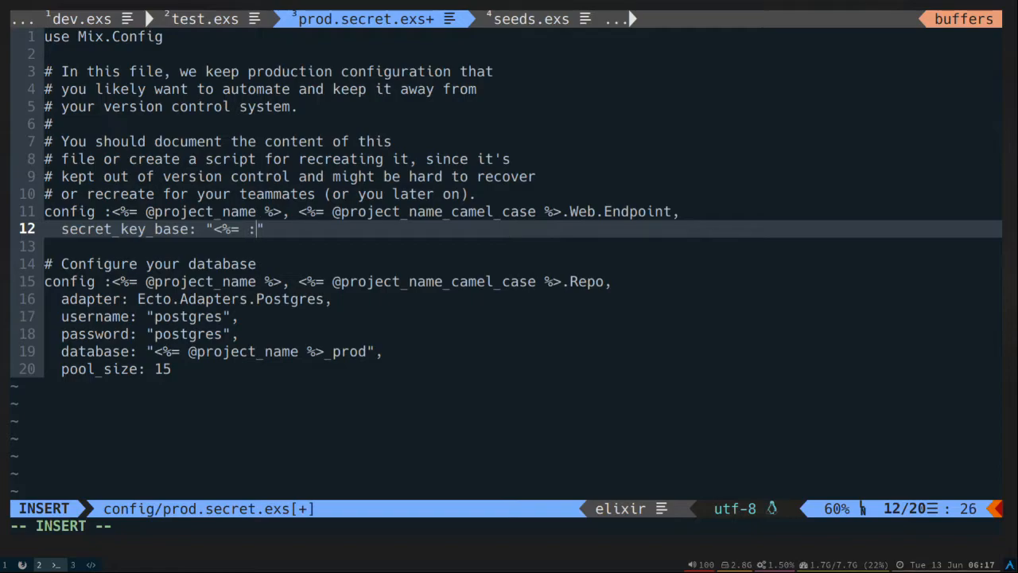
{"action": "type", "text": "c"}
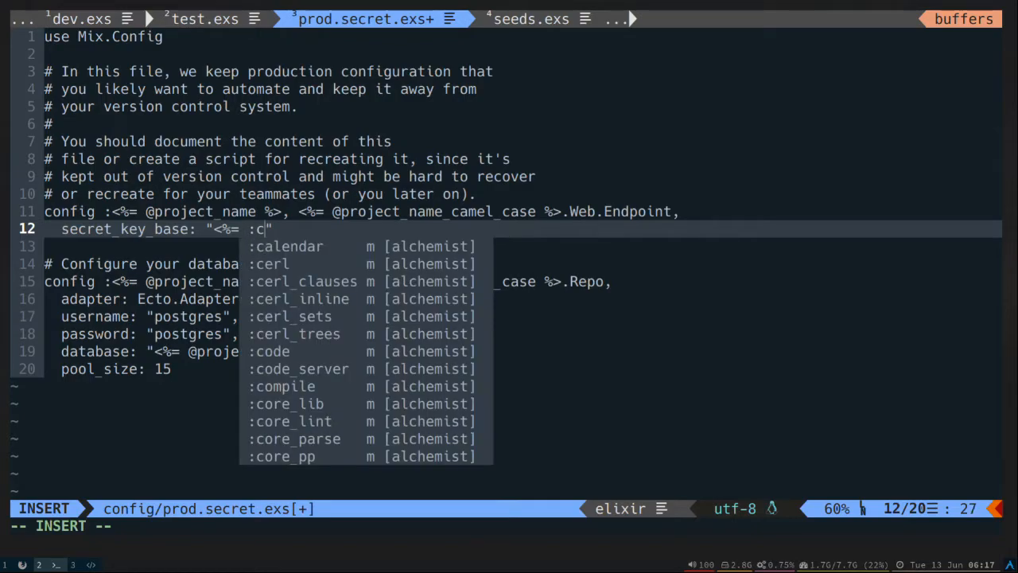
{"action": "type", "text": "ryp"}
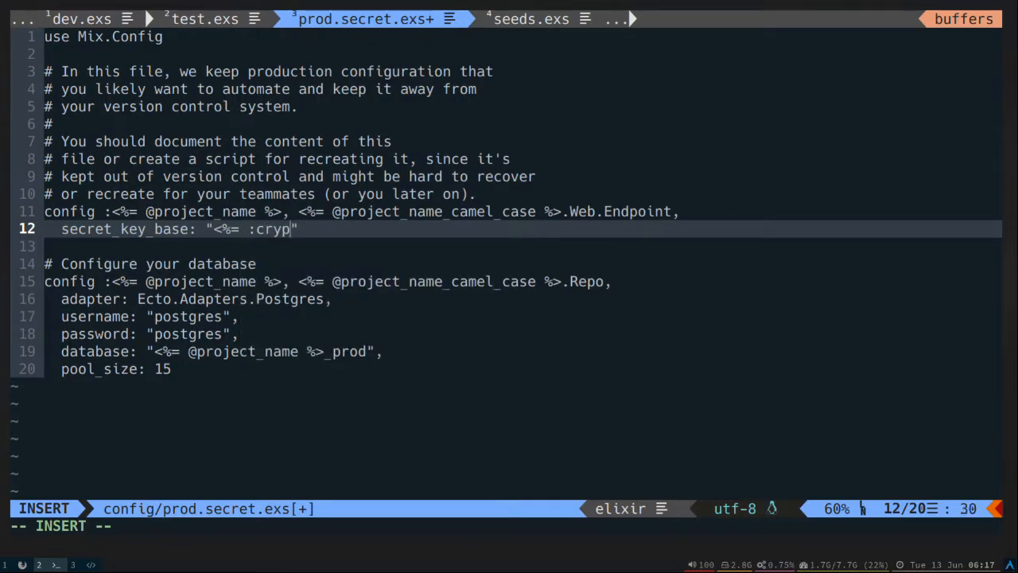
{"action": "type", "text": "to.s"}
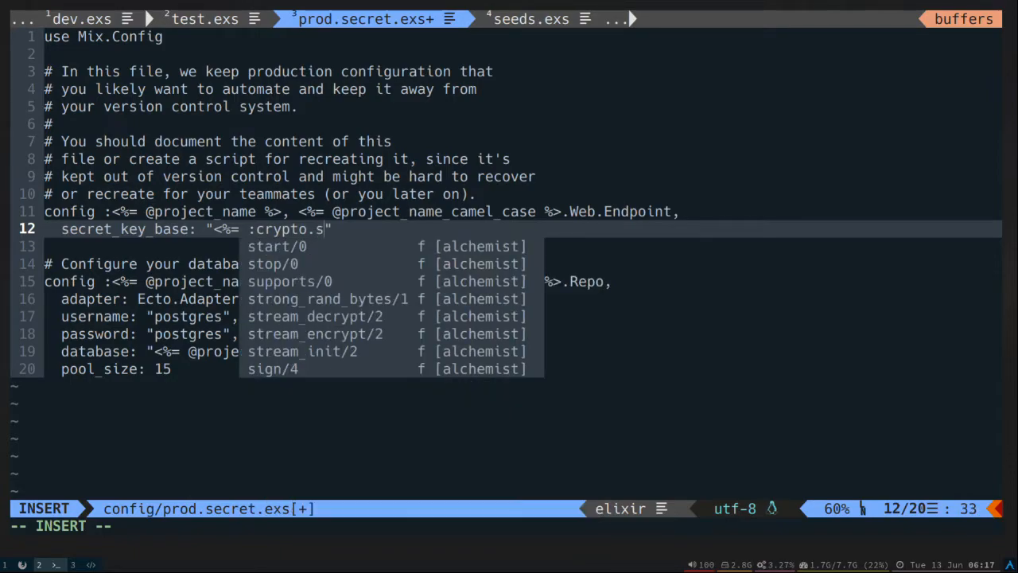
{"action": "left_click", "coordinate": [289, 280]}
{"action": "type", "text": "trong_rand_bytes("}
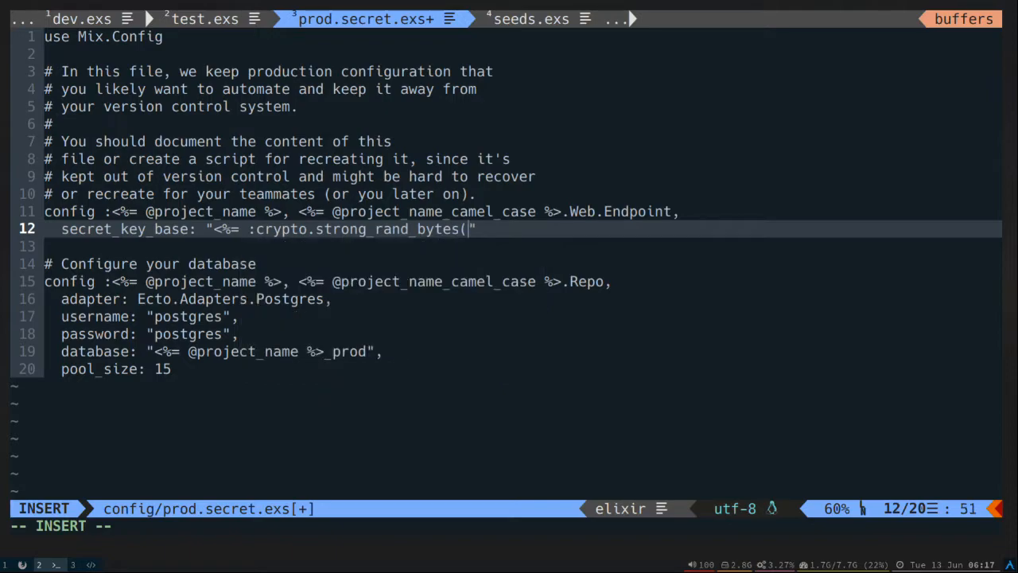
{"action": "type", "text": "64) |"}
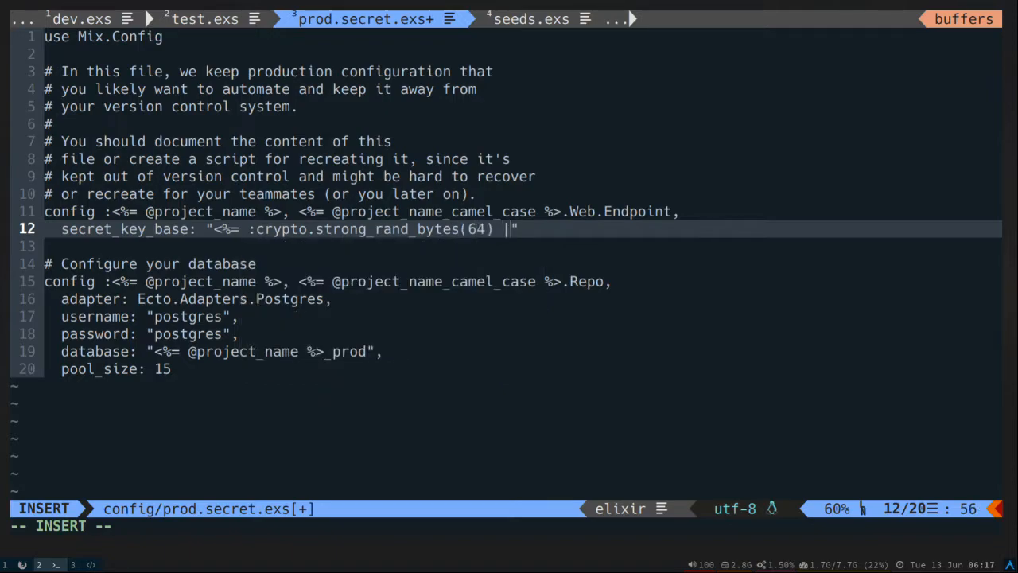
Step: Pipe the key through Base.encode64 and binary_part(0, 64) and finish the line
{"action": "type", "text": "> Base.en"}
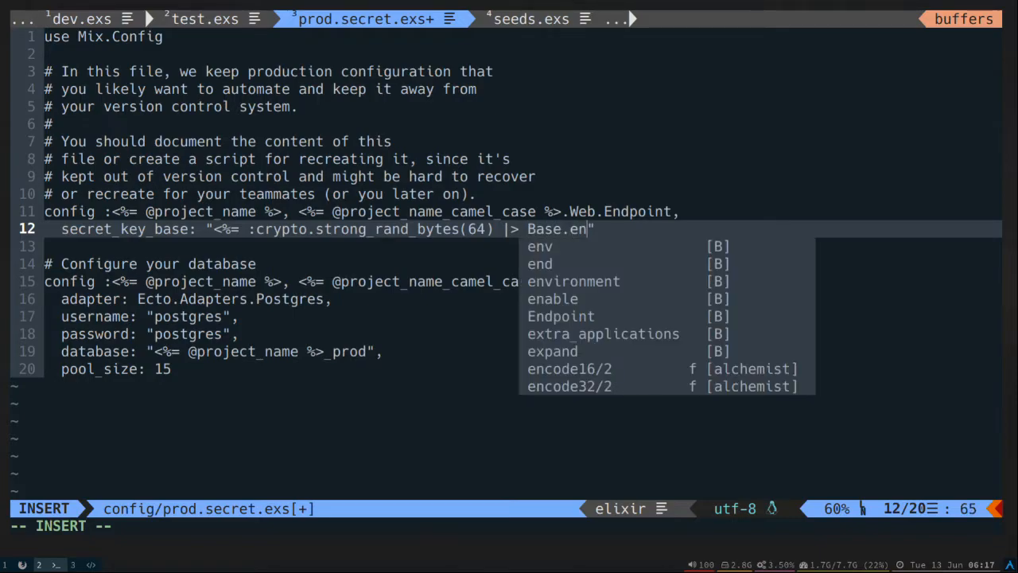
{"action": "type", "text": "co"}
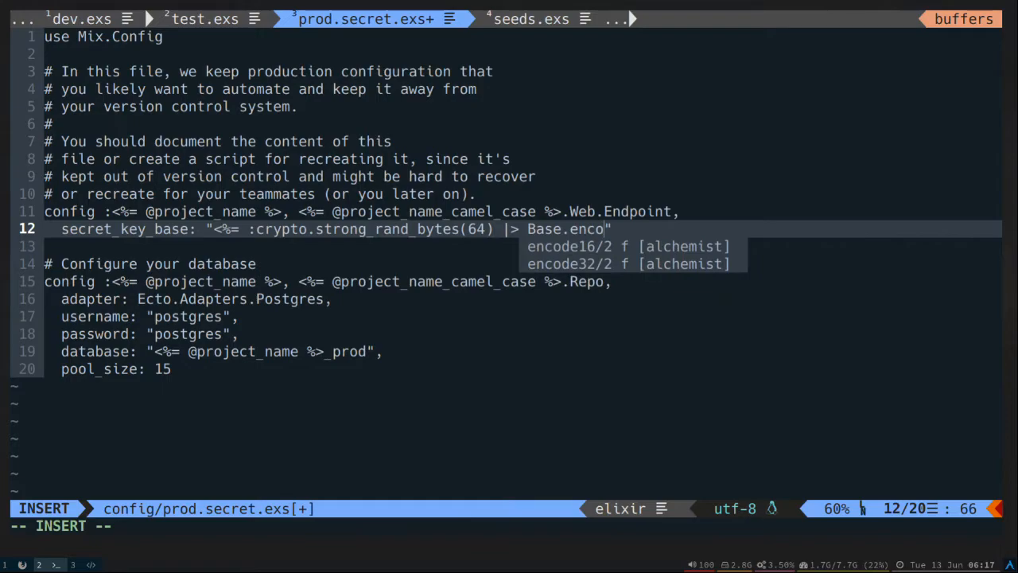
{"action": "type", "text": "de"}
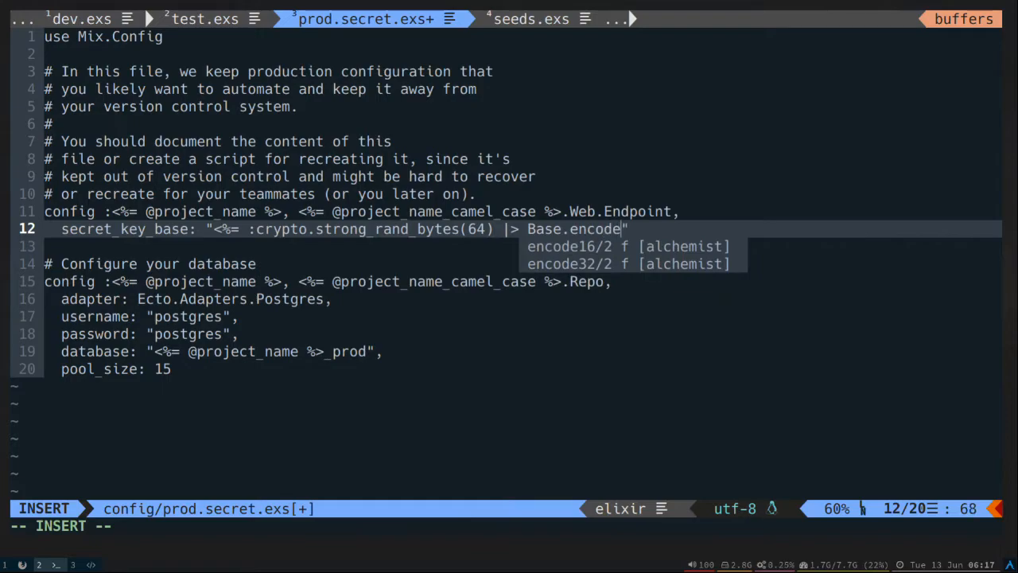
{"action": "type", "text": "64"}
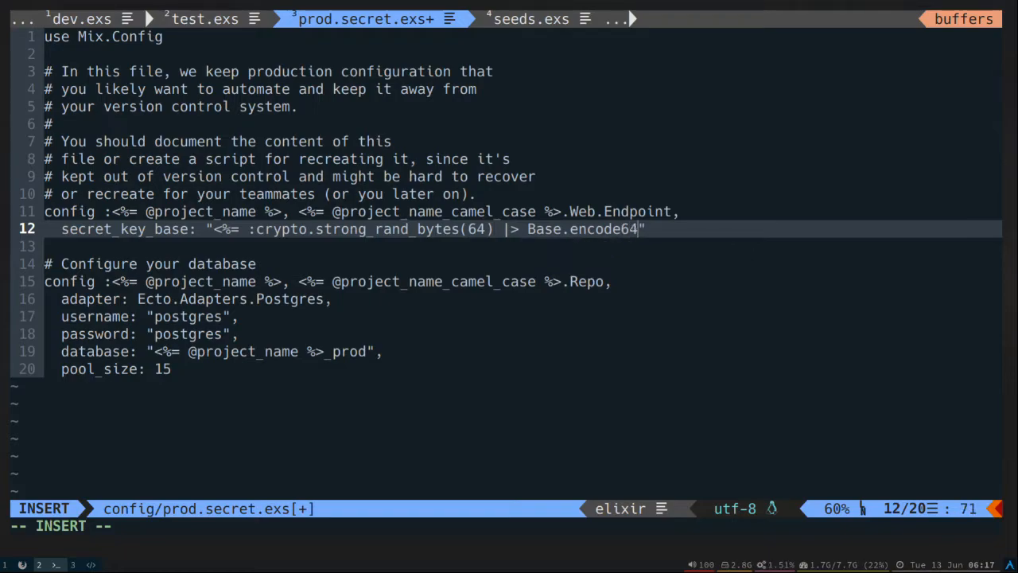
{"action": "type", "text": "|"}
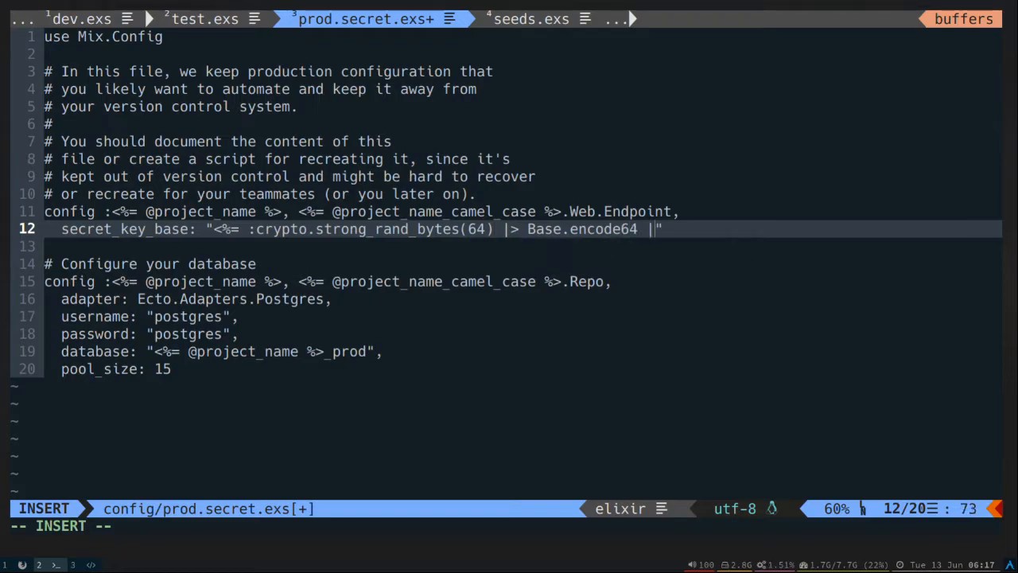
{"action": "type", "text": "bin"}
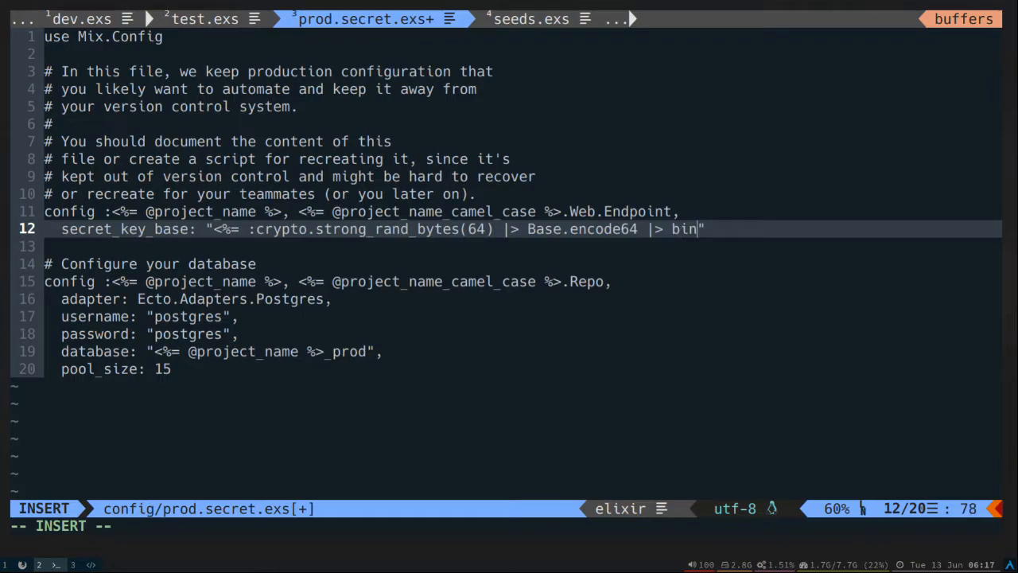
{"action": "type", "text": "ary_part("}
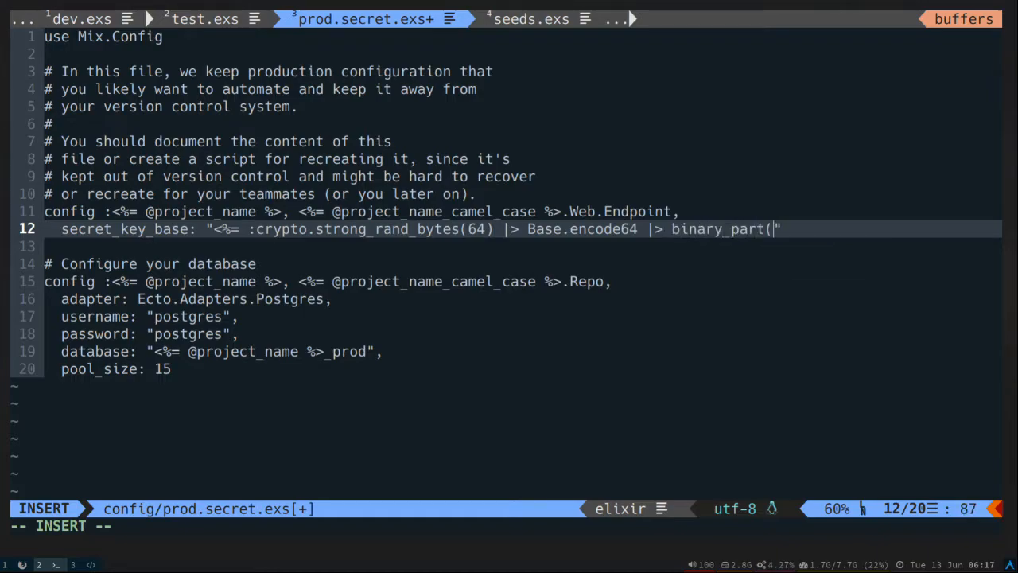
{"action": "type", "text": "0, 6"}
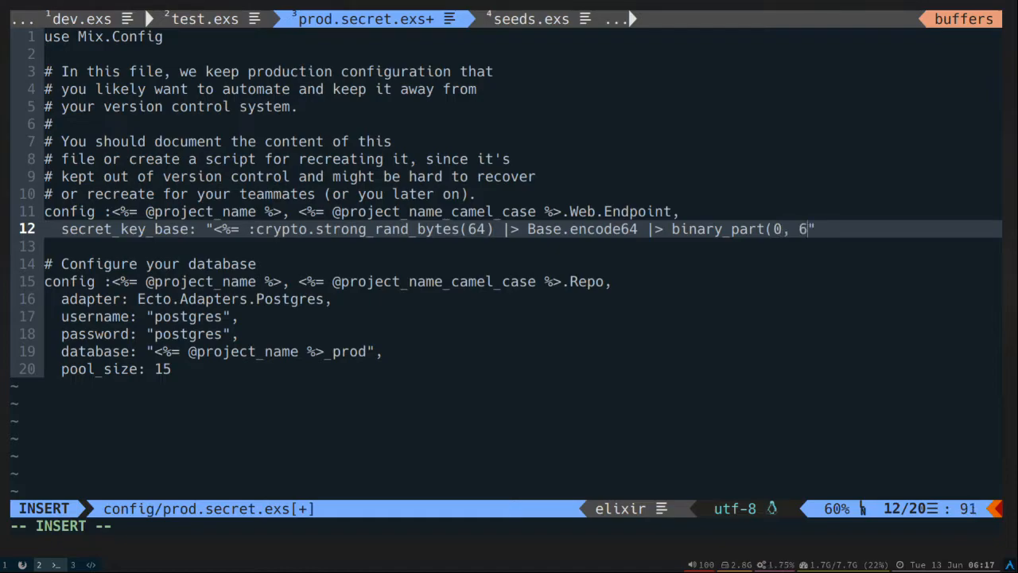
{"action": "type", "text": "4)"}
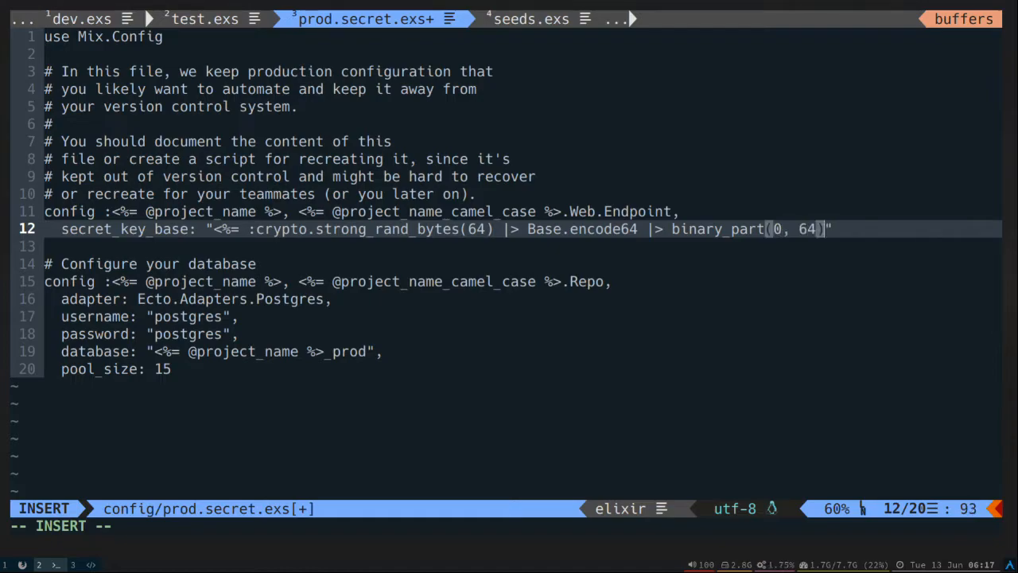
{"action": "key", "text": "Escape"}
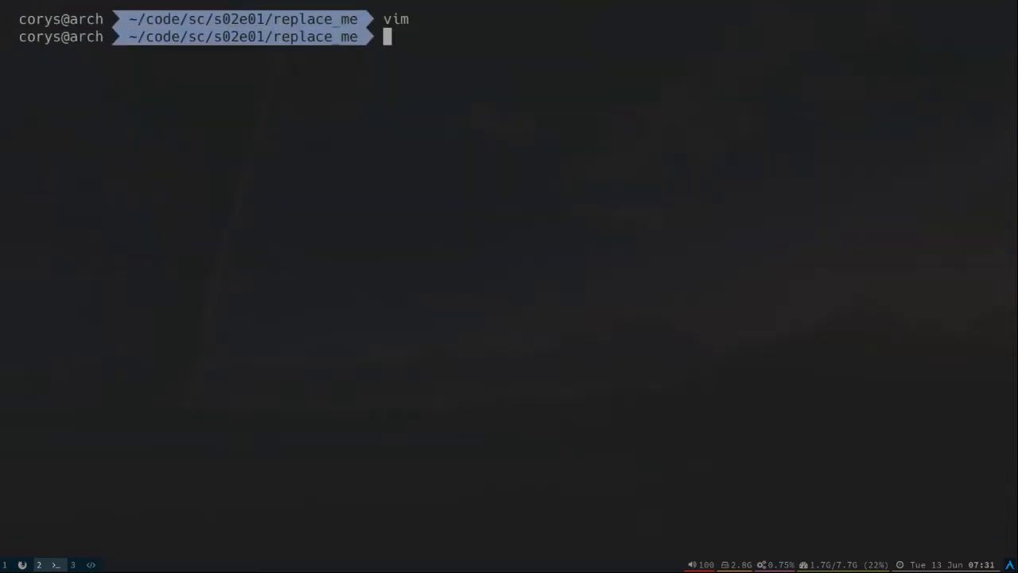
Step: Move the shell up to the s02e01 folder
{"action": "type", "text": "m"}
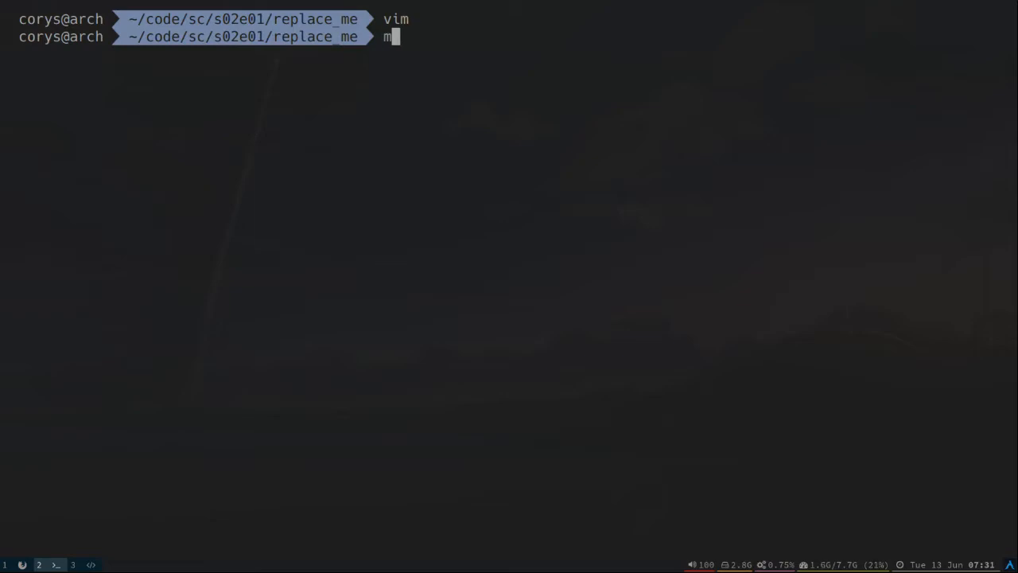
{"action": "type", "text": "cd ."}
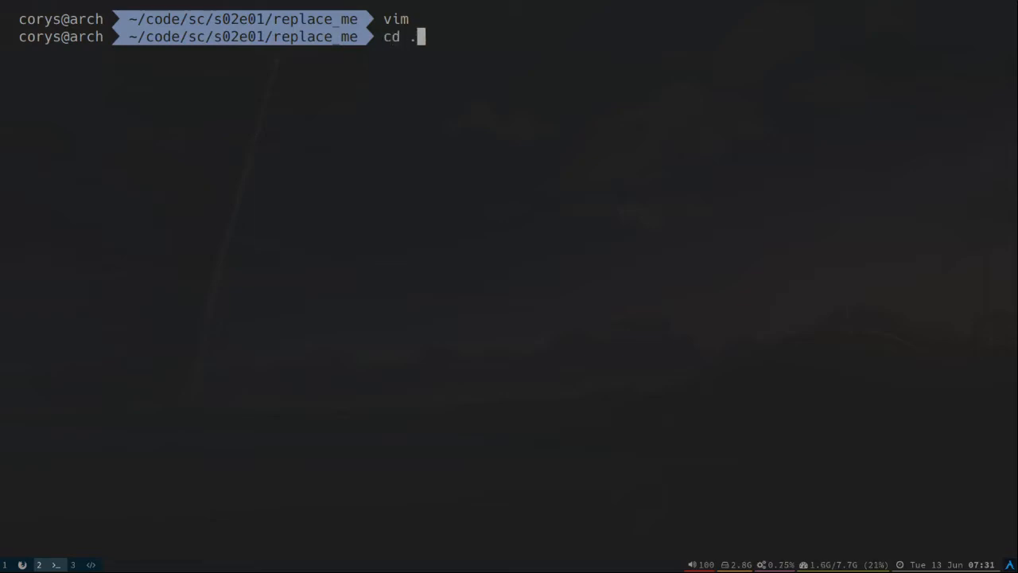
{"action": "key", "text": "Return"}
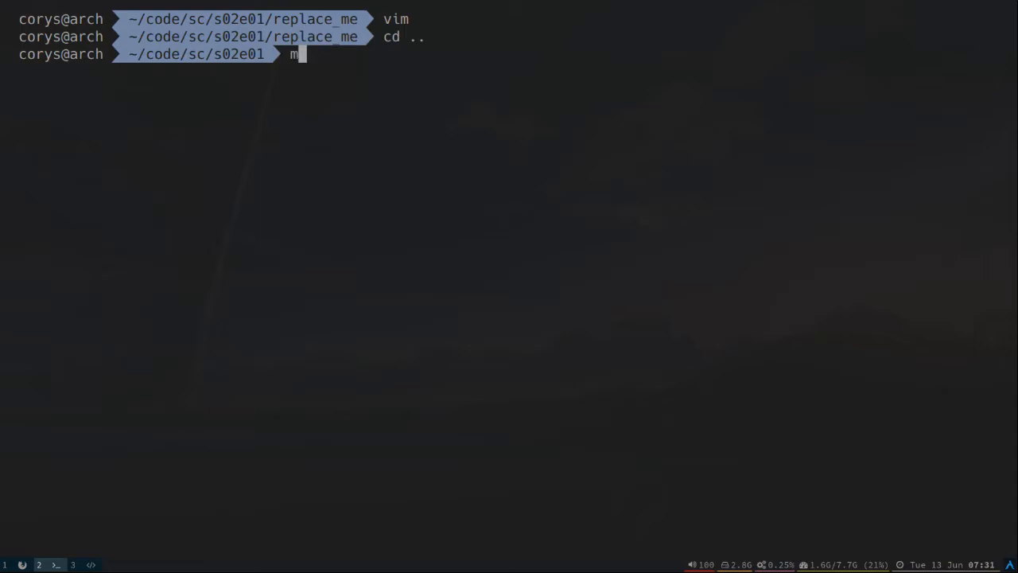
Step: Run mix template.install hex gen_template_template to install the template from Hex
{"action": "type", "text": "ix tem"}
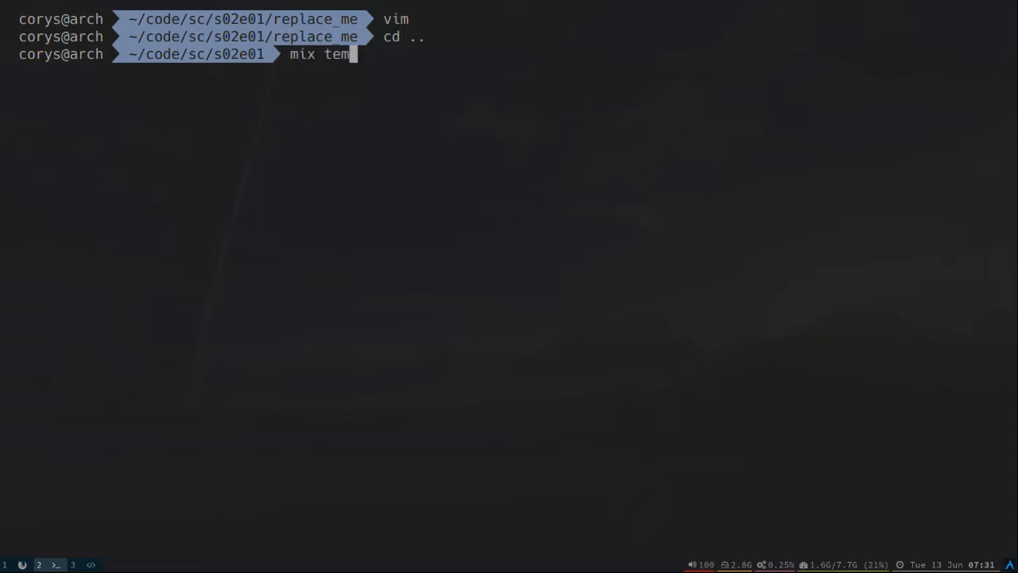
{"action": "type", "text": "plate.install"}
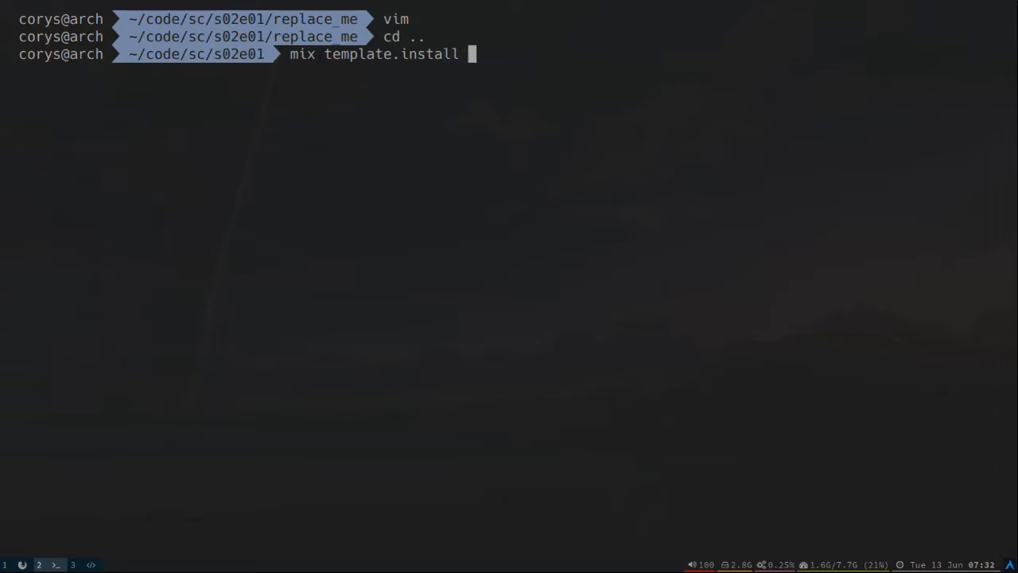
{"action": "type", "text": "hex gen"}
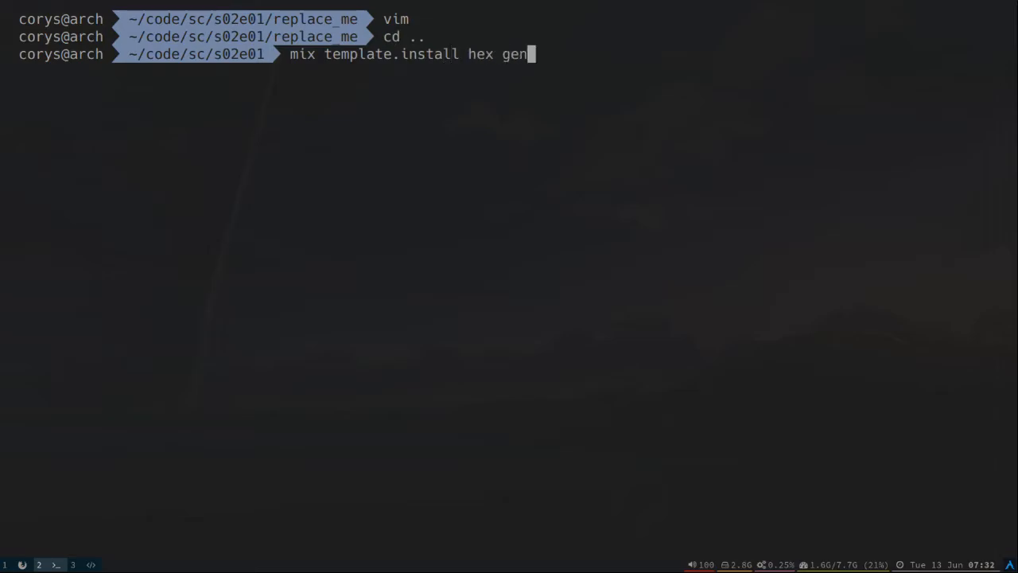
{"action": "type", "text": "_template_template"}
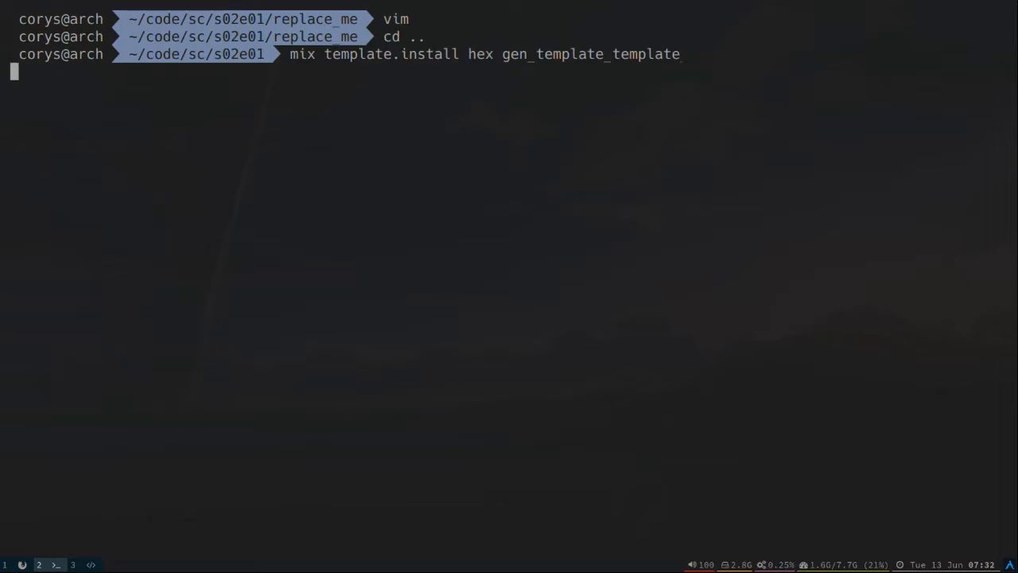
{"action": "key", "text": "Return"}
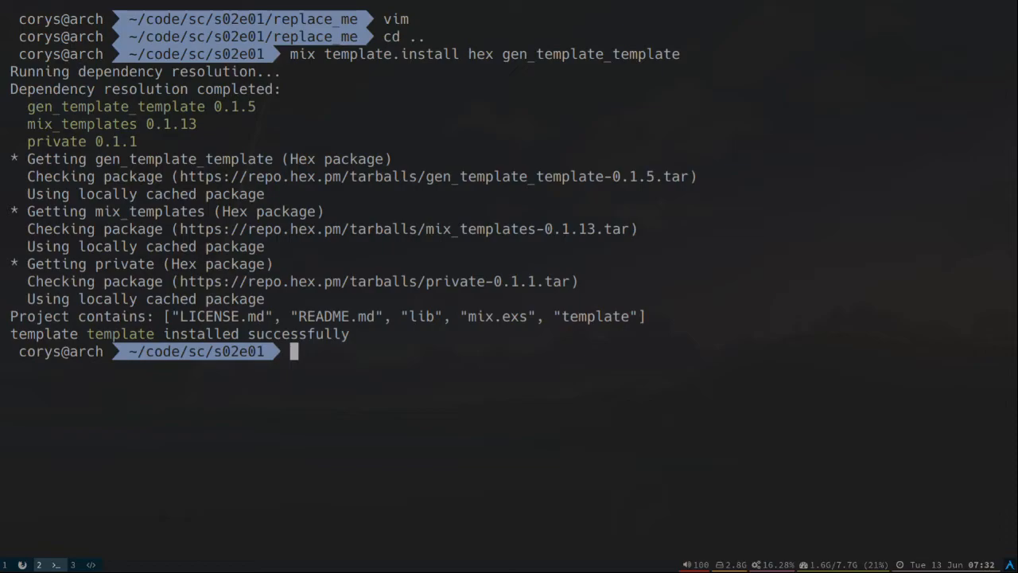
Step: Run mix gen template why_not_webpack to generate the template project
{"action": "type", "text": "mix ge"}
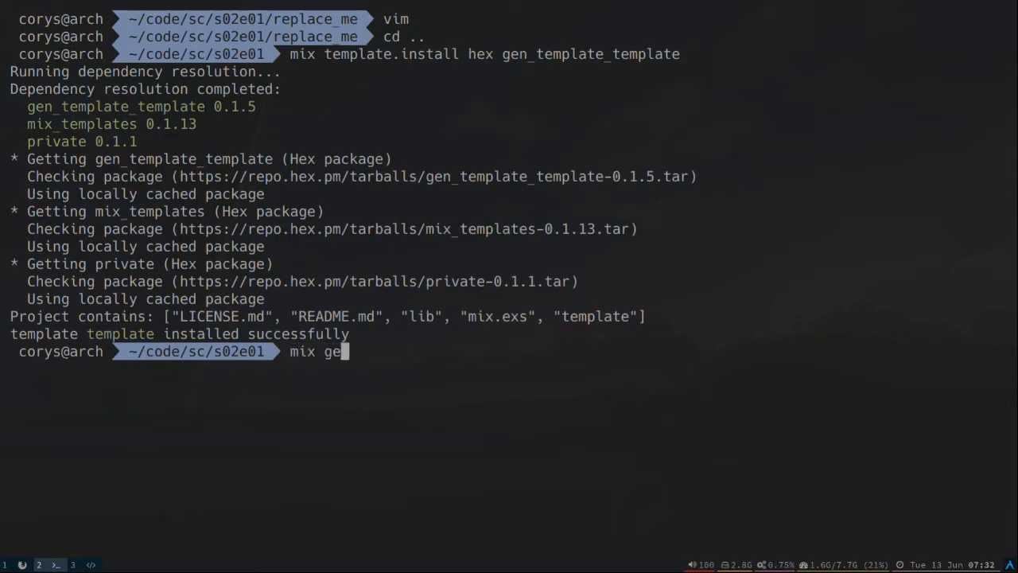
{"action": "type", "text": "n temp"}
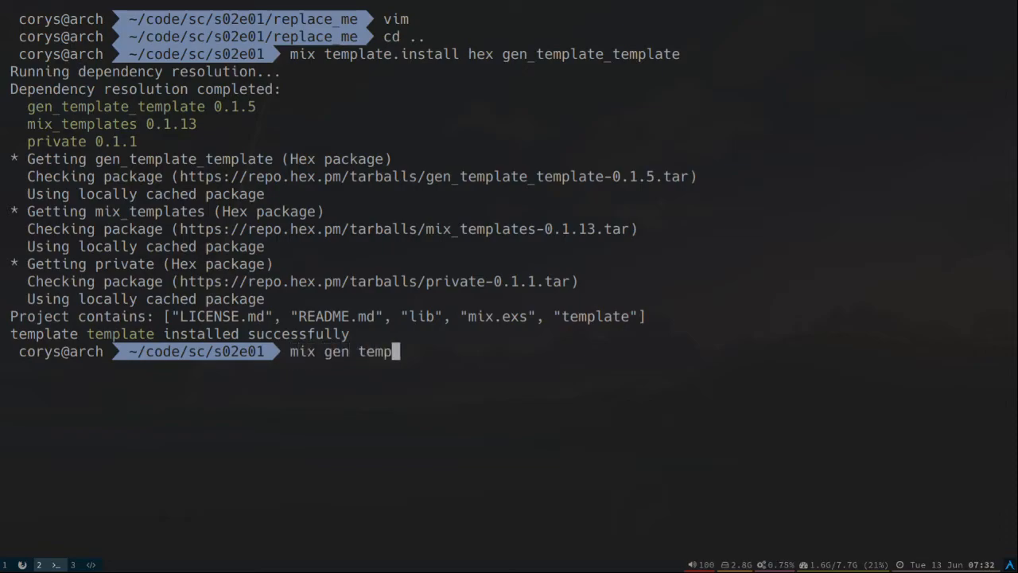
{"action": "type", "text": "late wh"}
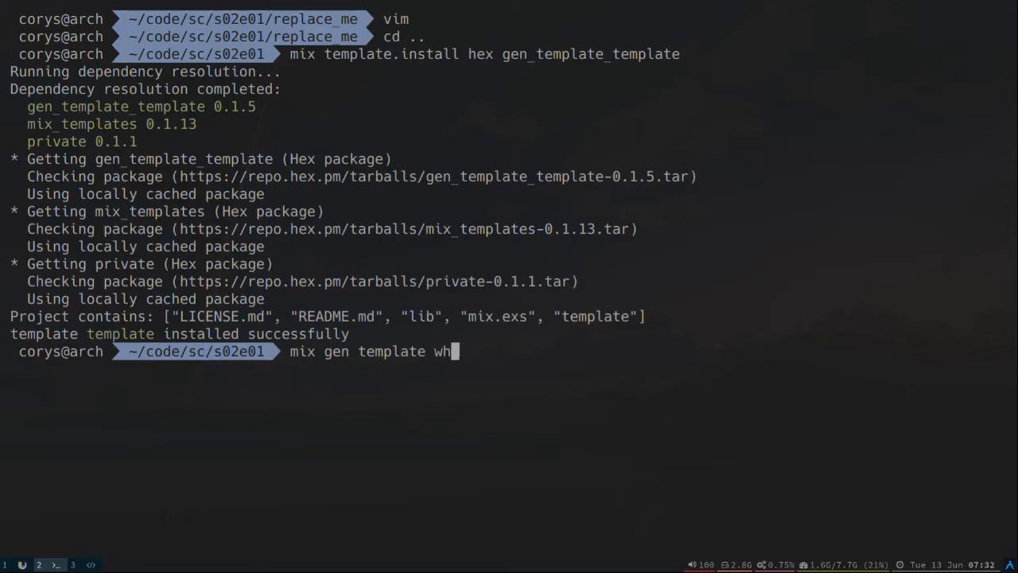
{"action": "type", "text": "y_not_web"}
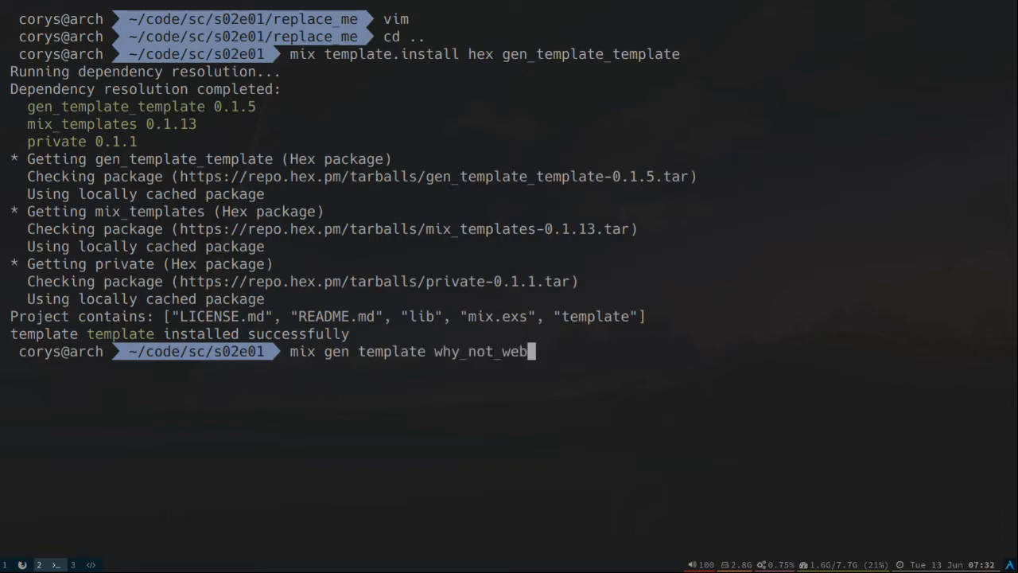
{"action": "key", "text": "Return"}
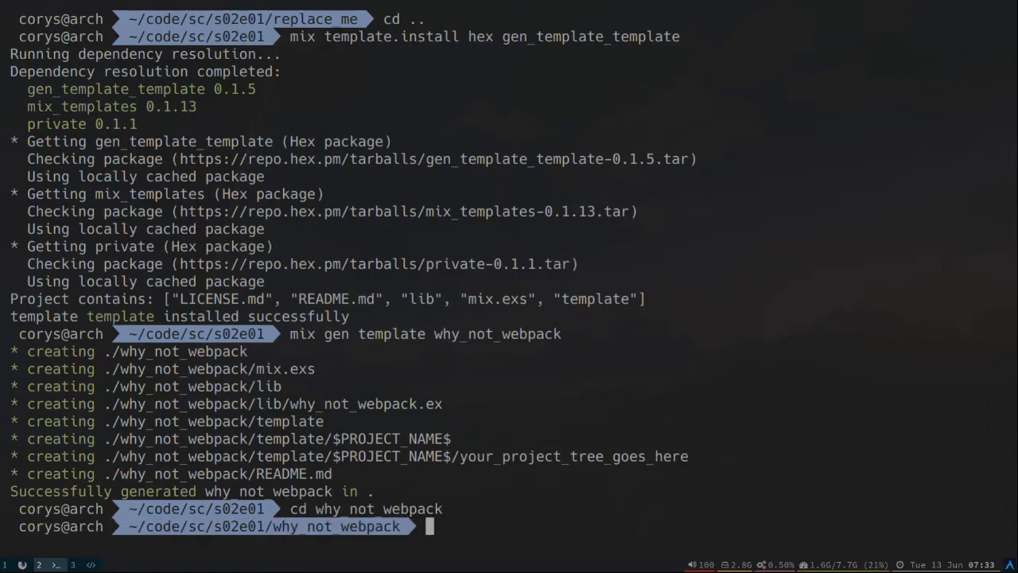
Step: Run cp -R ../replace_me/* template/\$PROJECT_NAME\$/ to copy the project into the template
{"action": "type", "text": "cp"}
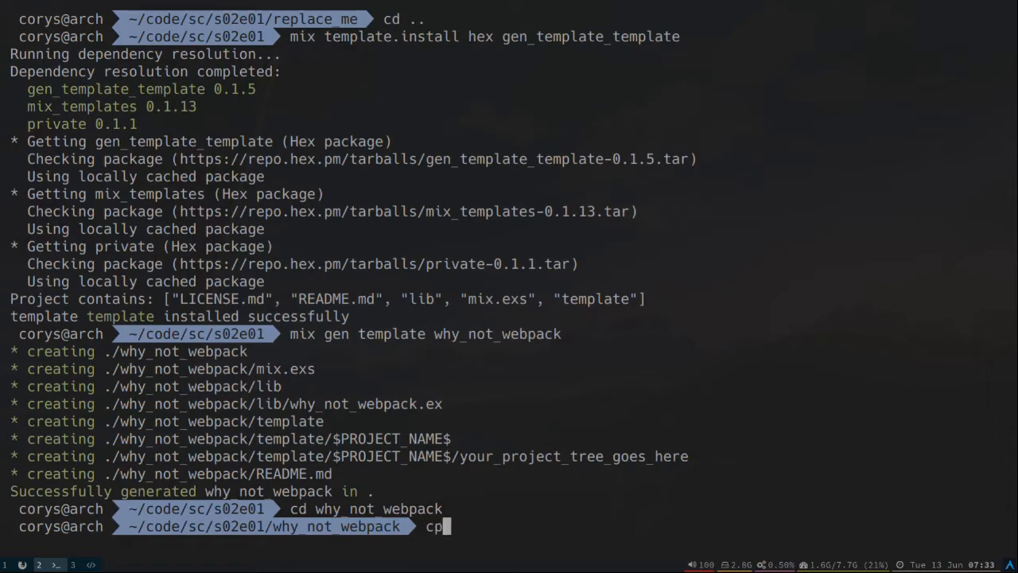
{"action": "type", "text": "-R ."}
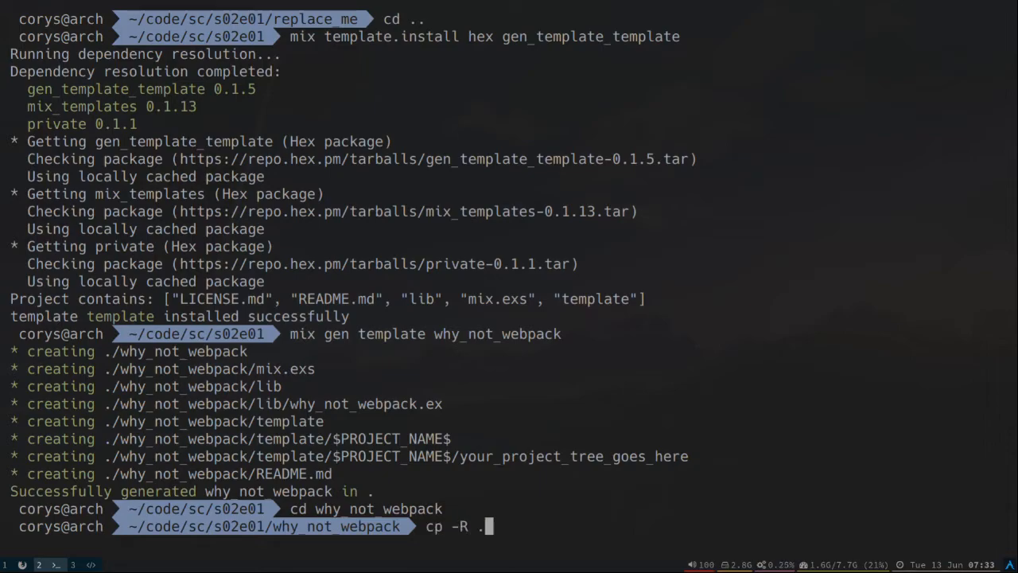
{"action": "type", "text": "../replace_me/"}
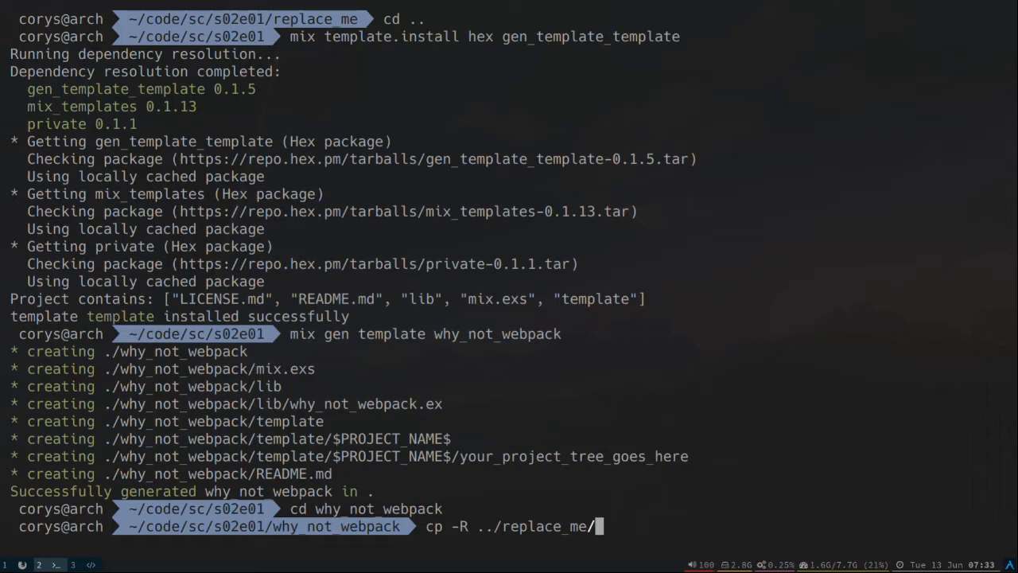
{"action": "type", "text": "*"}
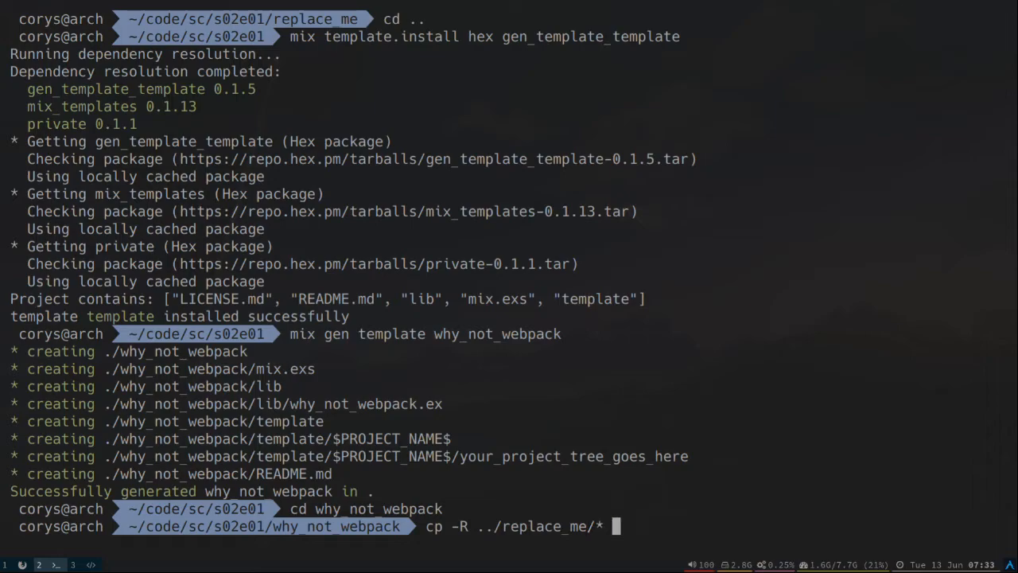
{"action": "type", "text": "template/"}
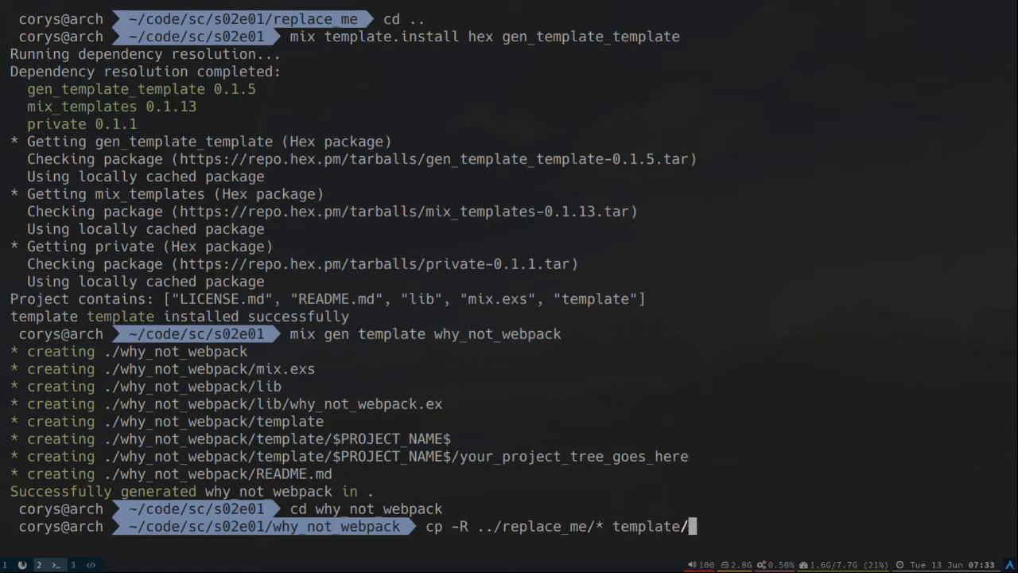
{"action": "type", "text": "\\$PROJECT_NAME\\$/"}
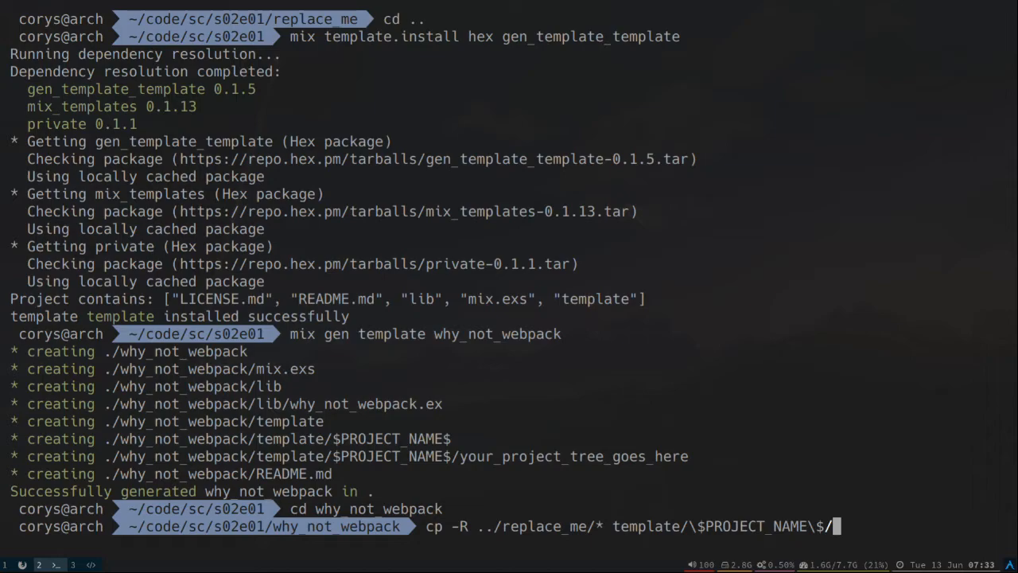
{"action": "key", "text": "Return"}
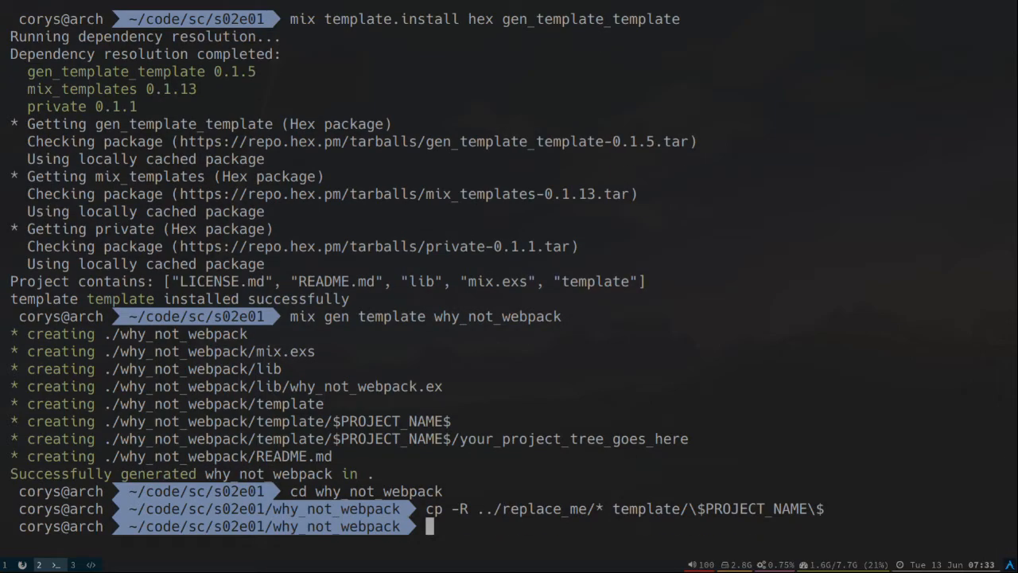
Step: Rename template/$PROJECT_NAME$/lib/replace_me to lib/$PROJECT_NAME$ with mv
{"action": "type", "text": "mv t"}
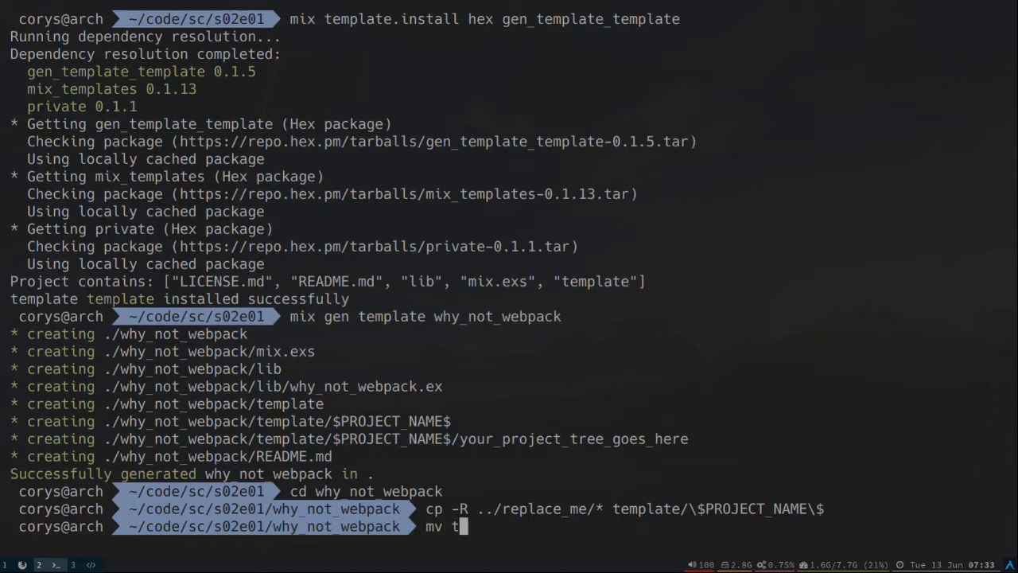
{"action": "type", "text": "emplate/\\$PROJECT_NAME\\$/"}
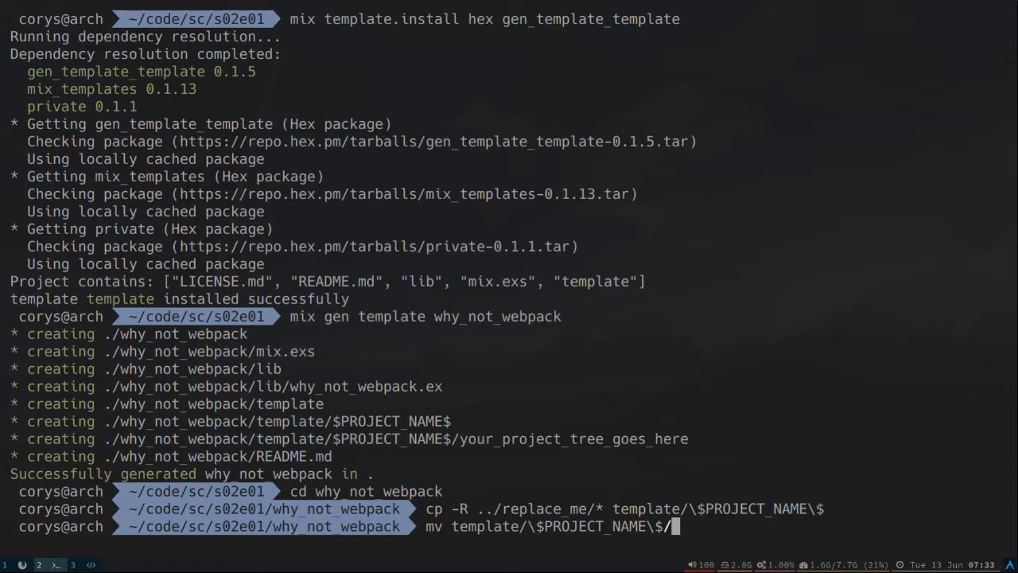
{"action": "type", "text": "lib/replace_me/"}
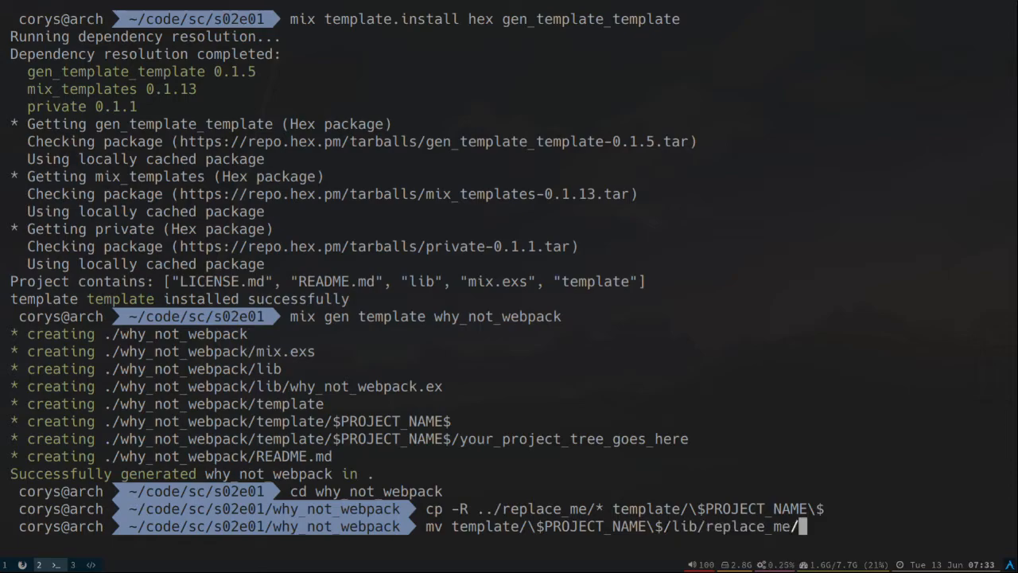
{"action": "key", "text": "BackSpace"}
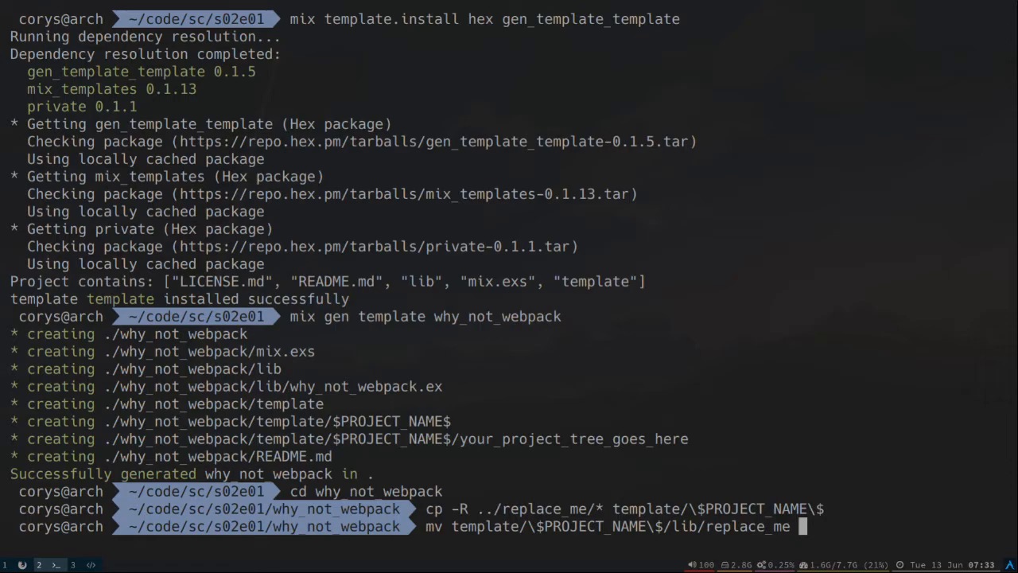
{"action": "type", "text": "template/\\$PROJECT_NAME\\$/"}
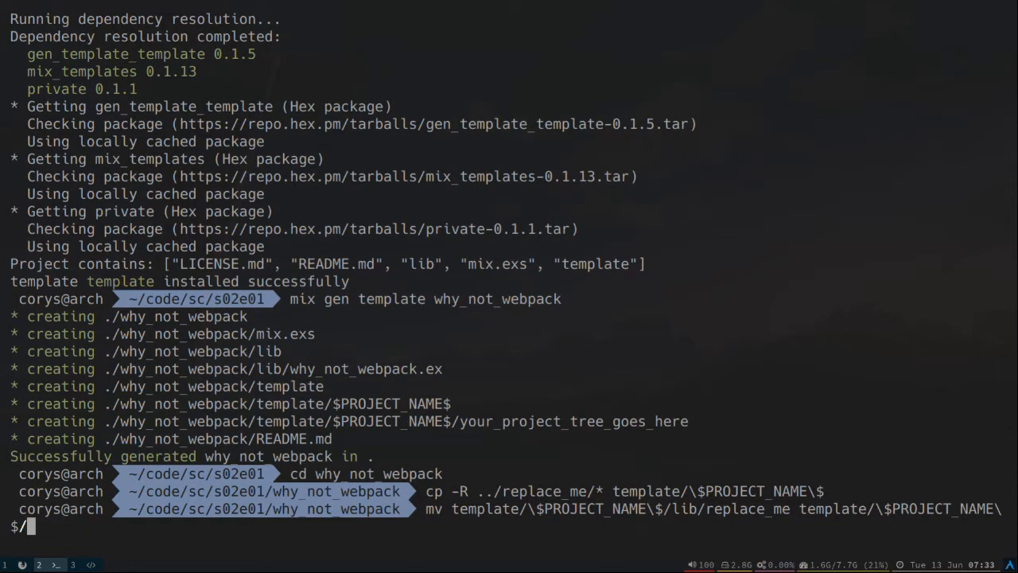
{"action": "type", "text": "lib/\\"}
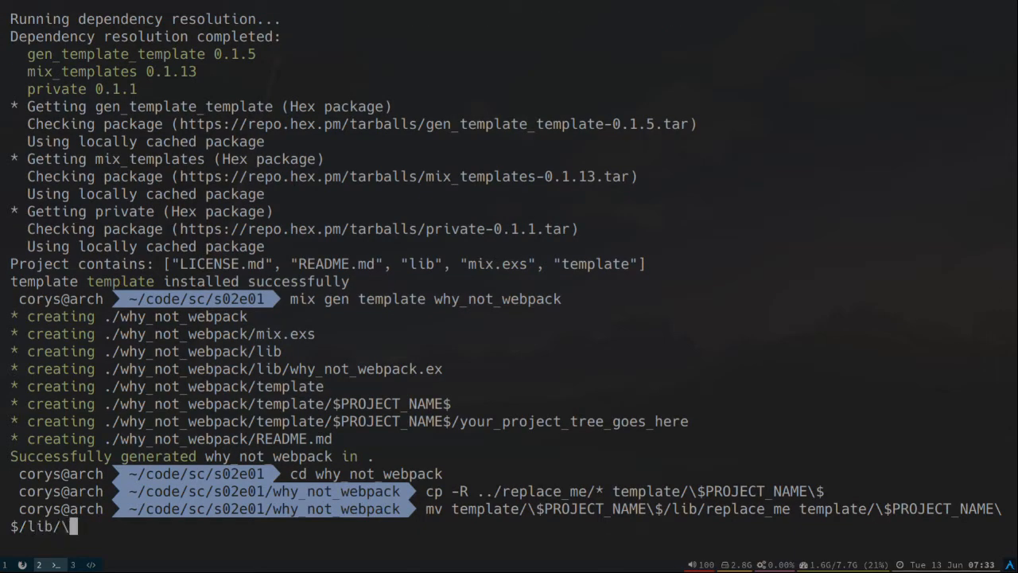
{"action": "type", "text": "$"}
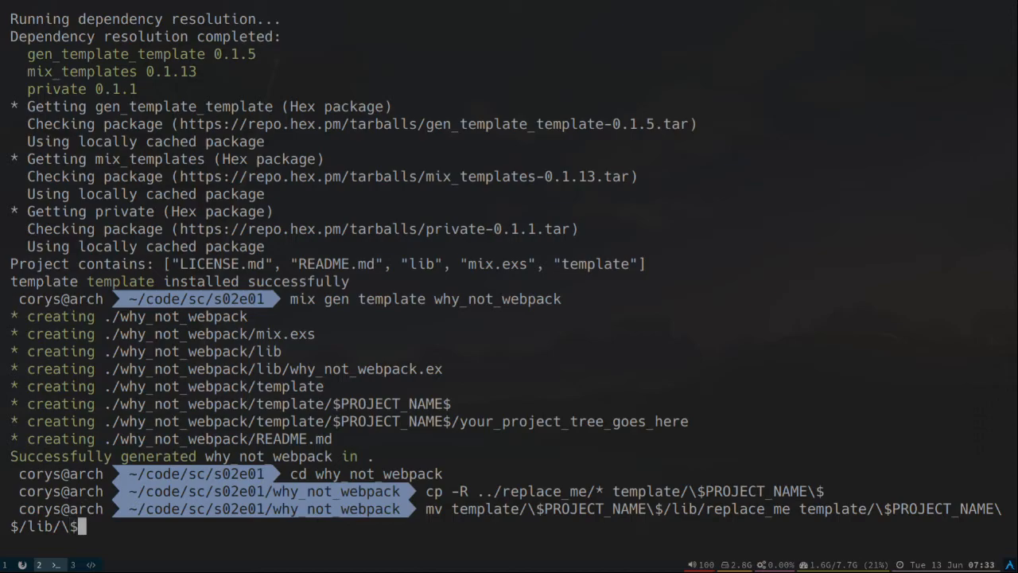
{"action": "type", "text": "PROJECT_NAM"}
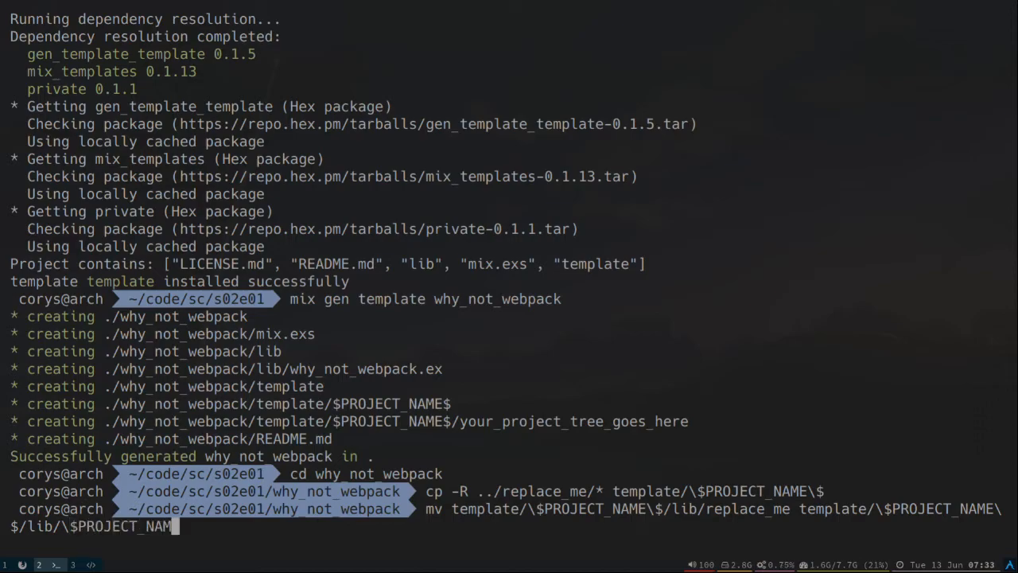
{"action": "type", "text": "\\$"}
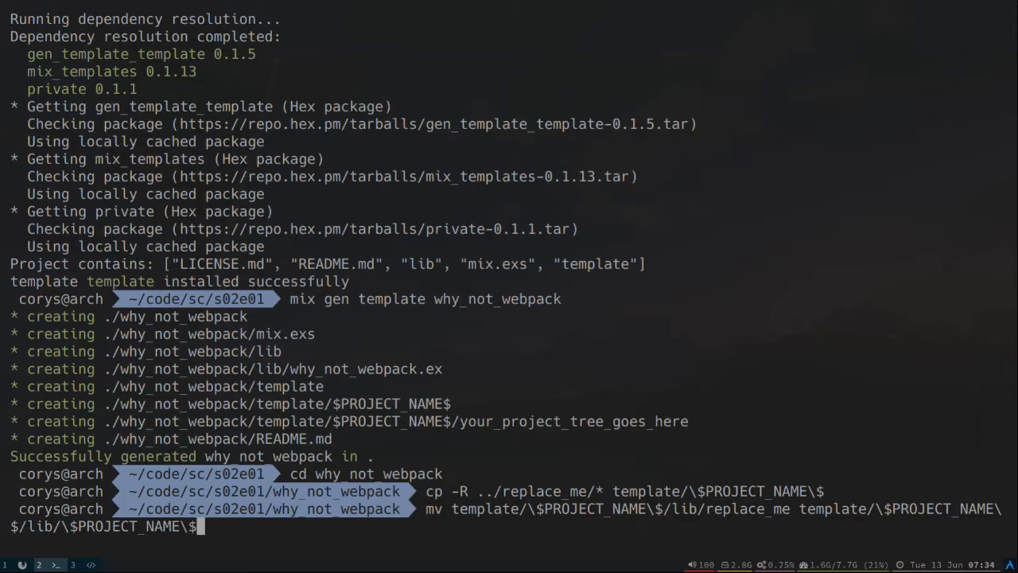
{"action": "key", "text": "Return"}
{"action": "type", "text": "cd .."}
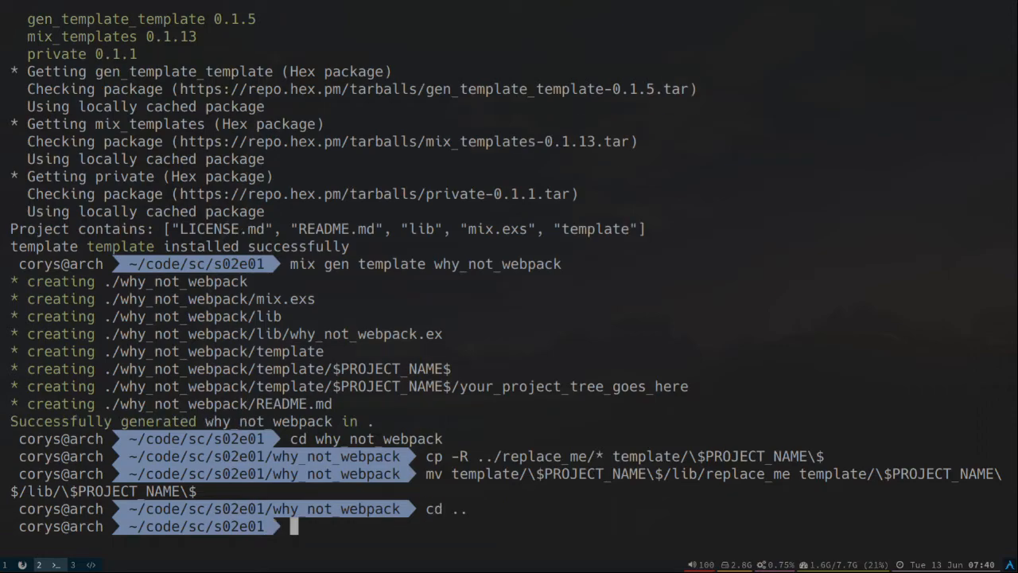
Step: Run mix gen ./why_not_webpack phx_wp to generate the app from the local template
{"action": "type", "text": "mix g"}
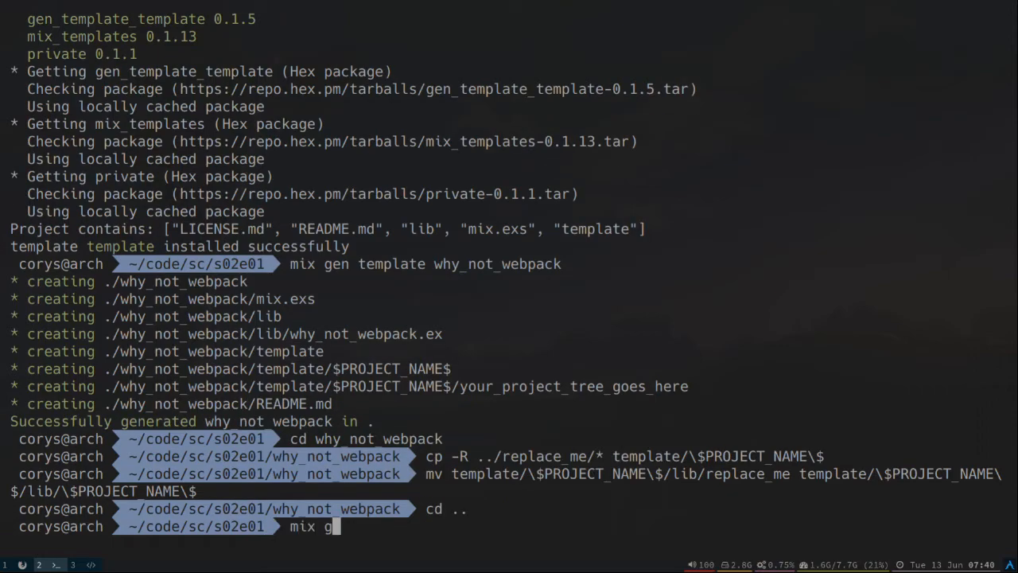
{"action": "type", "text": "en ./"}
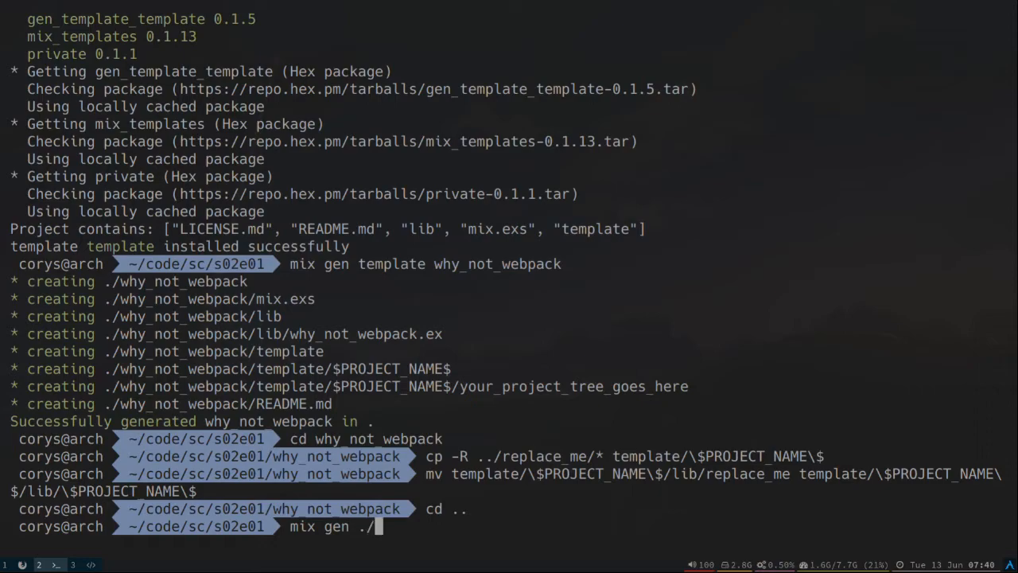
{"action": "type", "text": "why"}
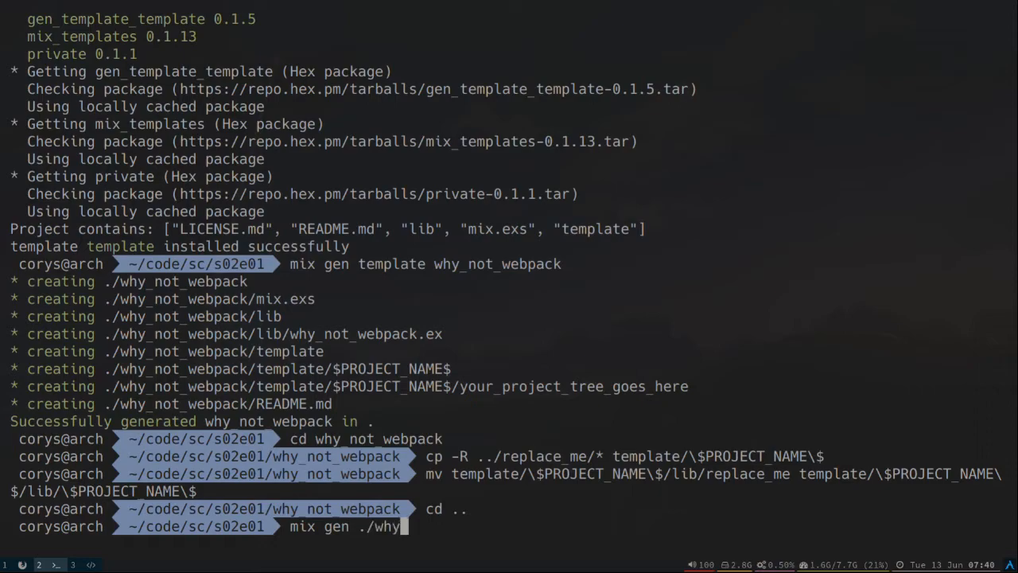
{"action": "type", "text": "_not_webp"}
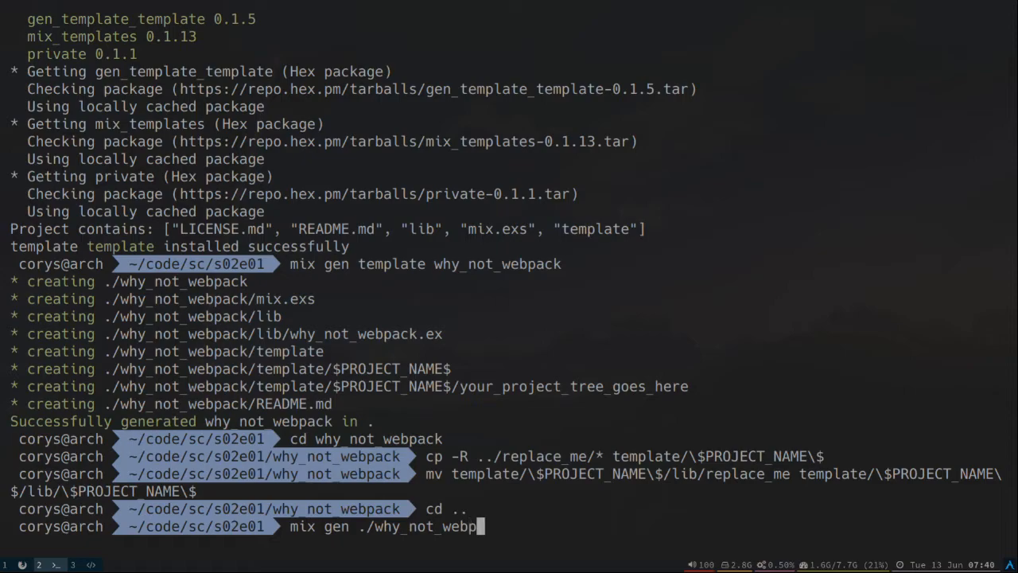
{"action": "type", "text": "ph"}
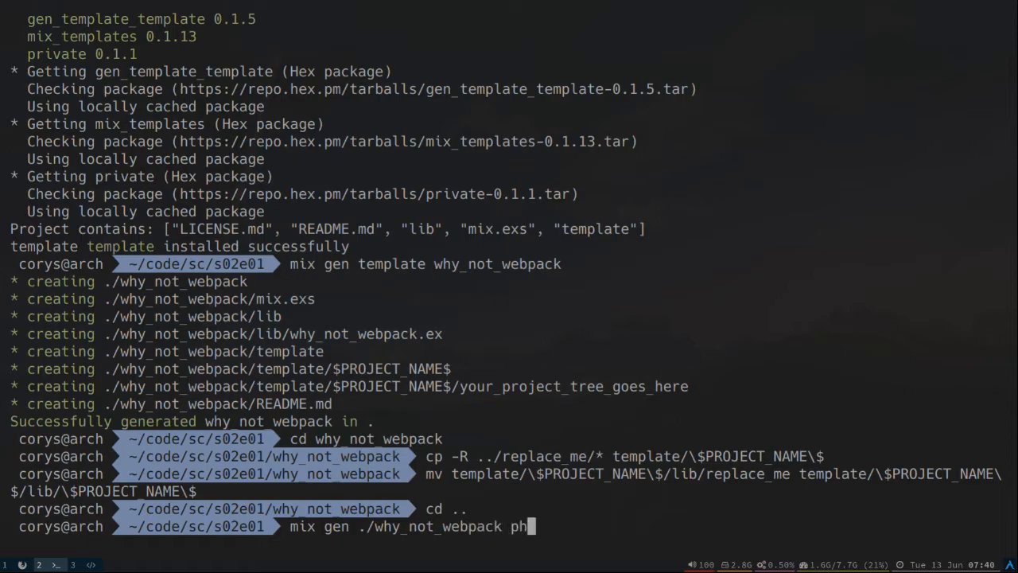
{"action": "type", "text": "x_wp"}
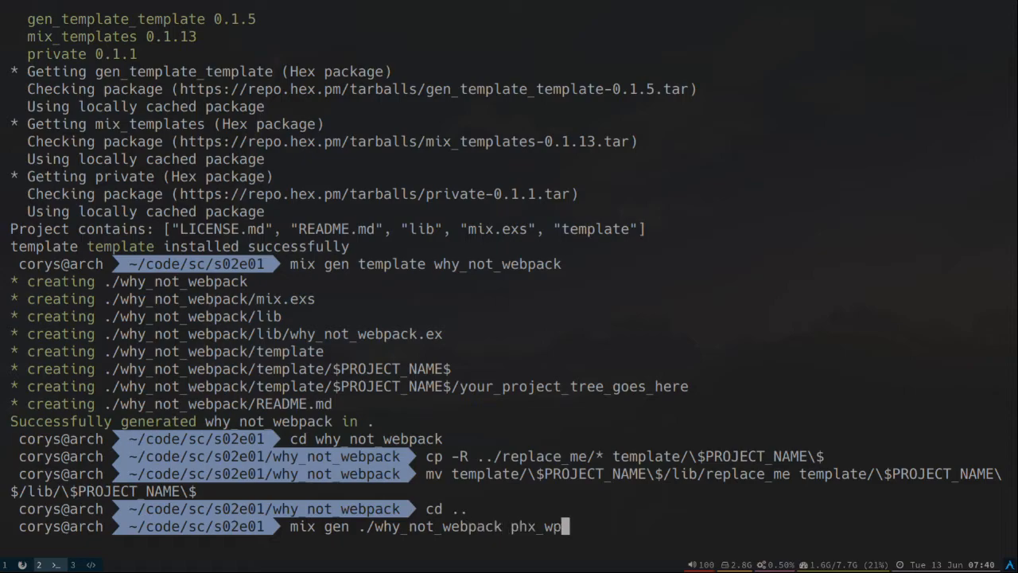
{"action": "key", "text": "Return"}
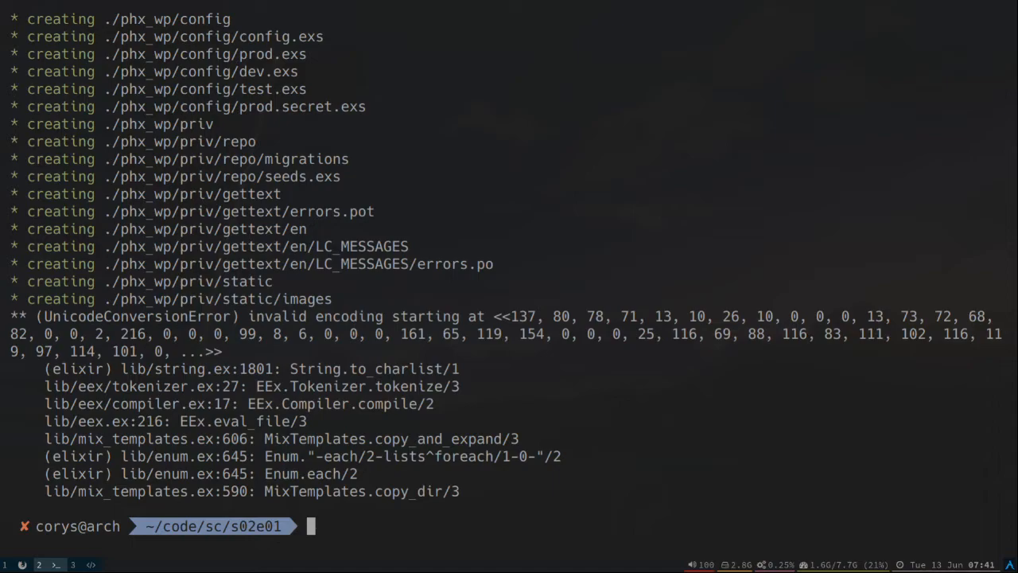
Step: Delete the template's priv/static/images/phoenix.png with rm
{"action": "type", "text": "rm"}
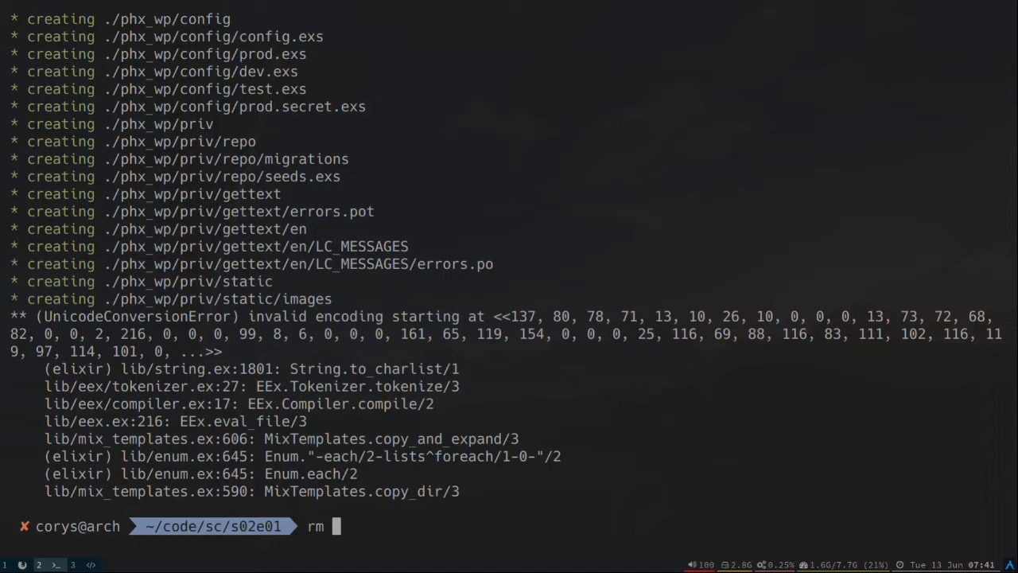
{"action": "type", "text": "wh"}
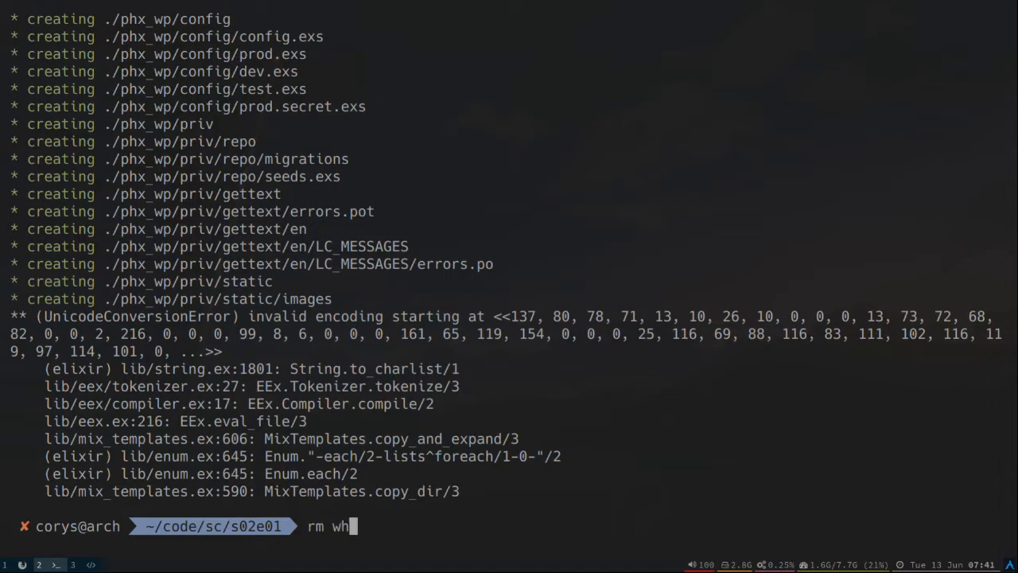
{"action": "type", "text": "y_not_webpack/t"}
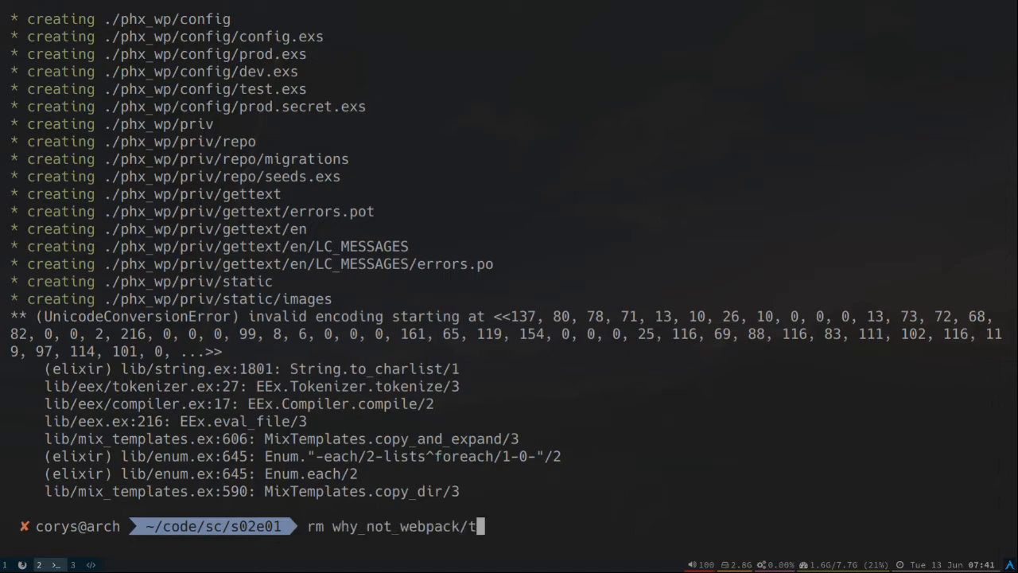
{"action": "type", "text": "emplate/\\$PROJECT_NAME\\$/"}
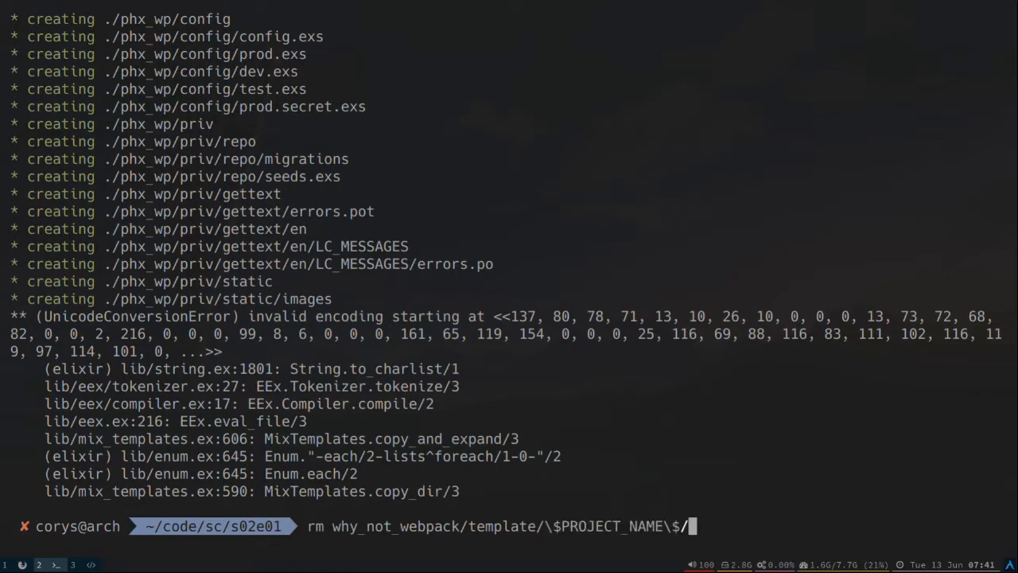
{"action": "type", "text": "priv/s"}
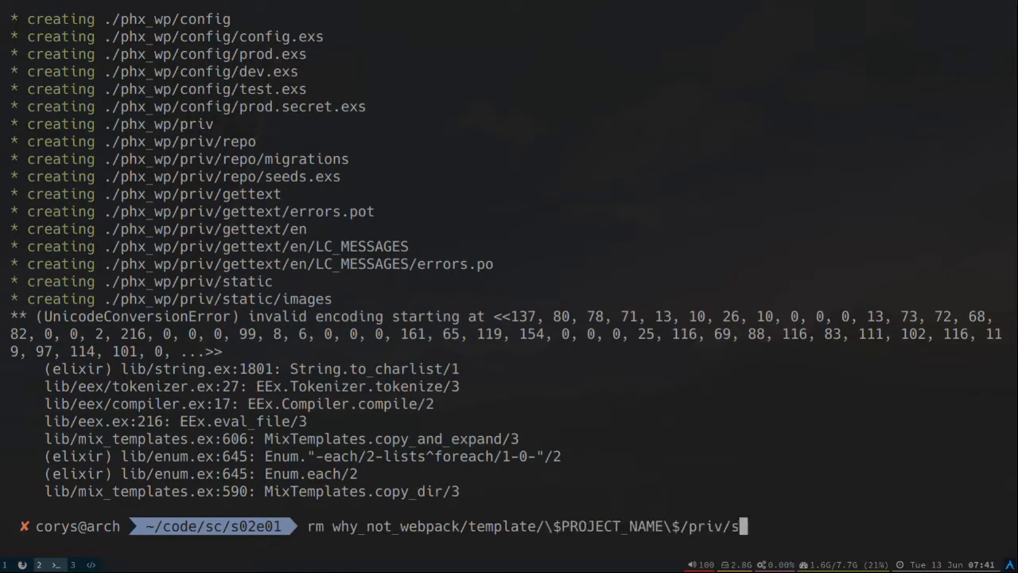
{"action": "key", "text": "Return"}
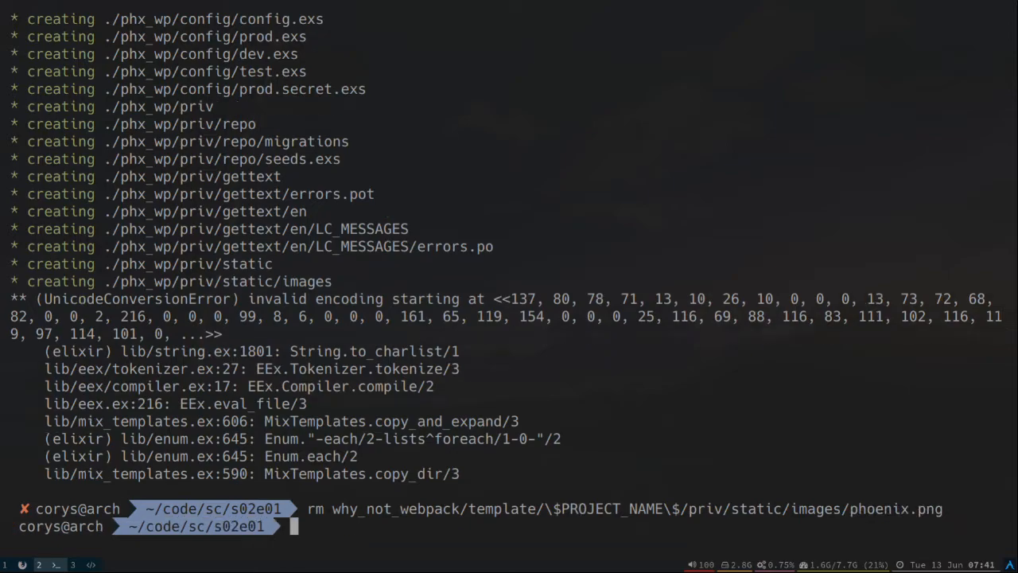
Step: Delete the template's favicon.ico and remove the broken phx_wp folder with rm -rf
{"action": "type", "text": "rm"}
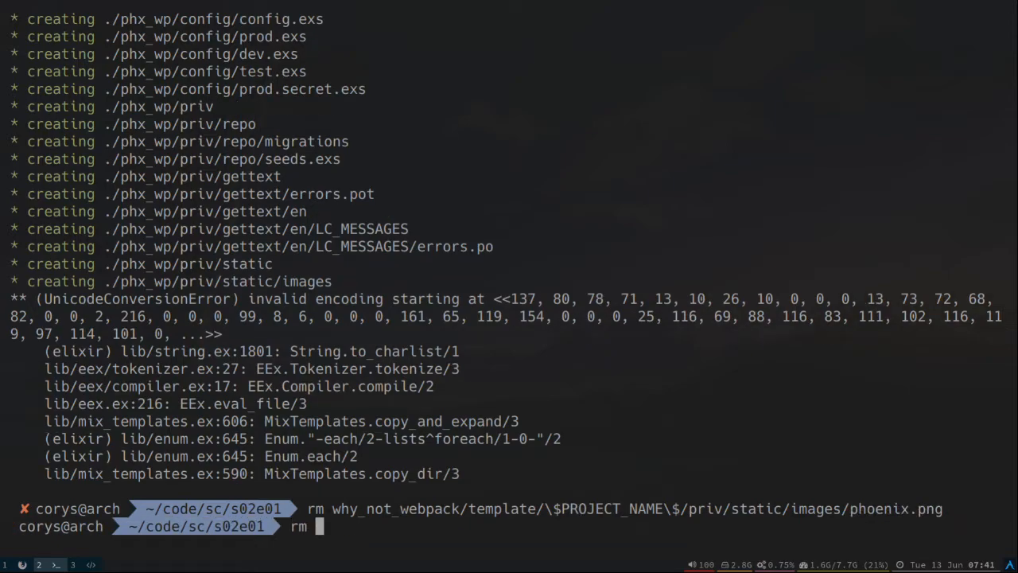
{"action": "type", "text": "why_not_webpack/"}
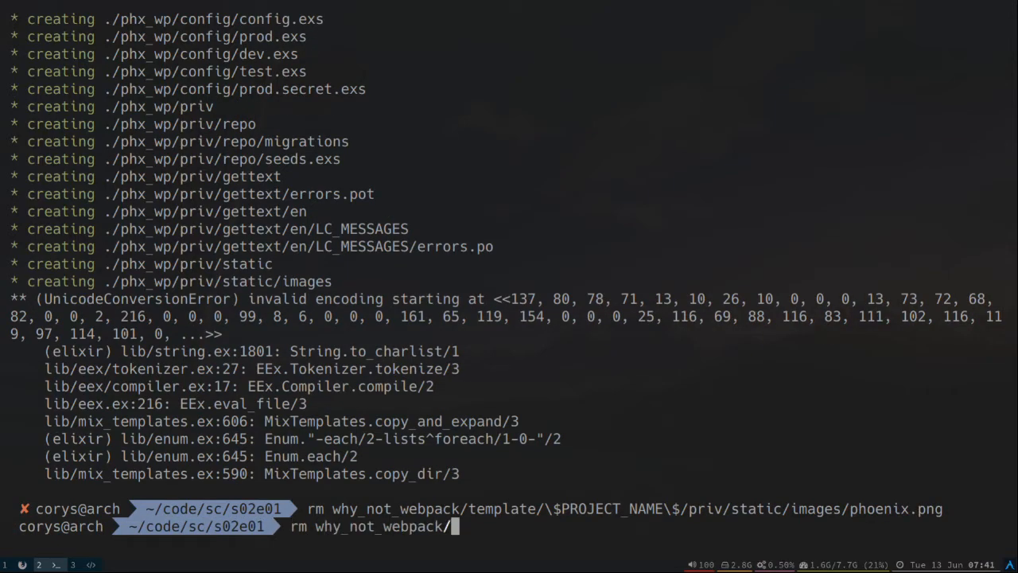
{"action": "type", "text": "te"}
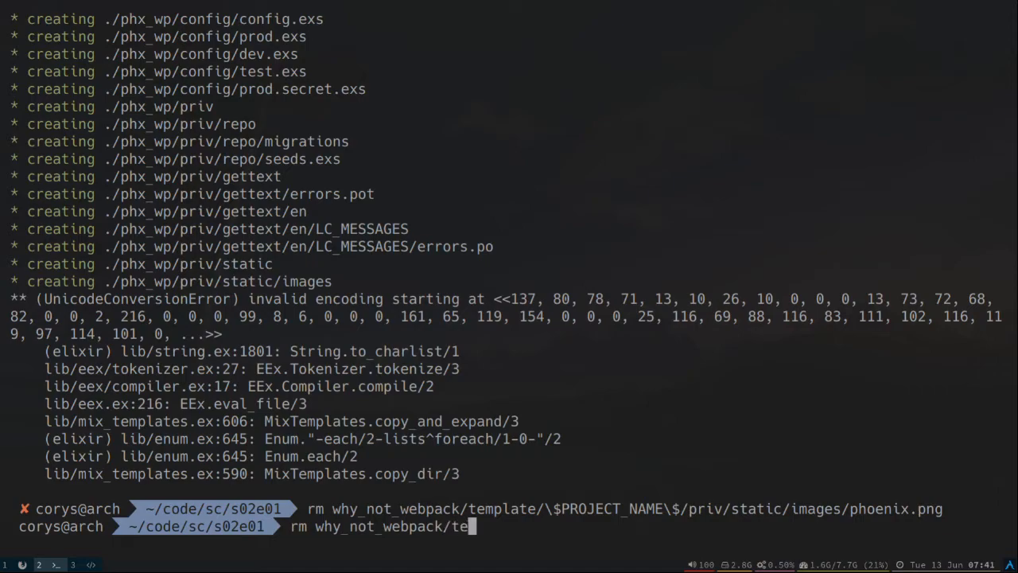
{"action": "type", "text": "mplate/\\$PROJECT_NAME\\$/priv/static/"}
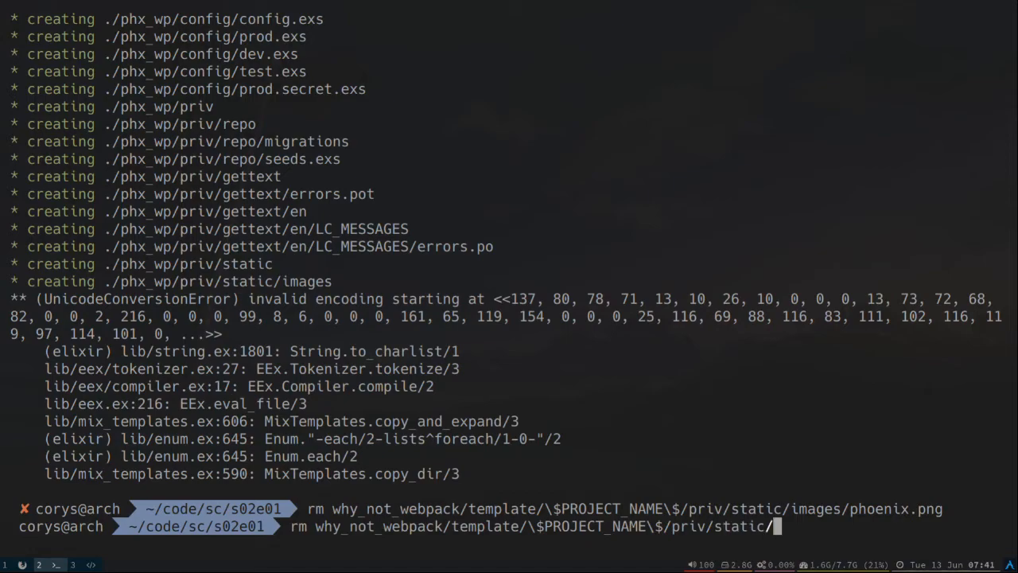
{"action": "key", "text": "Return"}
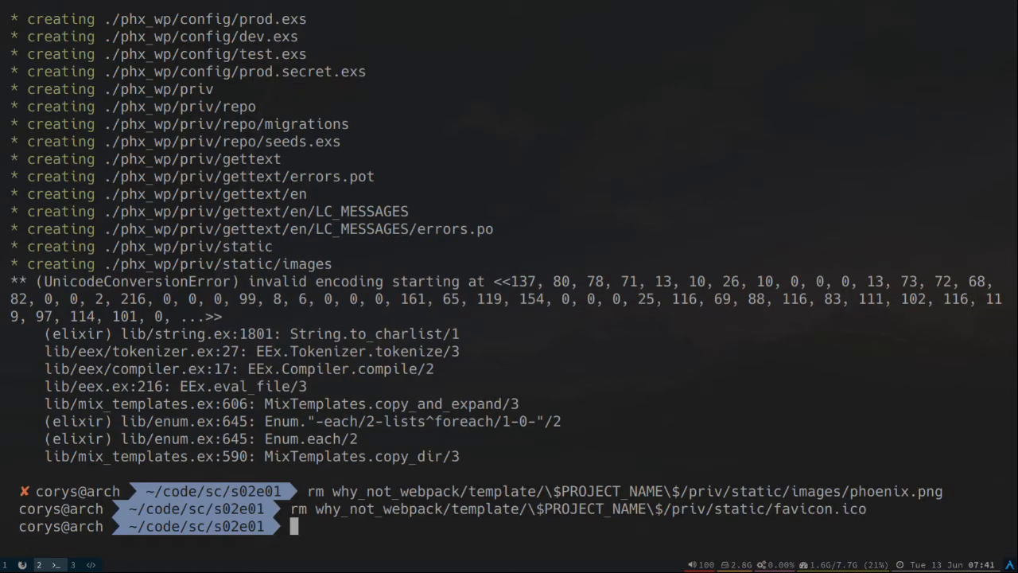
{"action": "type", "text": "rm -rf phx_wp/"}
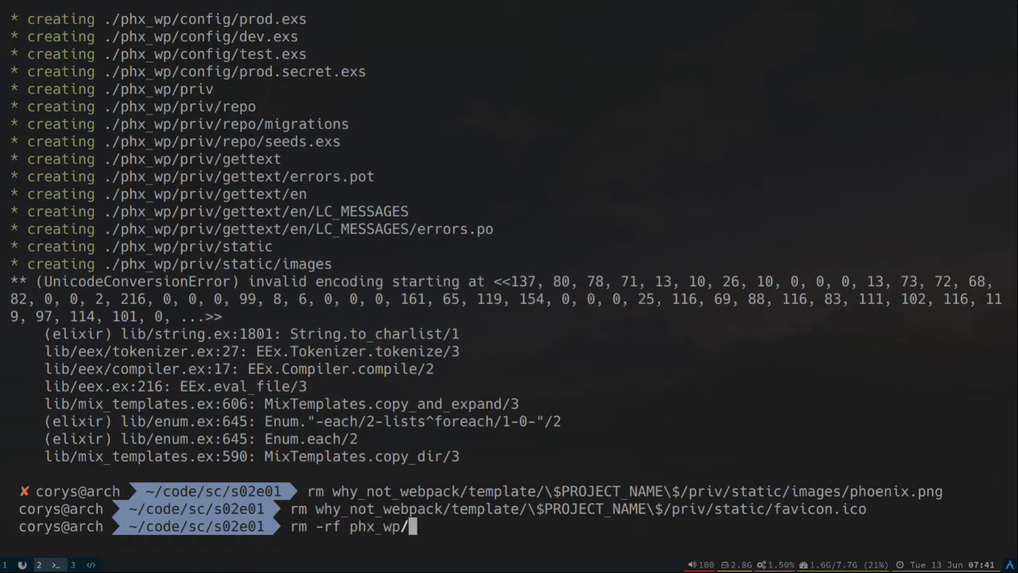
{"action": "key", "text": "Return"}
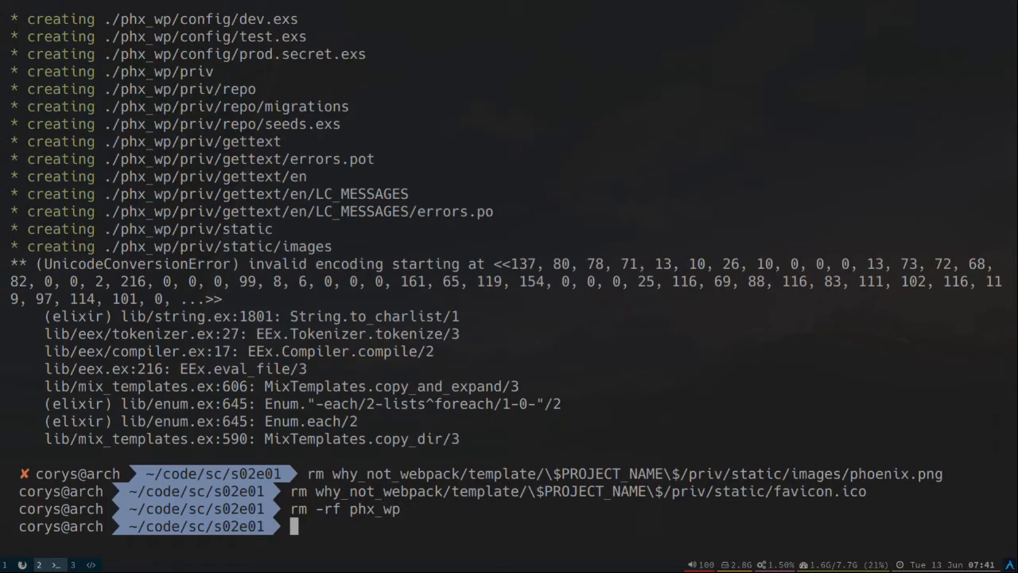
Step: Rerun mix gen ./why_not_webpack phx_wp to regenerate the app
{"action": "type", "text": "mix"}
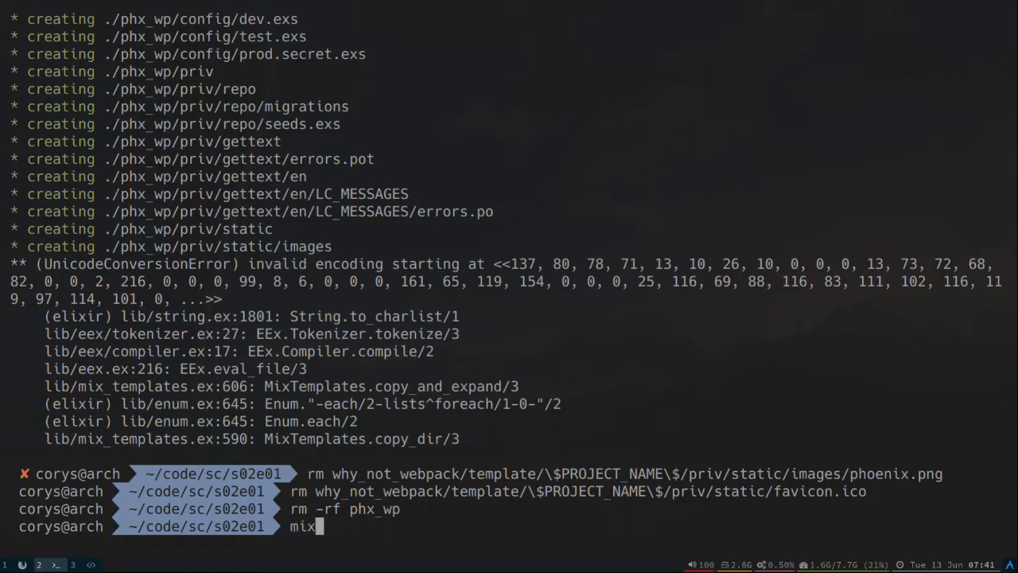
{"action": "type", "text": "gen ./why_not_webpack phx_wp"}
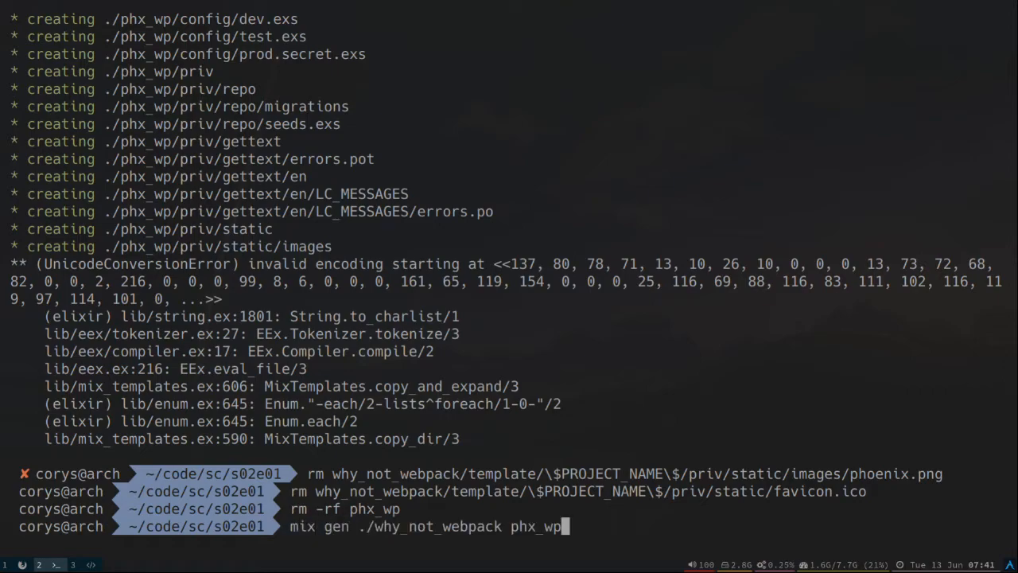
{"action": "key", "text": "Return"}
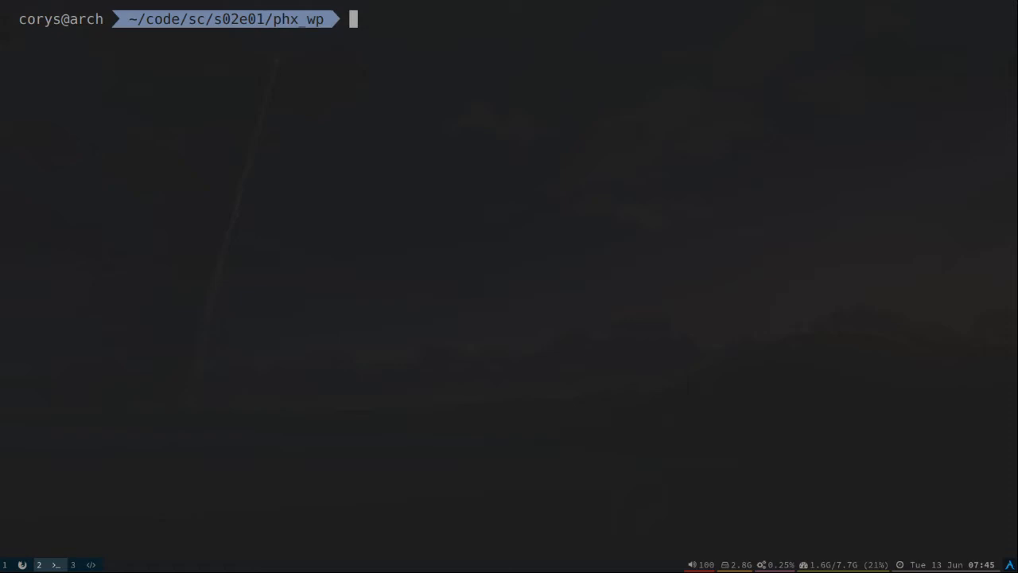
Step: Fetch dependencies with mix deps.get and create the PhxWp.Repo database with mix ecto.create
{"action": "type", "text": "mix deps.get"}
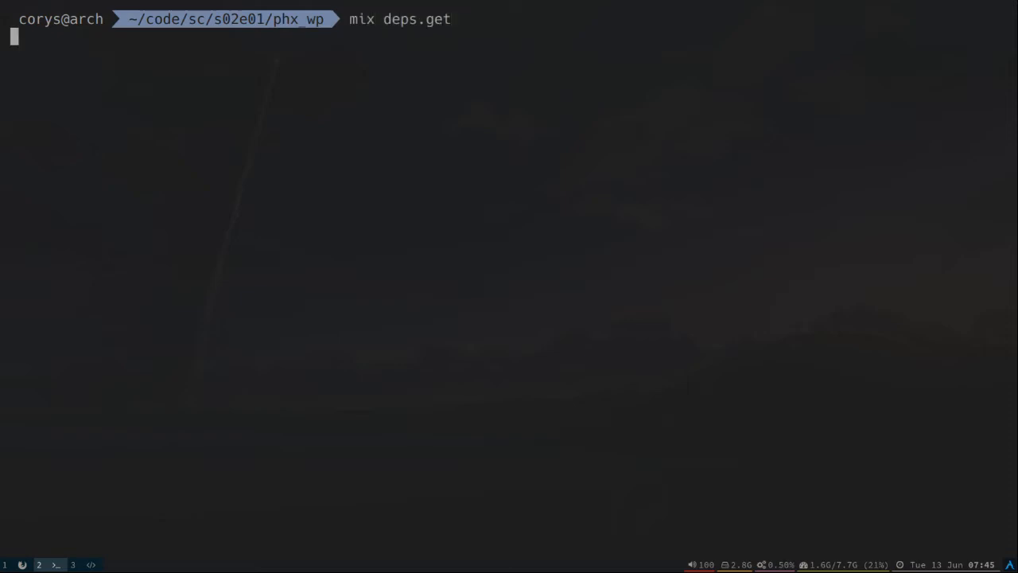
{"action": "key", "text": "Return"}
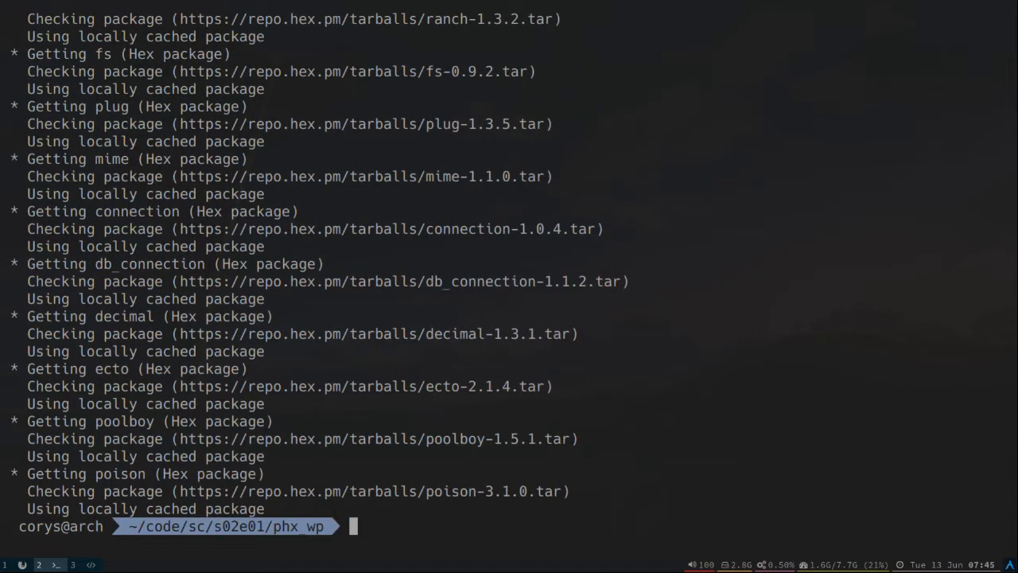
{"action": "type", "text": "mix ecto.c"}
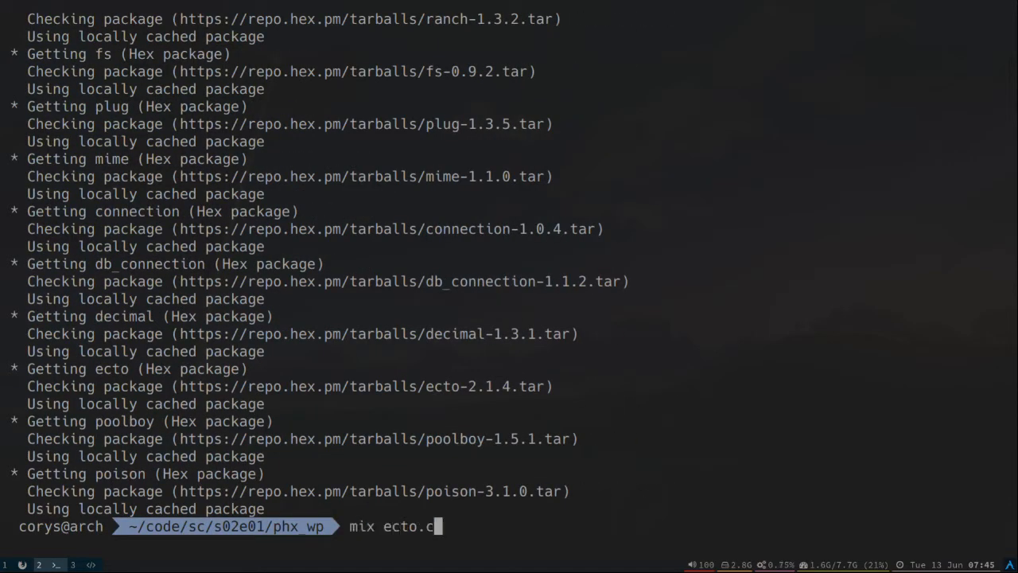
{"action": "type", "text": "reate"}
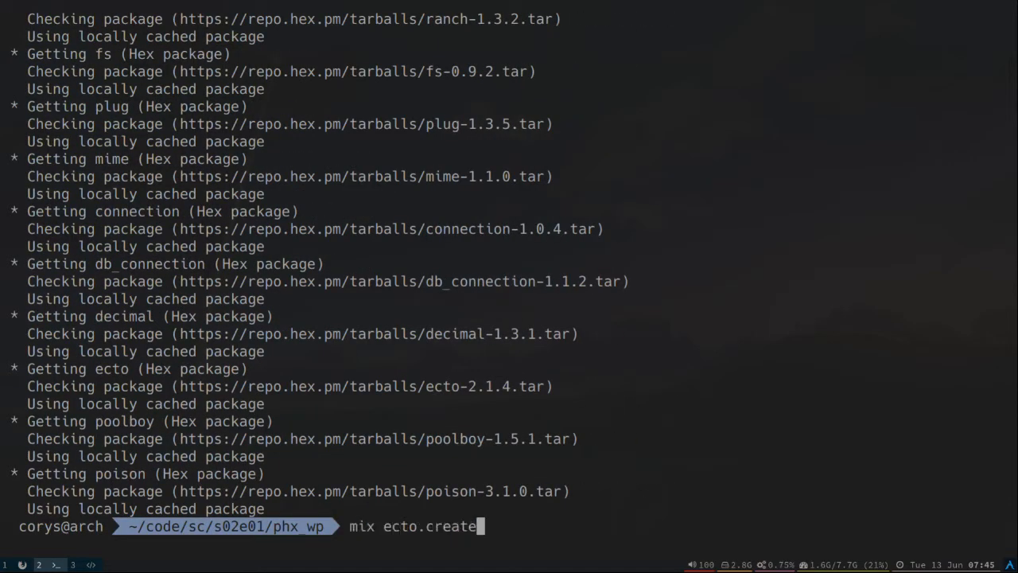
{"action": "key", "text": "Return"}
{"action": "type", "text": "cd"}
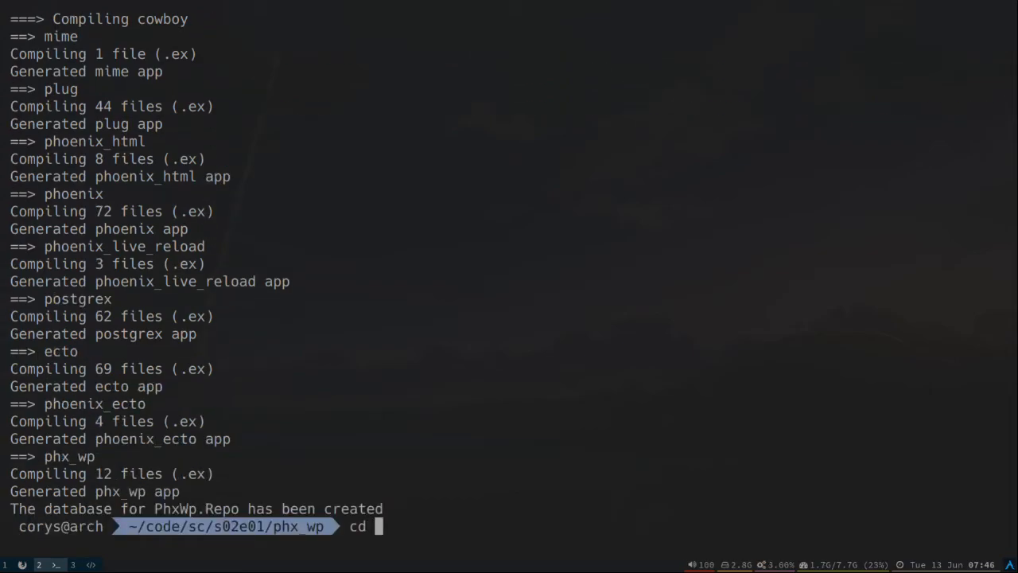
Step: Run cd assets/ && yarn install to install the front-end packages
{"action": "type", "text": "assets/ &&"}
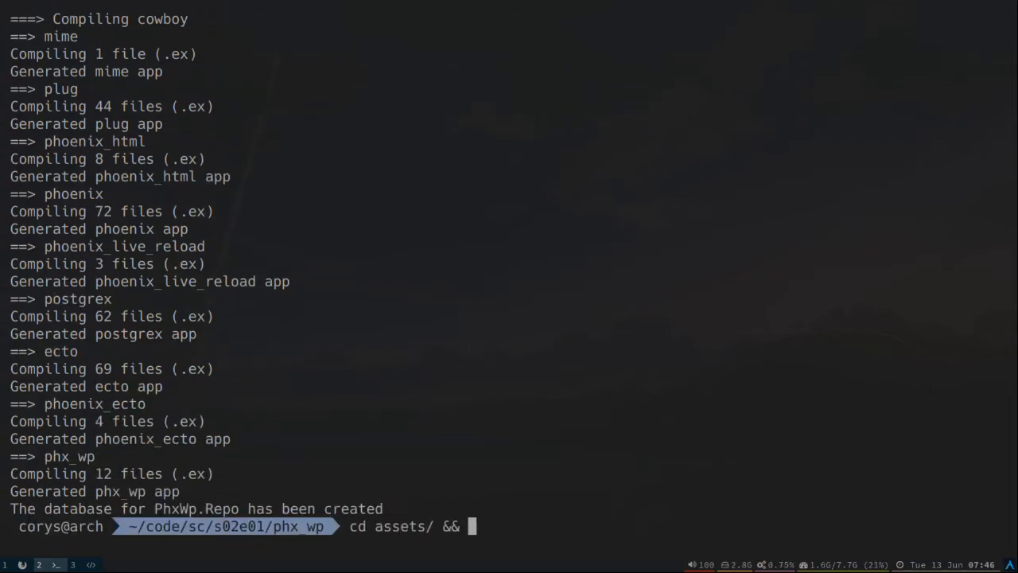
{"action": "type", "text": "yarn"}
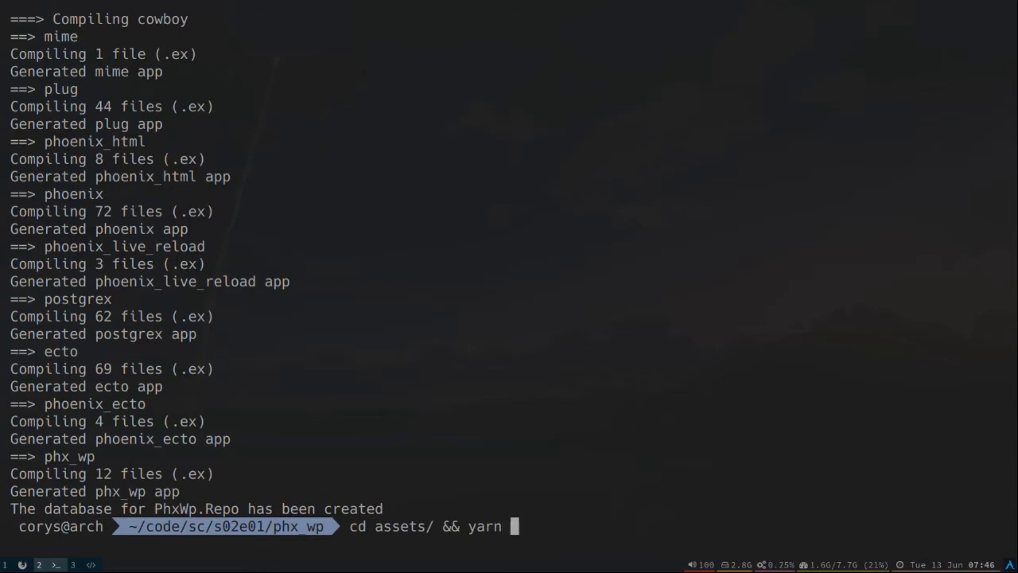
{"action": "type", "text": "install"}
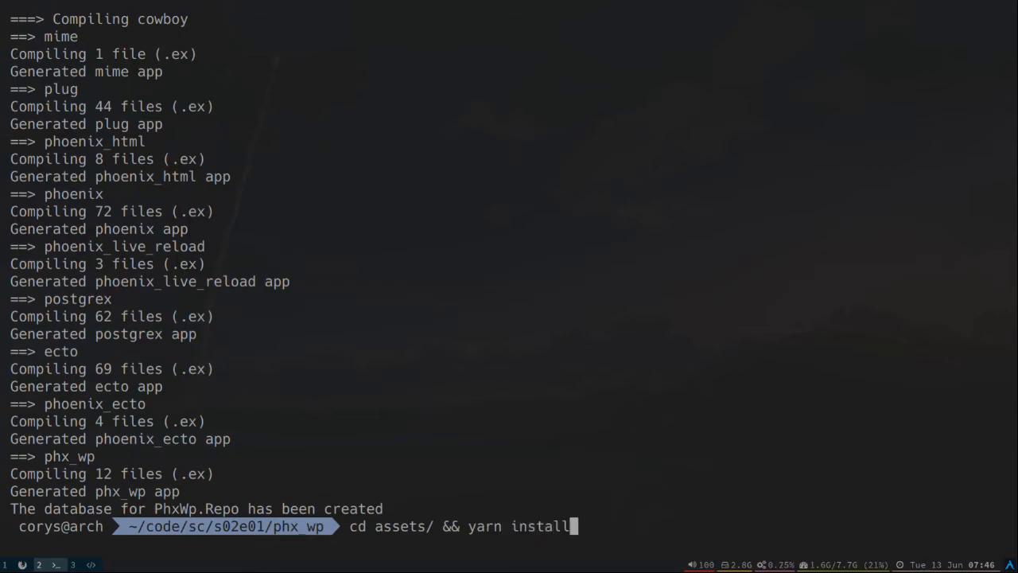
{"action": "key", "text": "Return"}
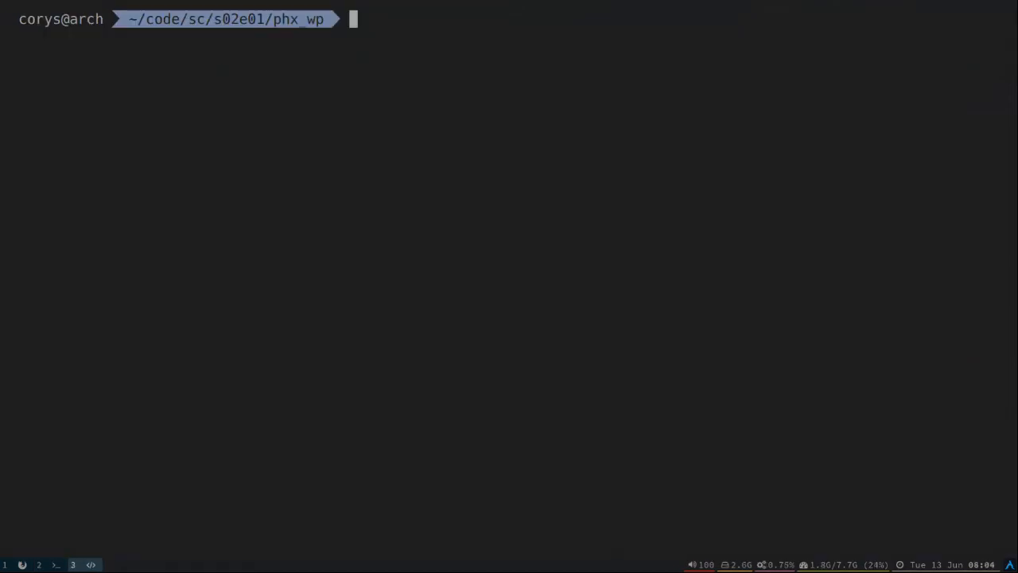
Step: Start the phx_wp Phoenix development server with mix phx.server
{"action": "type", "text": "mix phx.serve"}
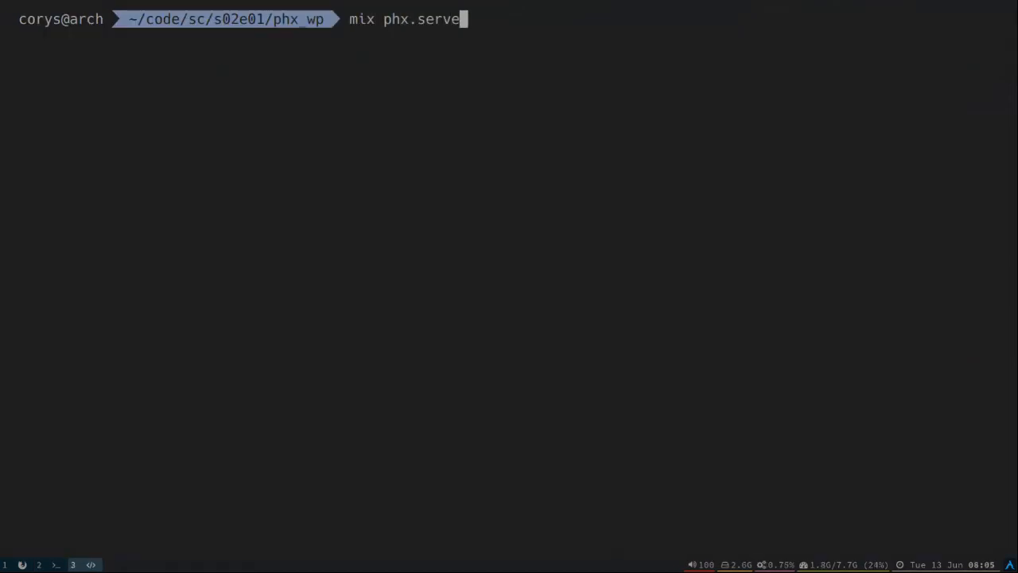
{"action": "key", "text": "Return"}
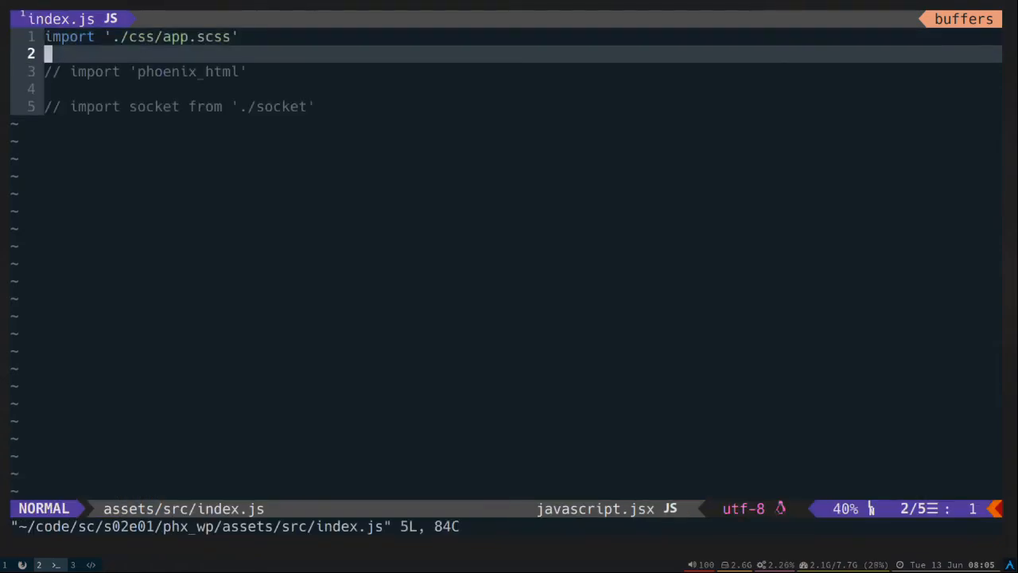
Step: Append an empty // comment line and alert("Hi from Webpack 2") at the end of index.js
{"action": "type", "text": "//"}
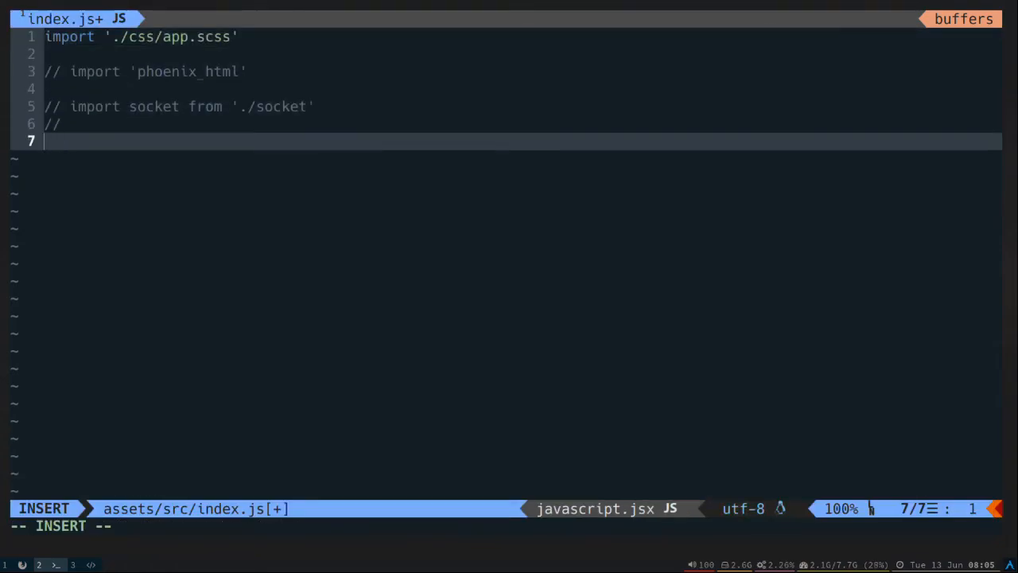
{"action": "type", "text": "alert(\"H"}
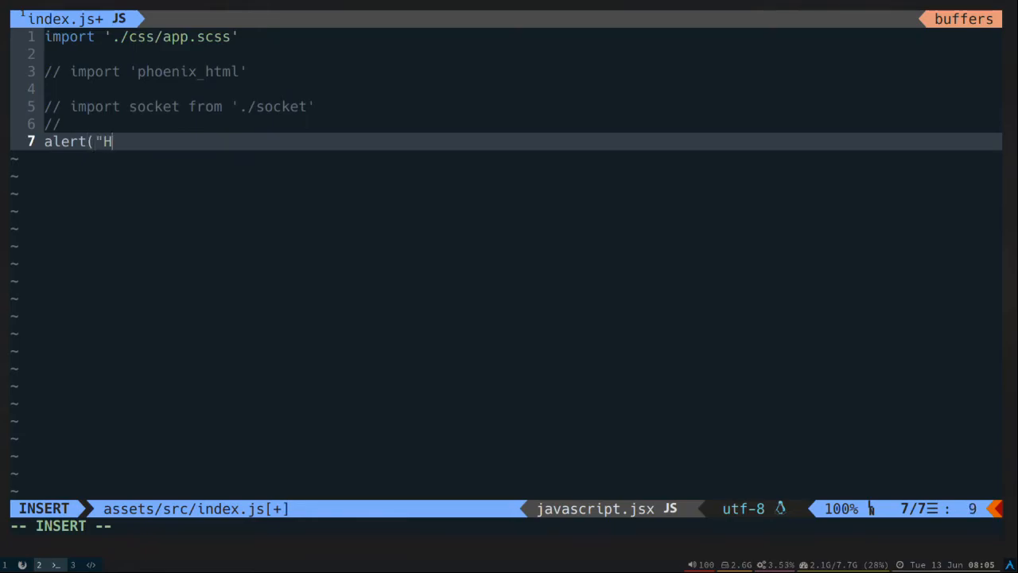
{"action": "type", "text": "i from W"}
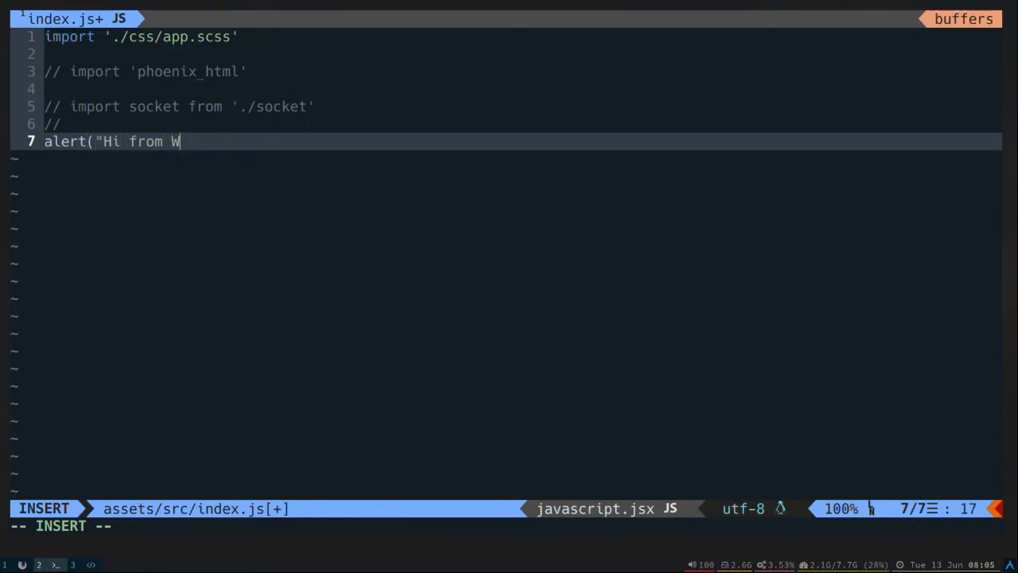
{"action": "type", "text": "ebpack 2\")"}
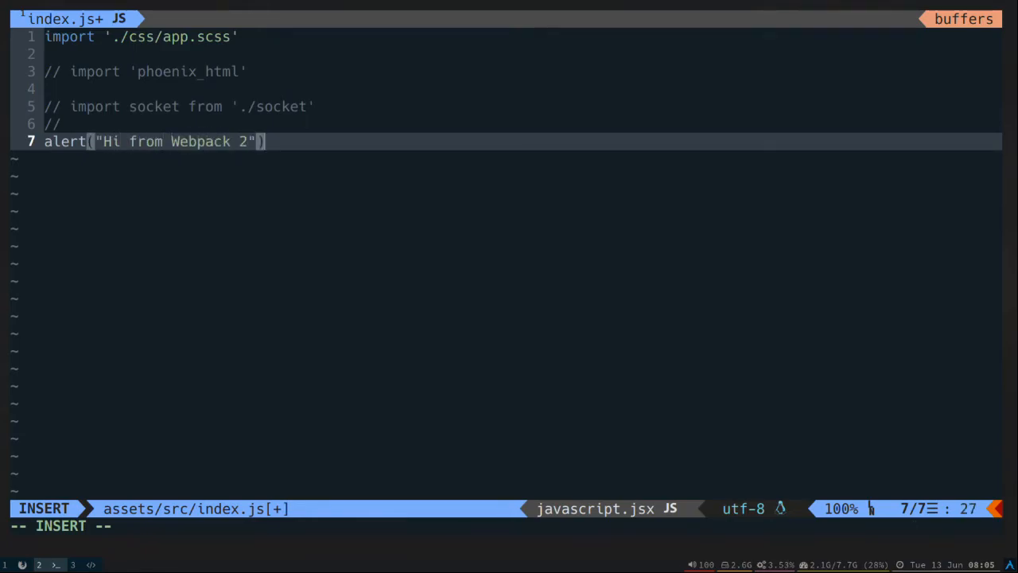